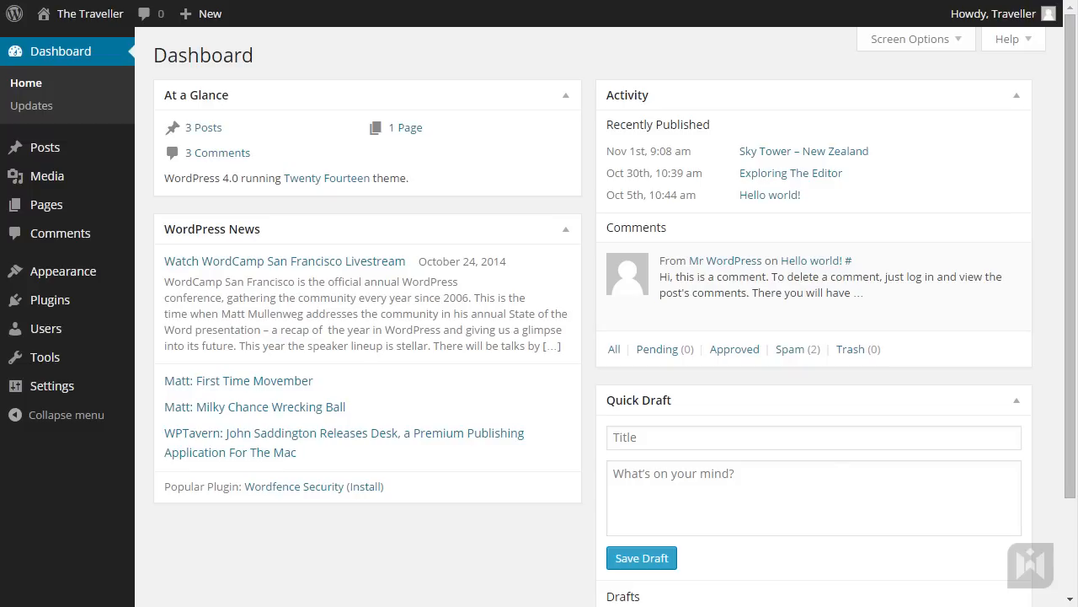
- Create a new blog post from the New menu and title it 'Bora Bora'
click(209, 14)
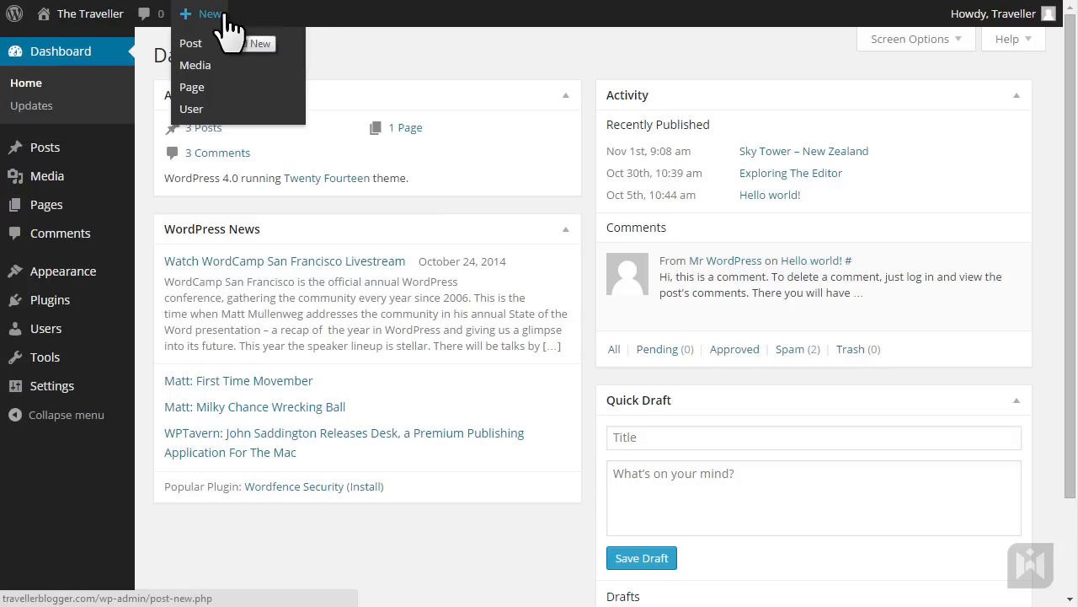
mouse_move(218, 74)
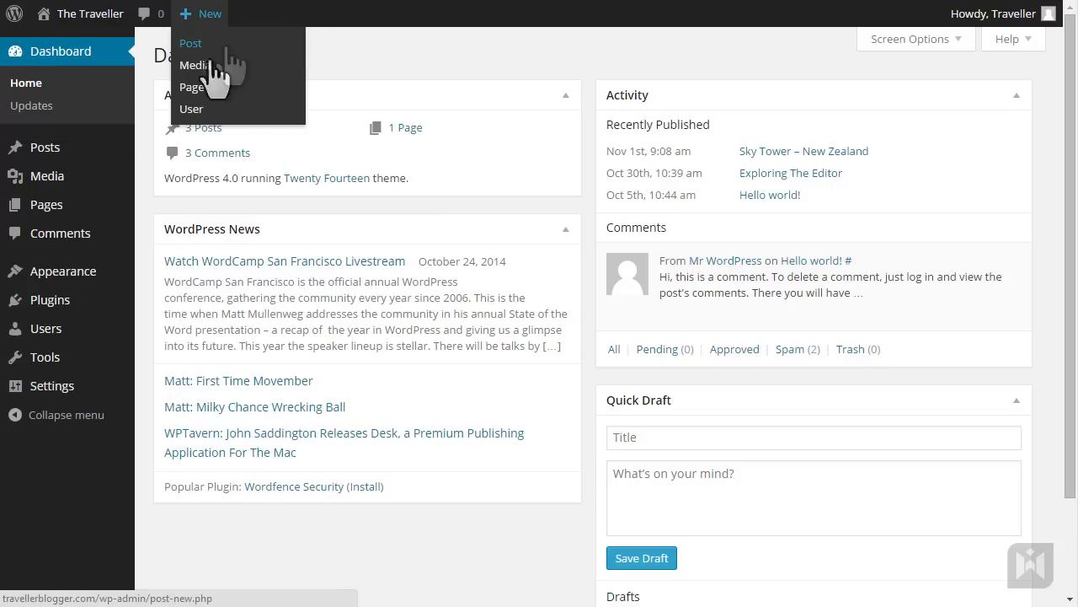
mouse_move(45, 146)
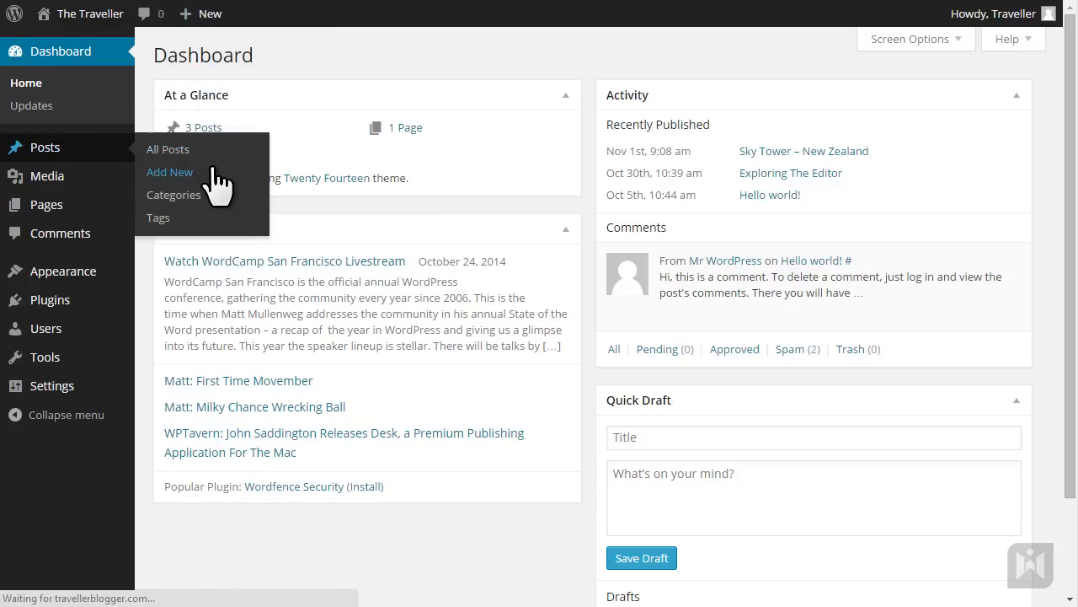
click(170, 172)
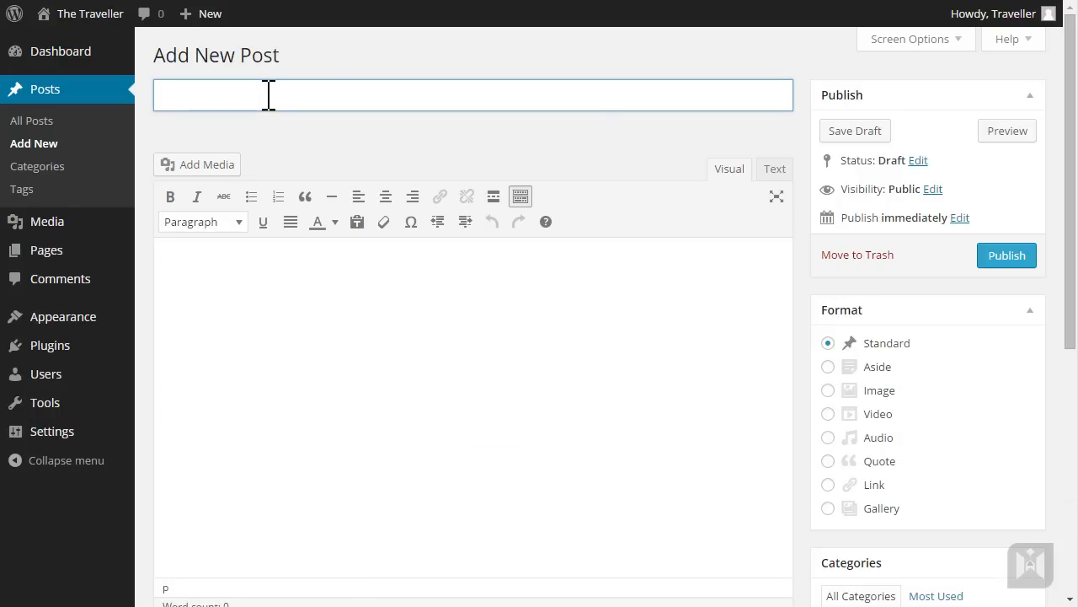
text(Bora Bora)
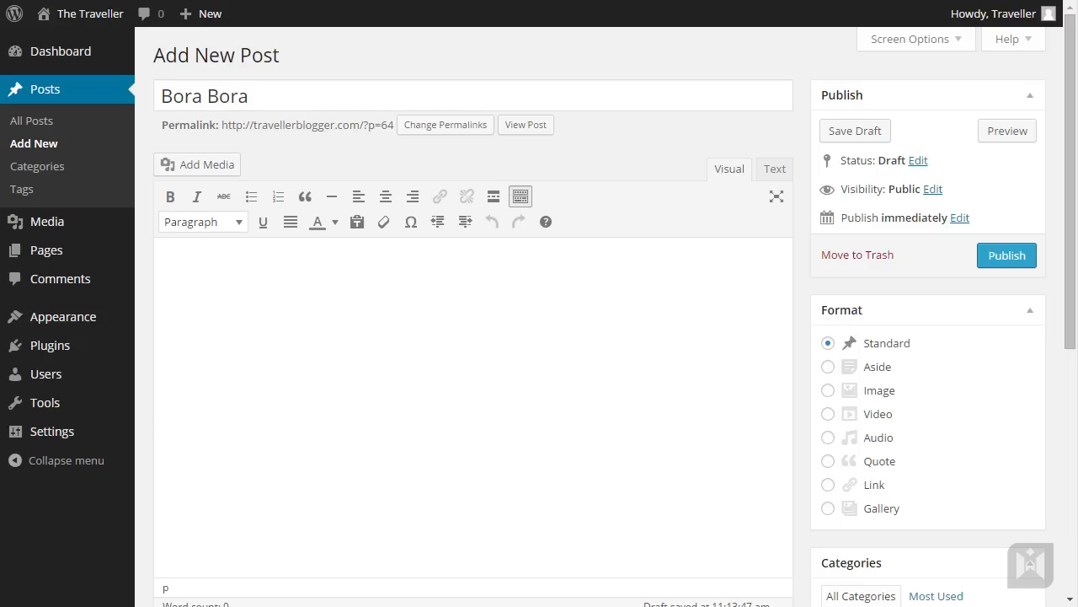
mouse_move(278, 389)
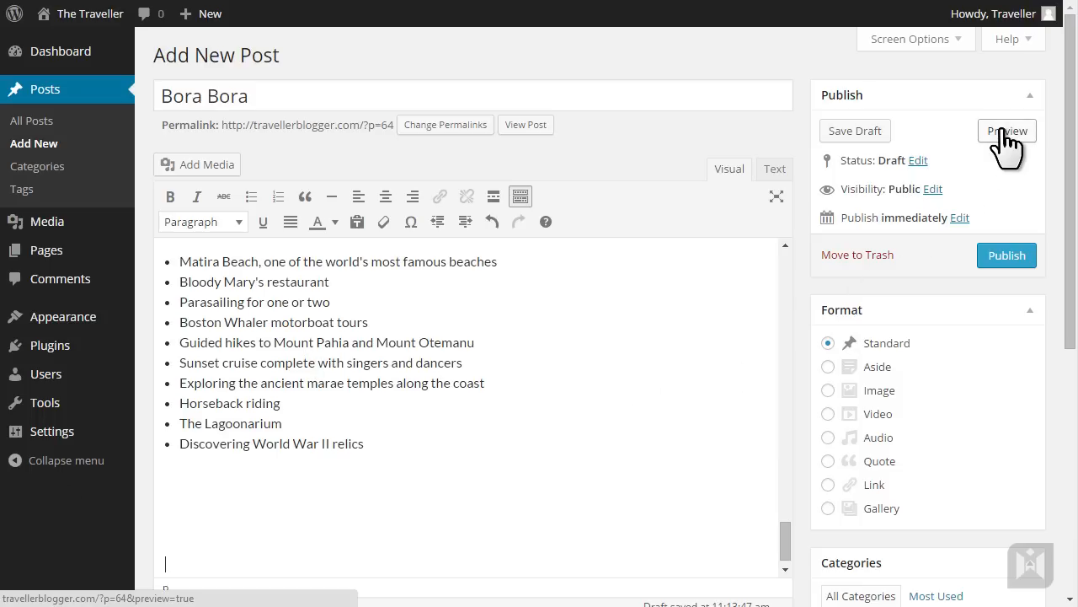
- Preview the Bora Bora draft and scroll through the full pasted article
click(1008, 130)
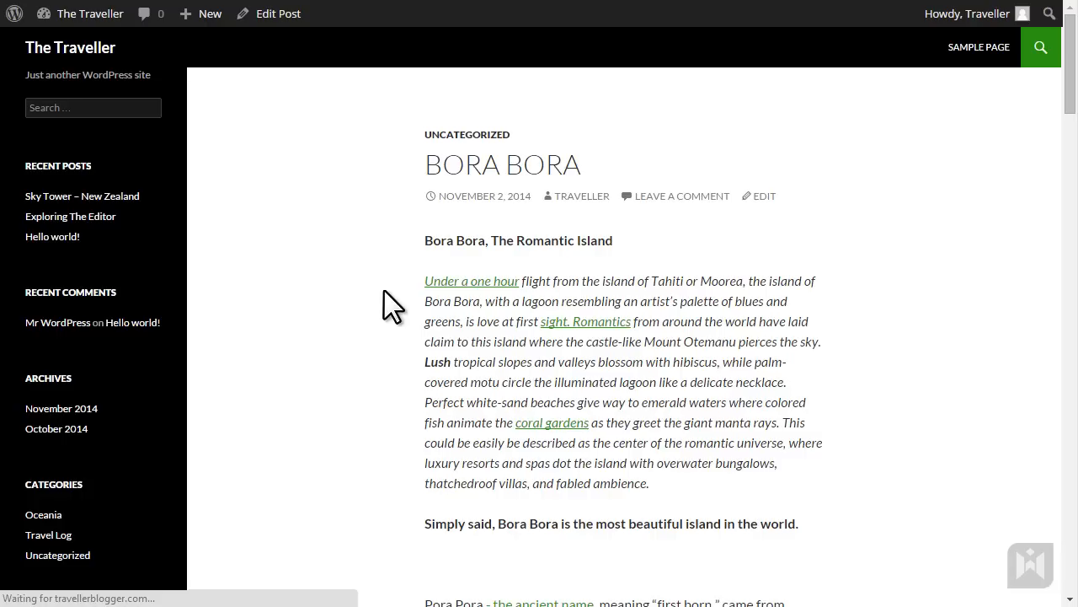
scroll(down, 3)
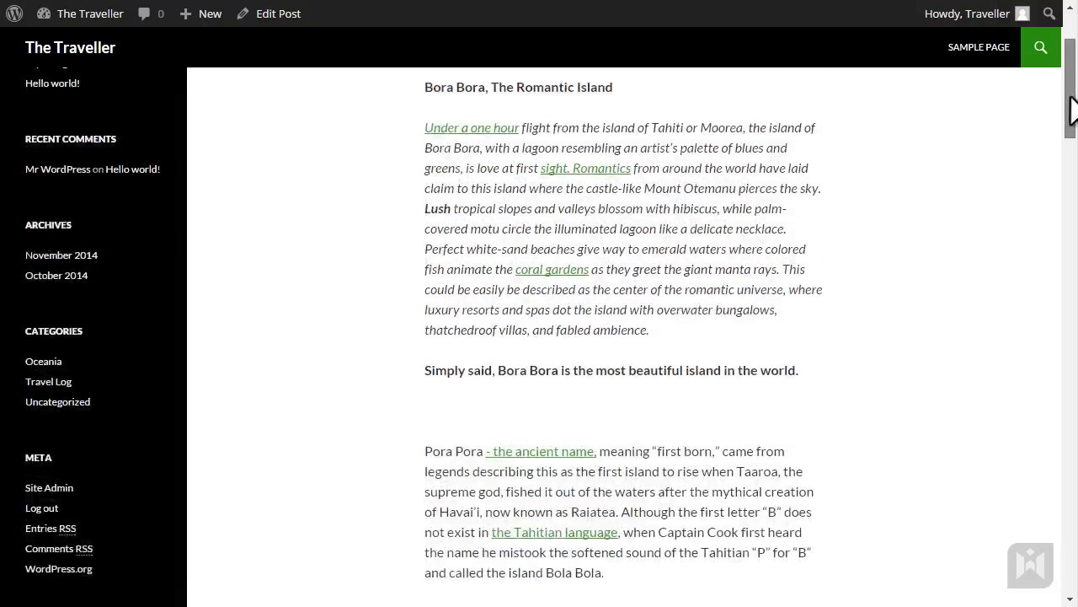
scroll(down, 3)
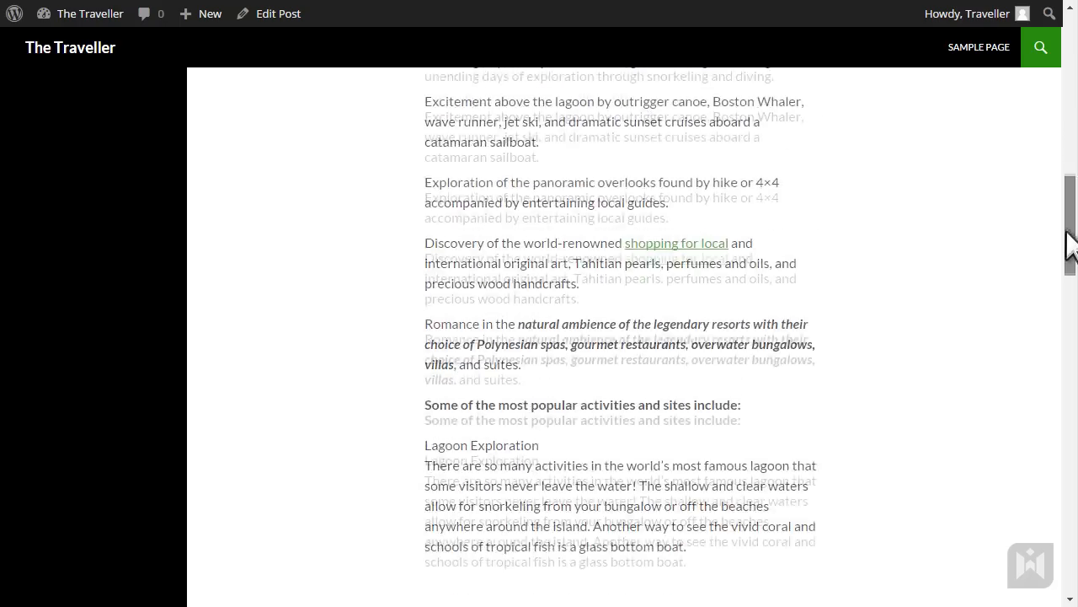
scroll(down, 3)
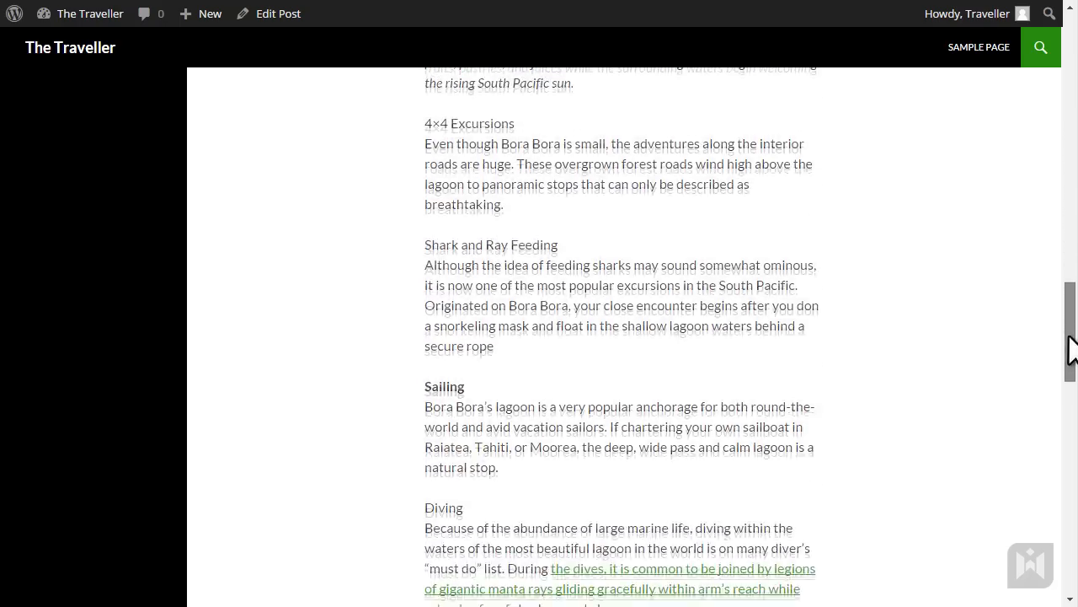
scroll(down, 3)
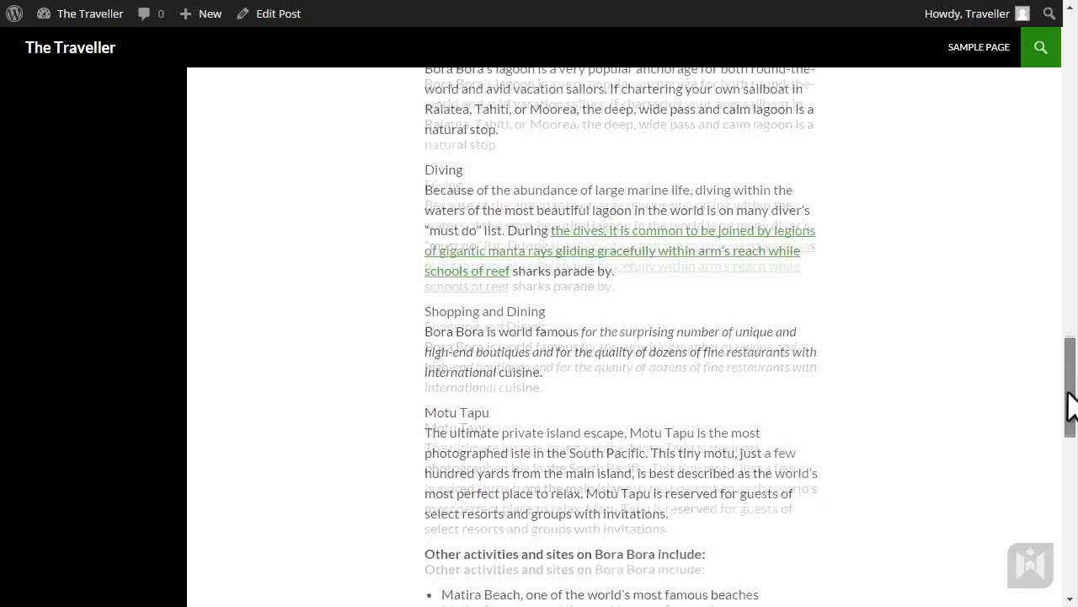
scroll(down, 3)
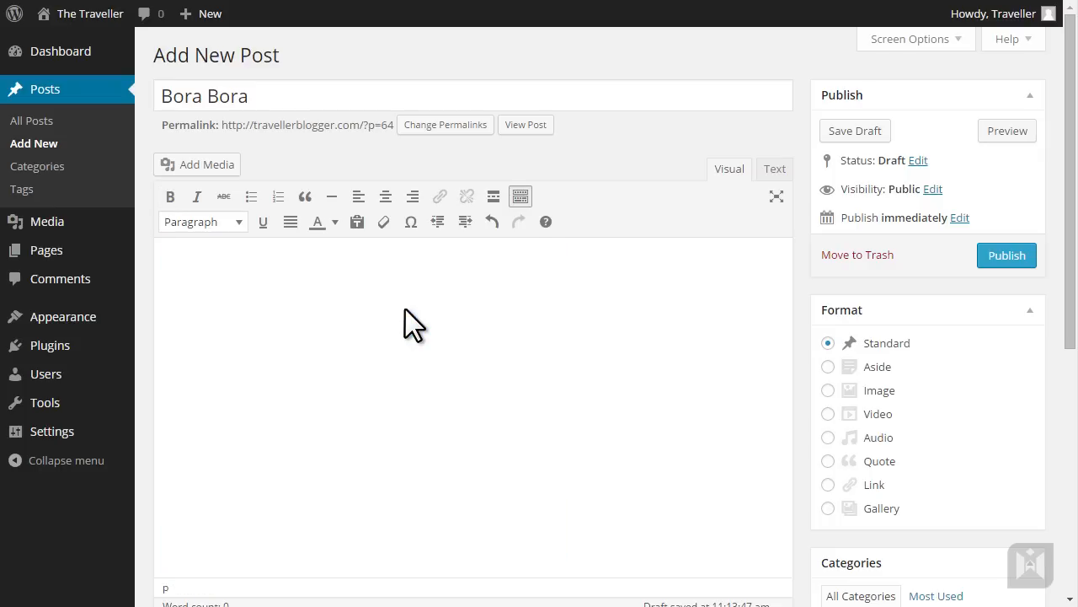
- Turn on Paste as Text mode and dismiss its notice
click(356, 222)
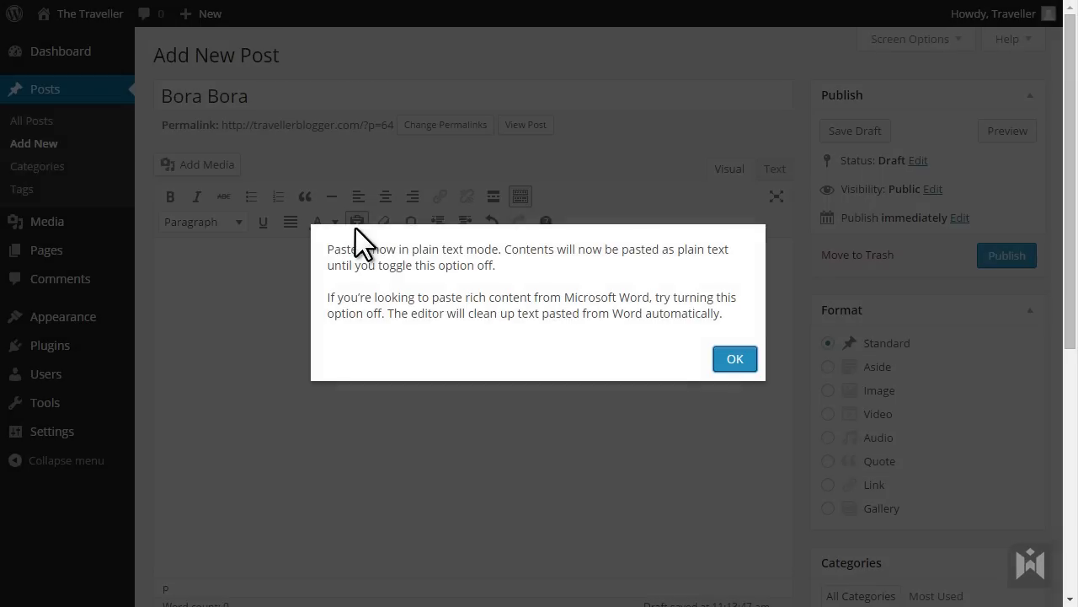
click(734, 358)
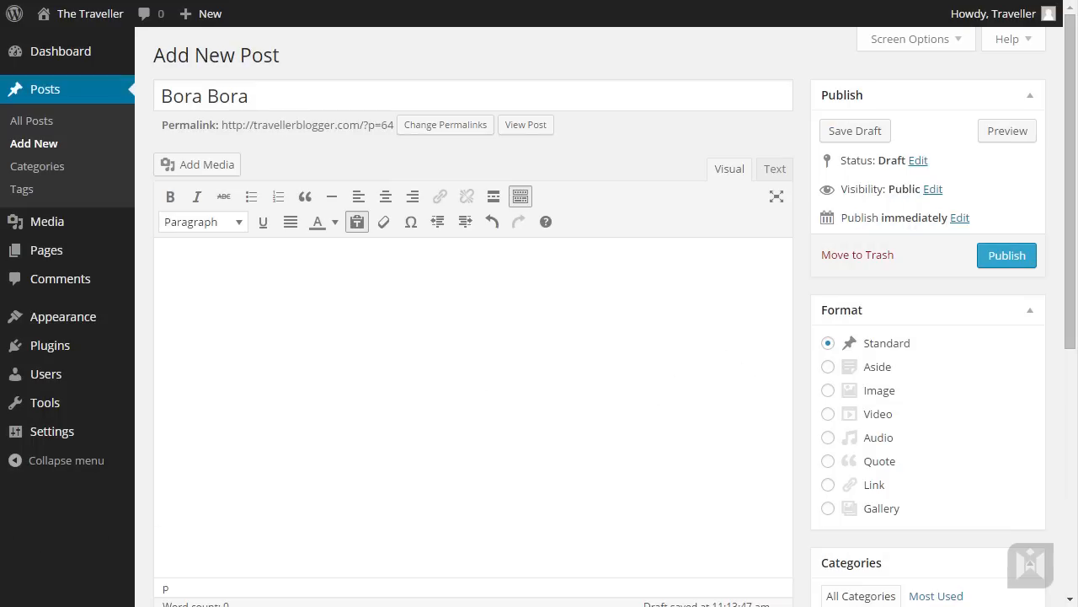
mouse_move(21, 544)
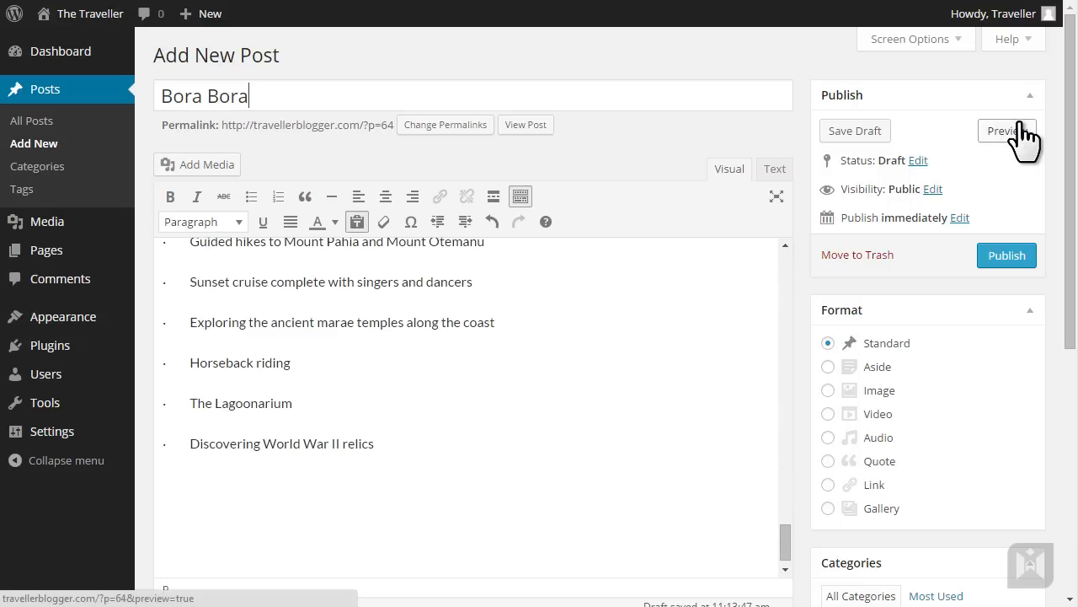
- Preview the plain-text Bora Bora post and scroll down through it
click(1005, 131)
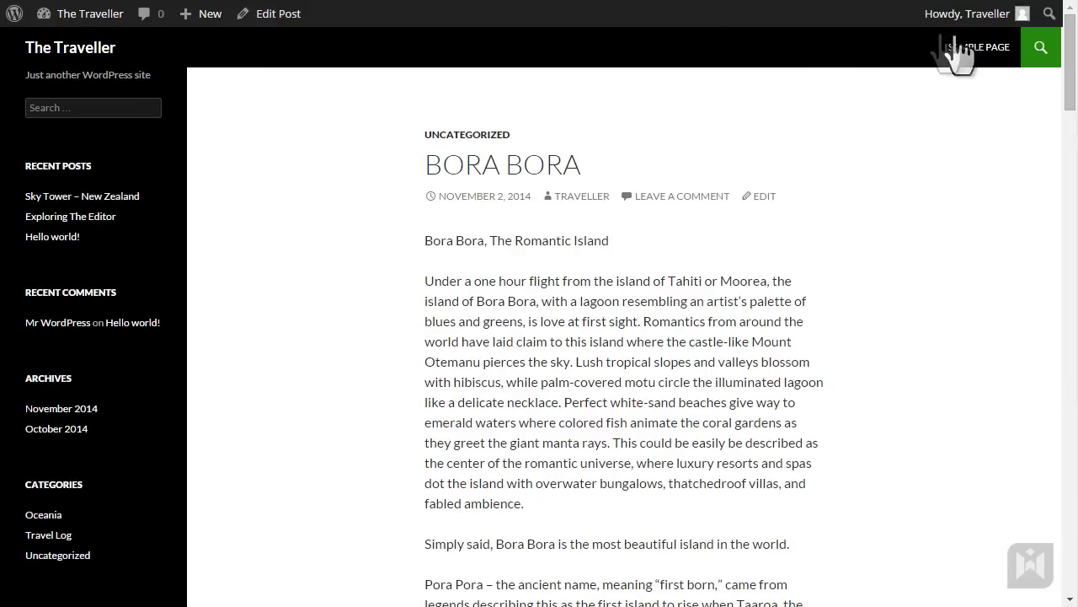
scroll(down, 3)
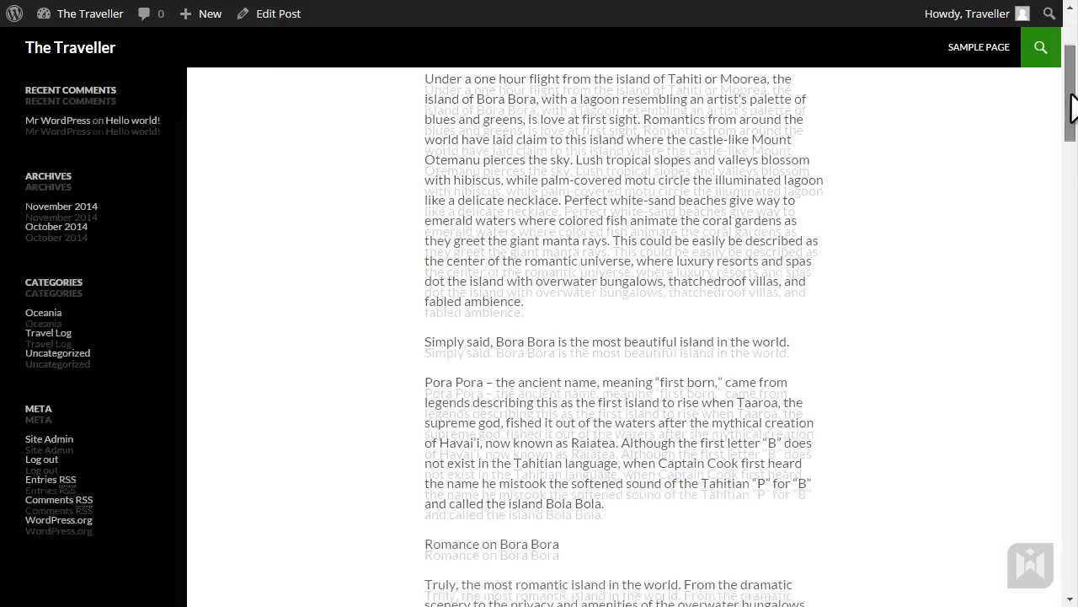
scroll(down, 3)
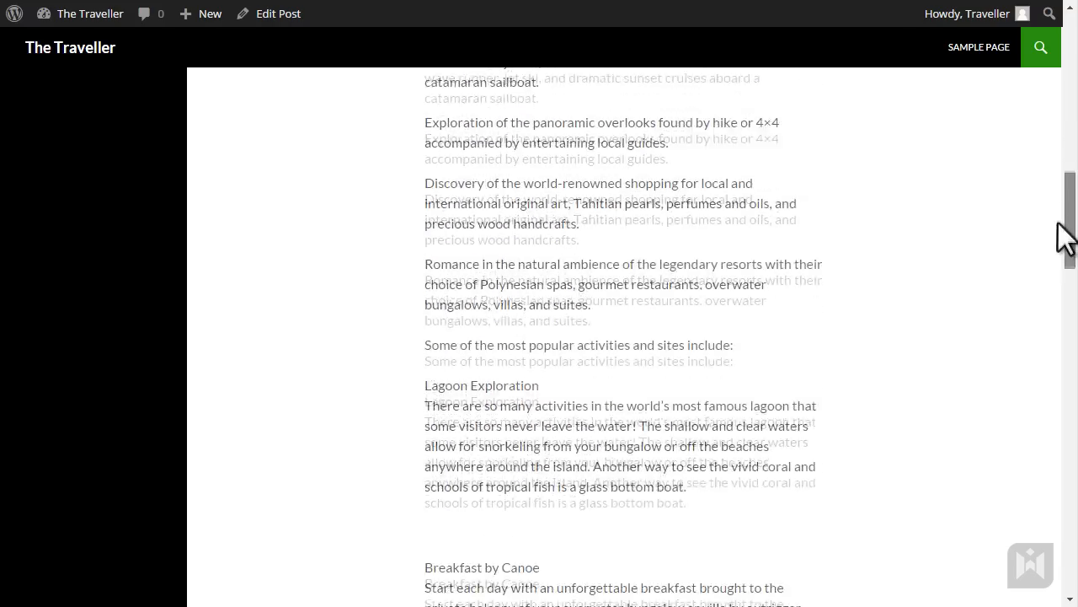
scroll(down, 3)
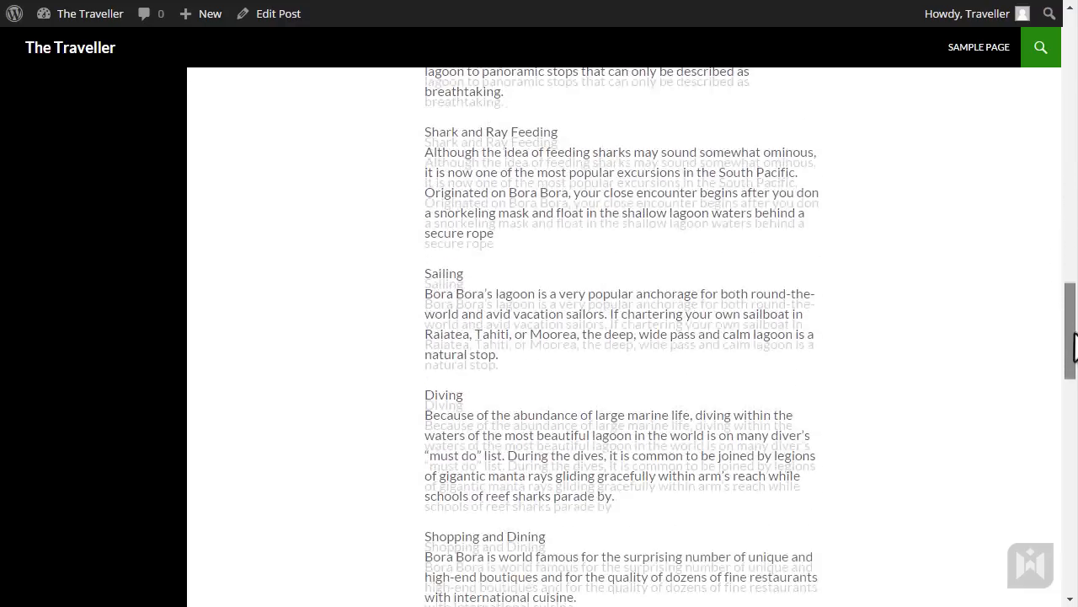
scroll(down, 3)
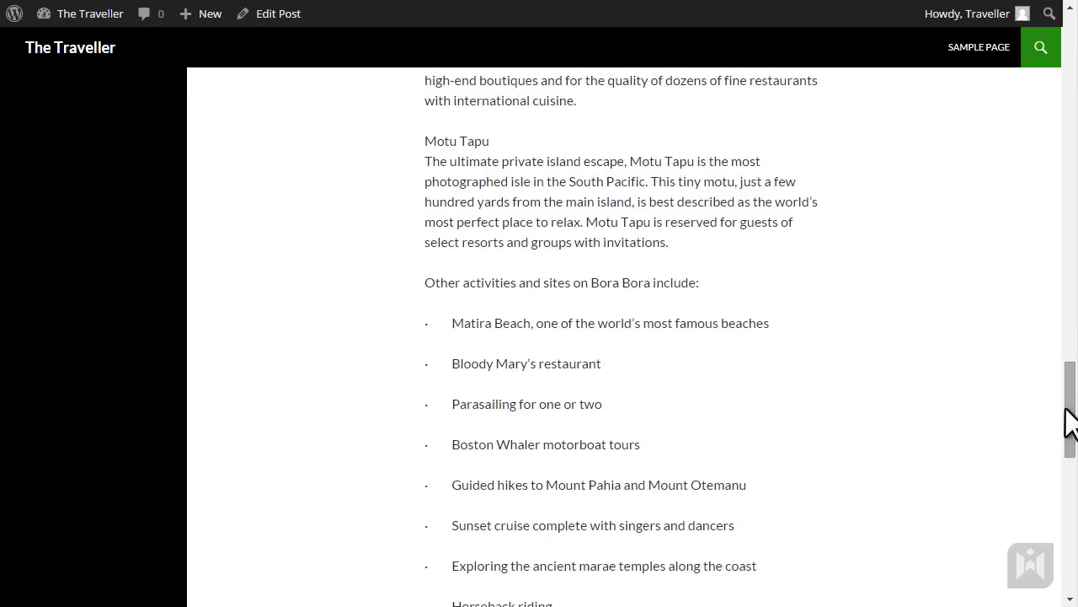
- Back in the editor, select 'Bora Bora, The Romantic Island' and open the heading styles list
click(278, 13)
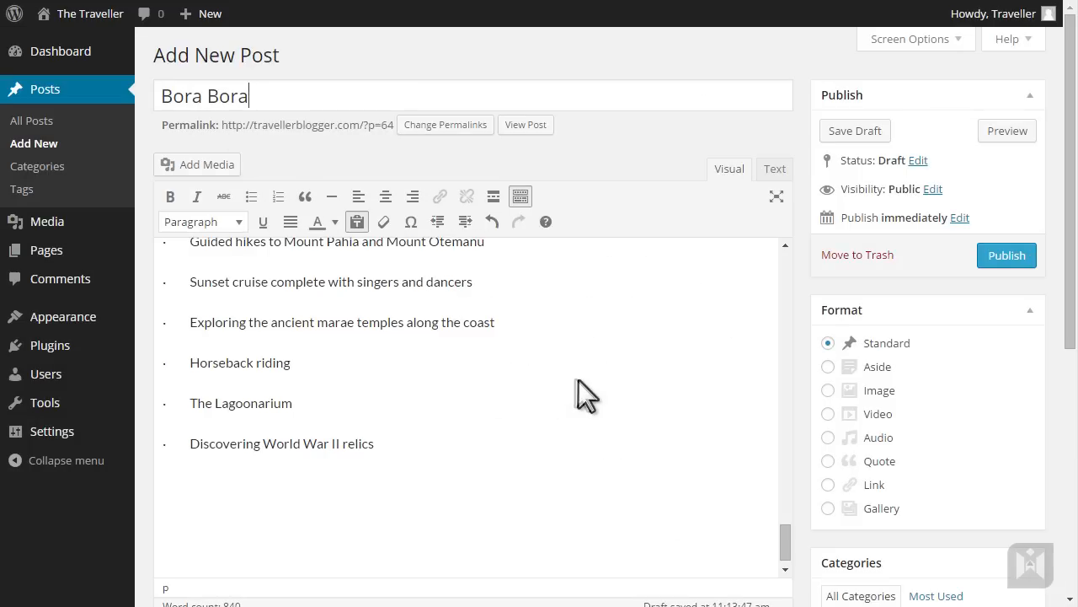
mouse_move(792, 539)
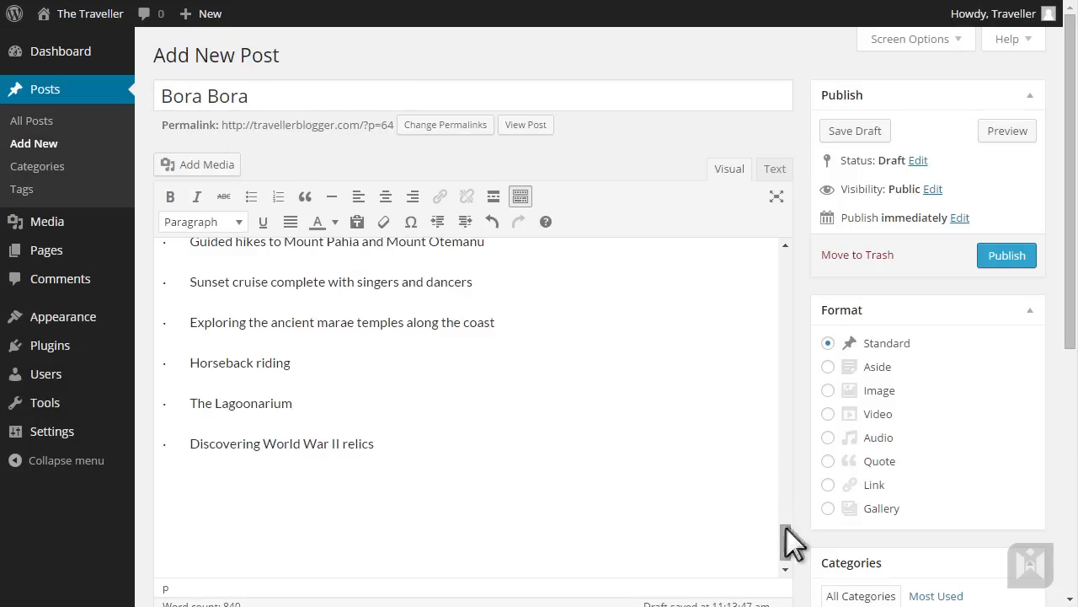
scroll(up, 3)
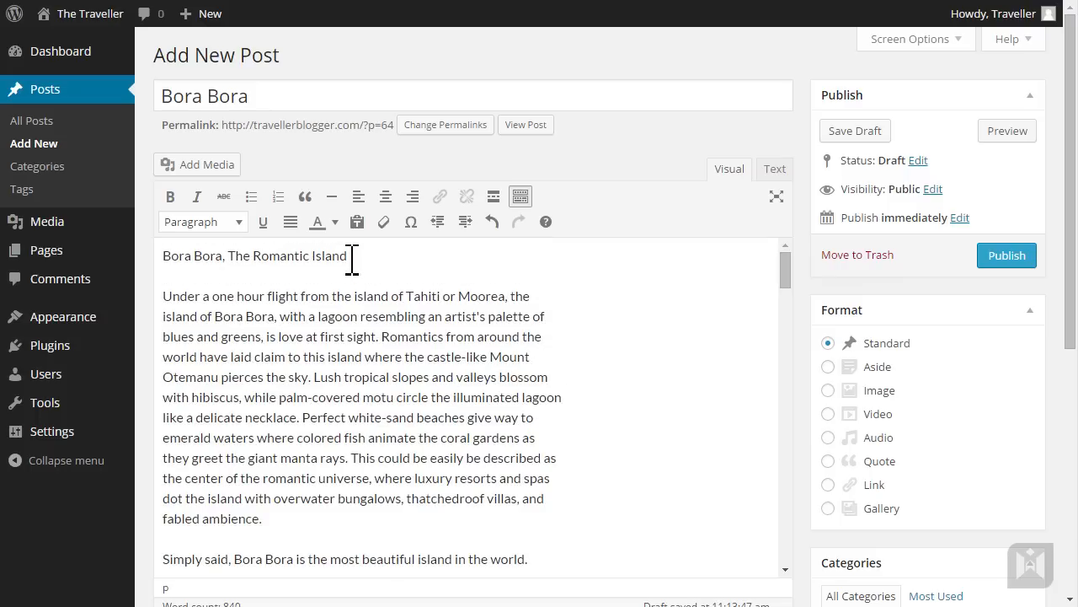
triple_click(253, 255)
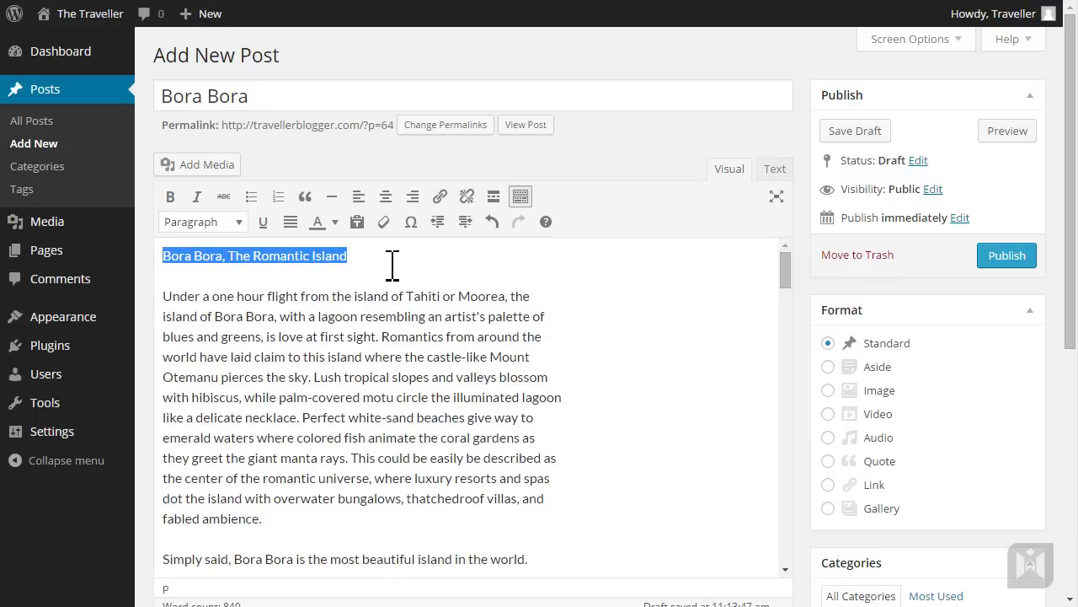
click(202, 221)
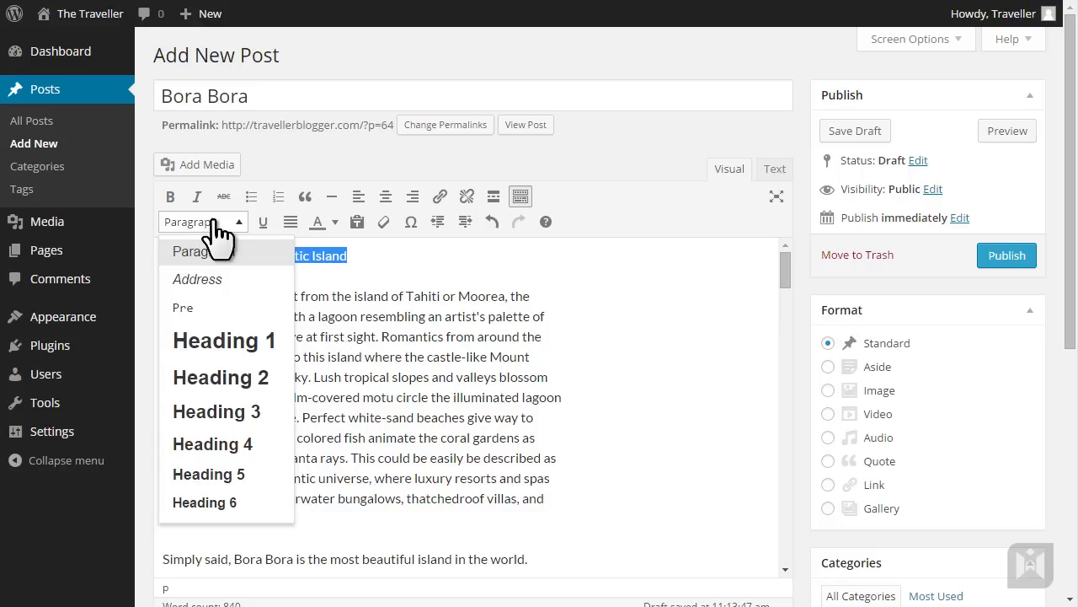
mouse_move(245, 377)
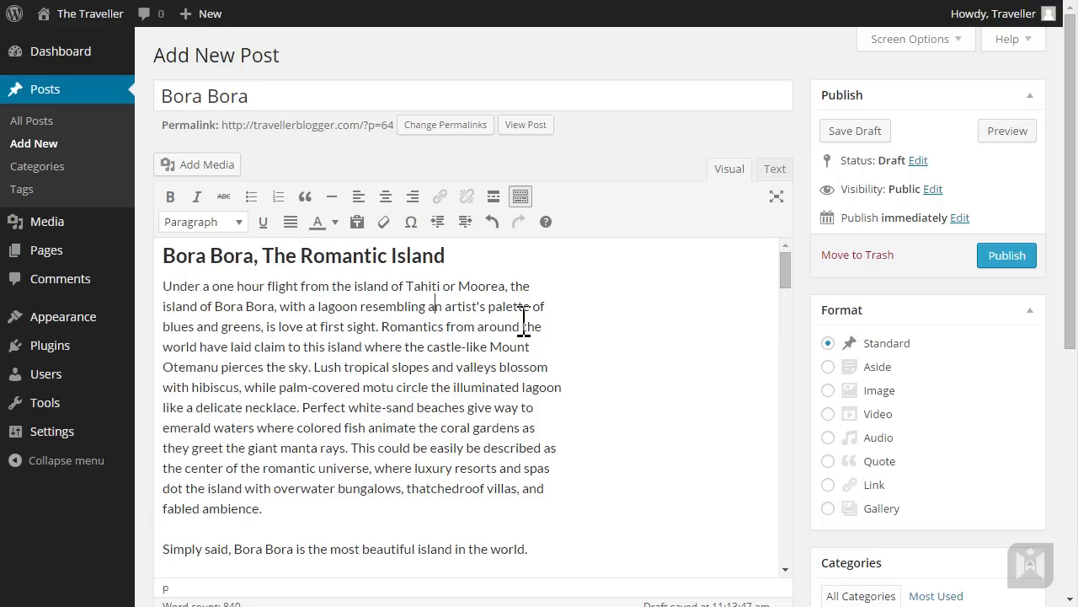
mouse_move(590, 348)
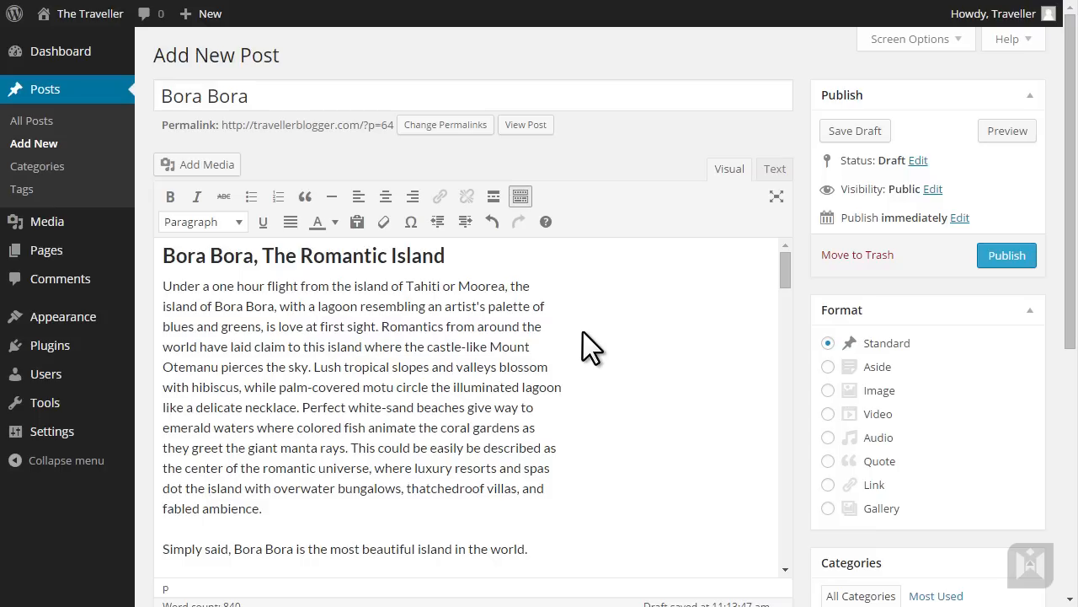
mouse_move(308, 413)
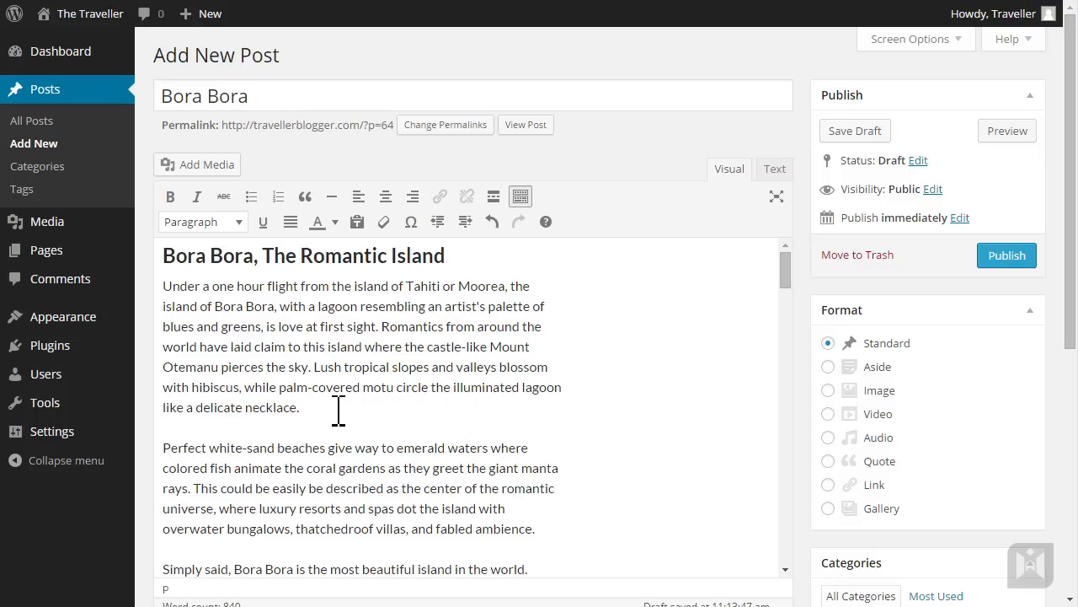
mouse_move(494, 195)
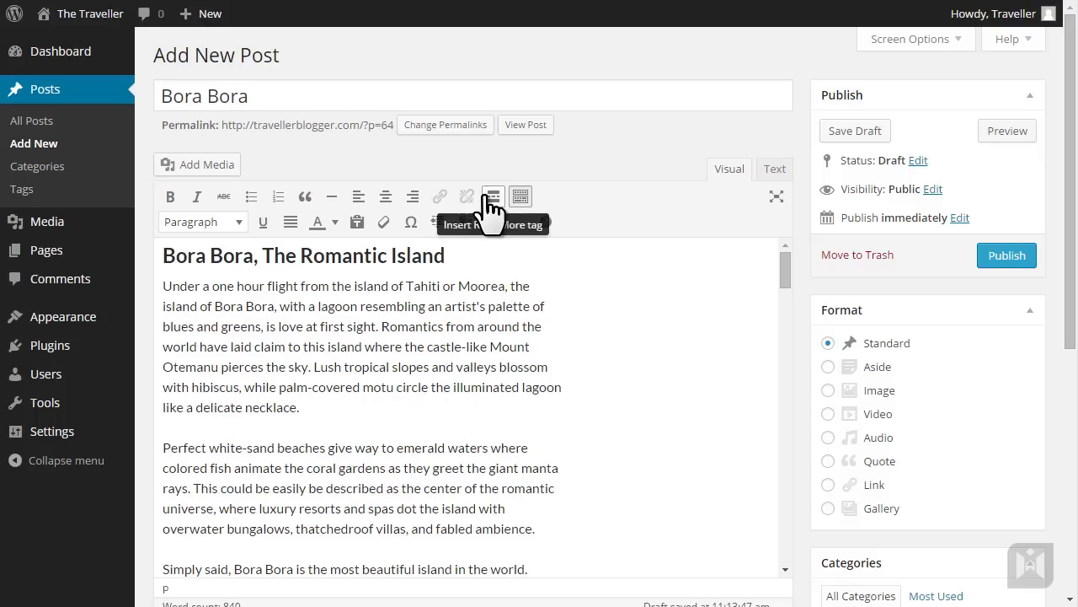
- Insert a read-more break after the first paragraph and select the 'Simply said' sentence
click(493, 197)
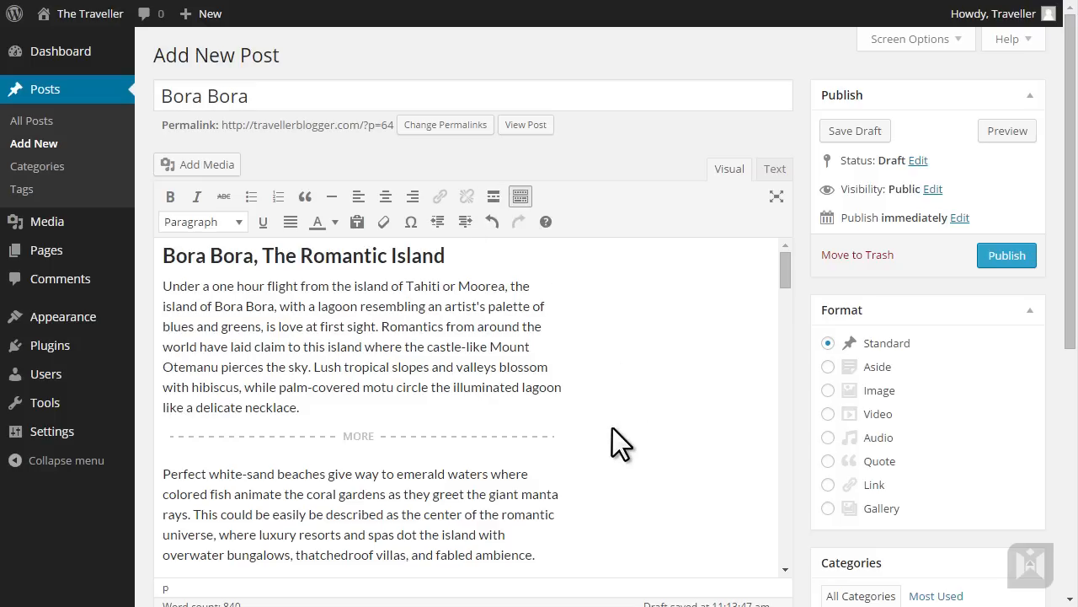
click(552, 436)
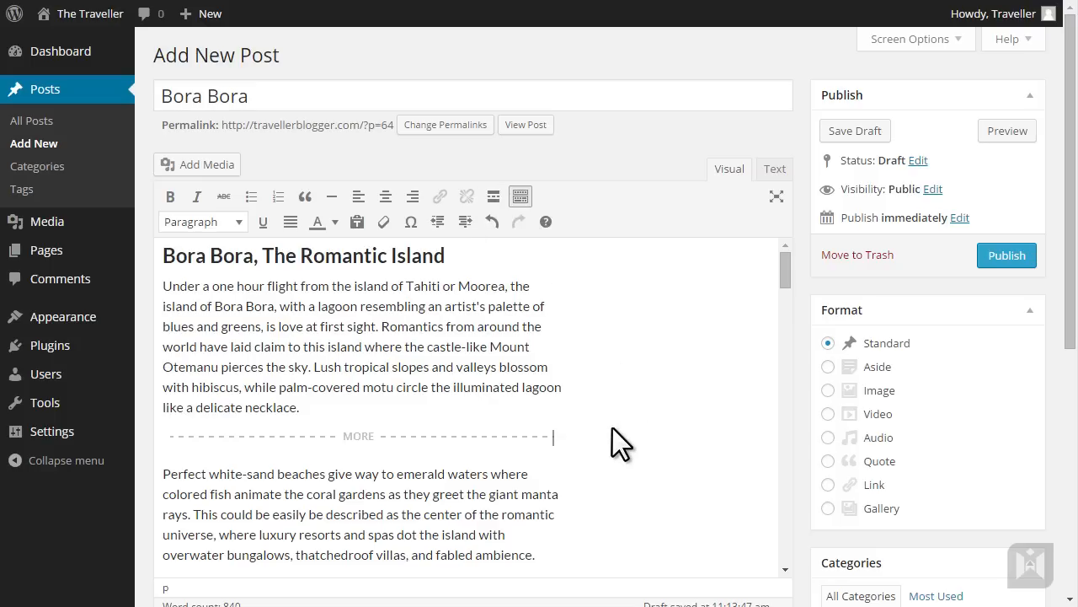
scroll(down, 3)
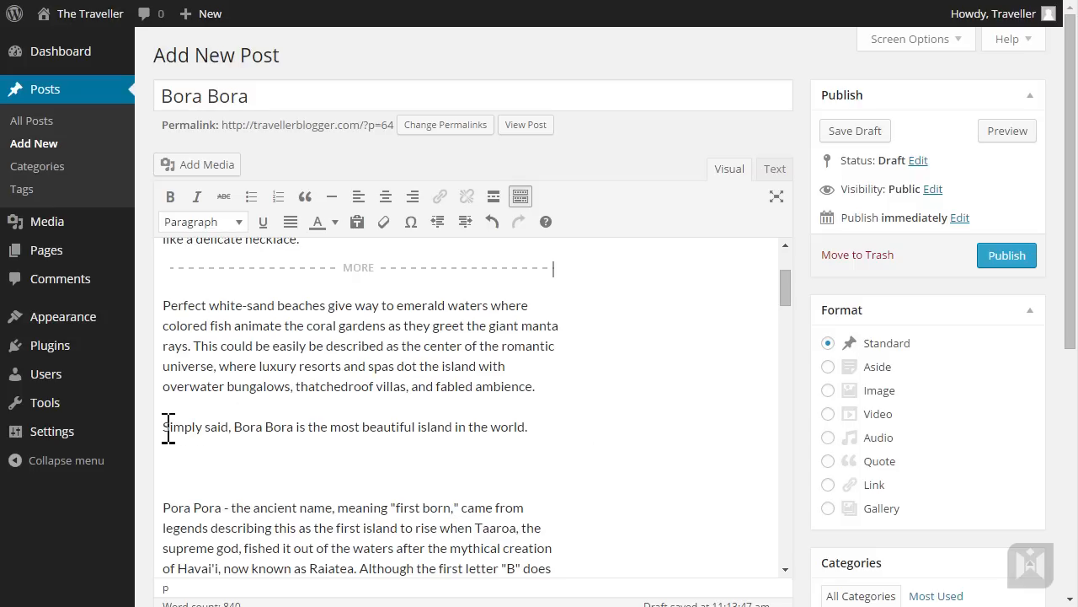
drag(163, 426, 514, 426)
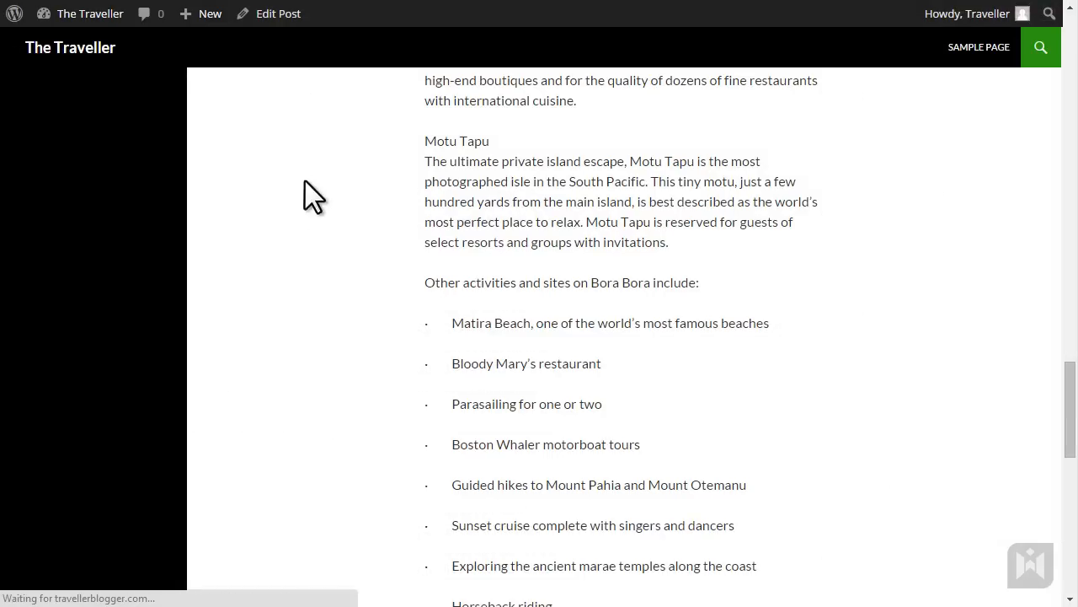
- Scroll the preview to inspect the 'Simply said' quote
scroll(up, 3)
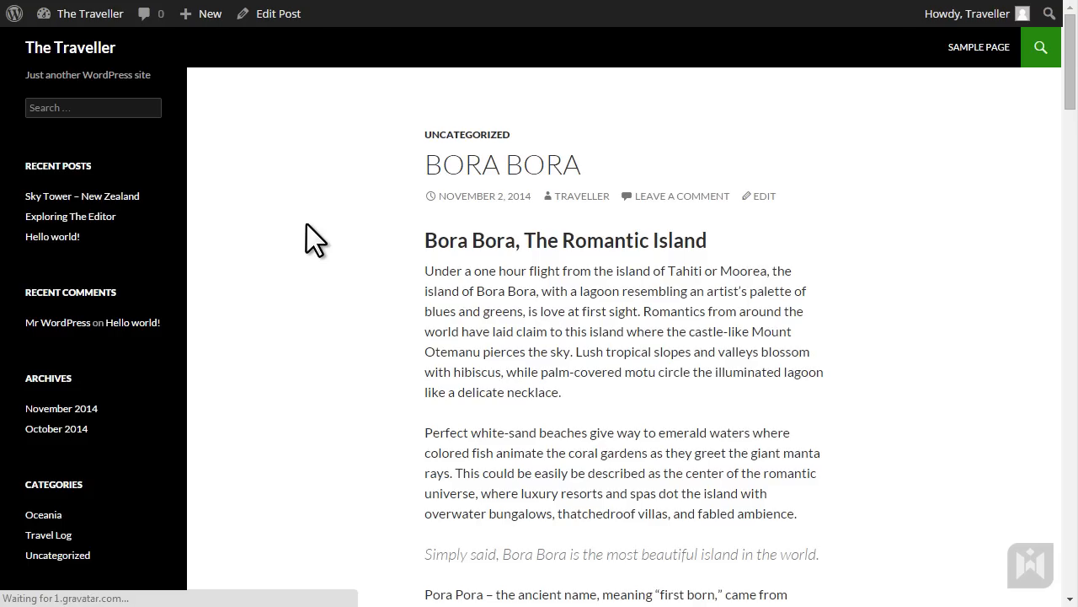
scroll(down, 3)
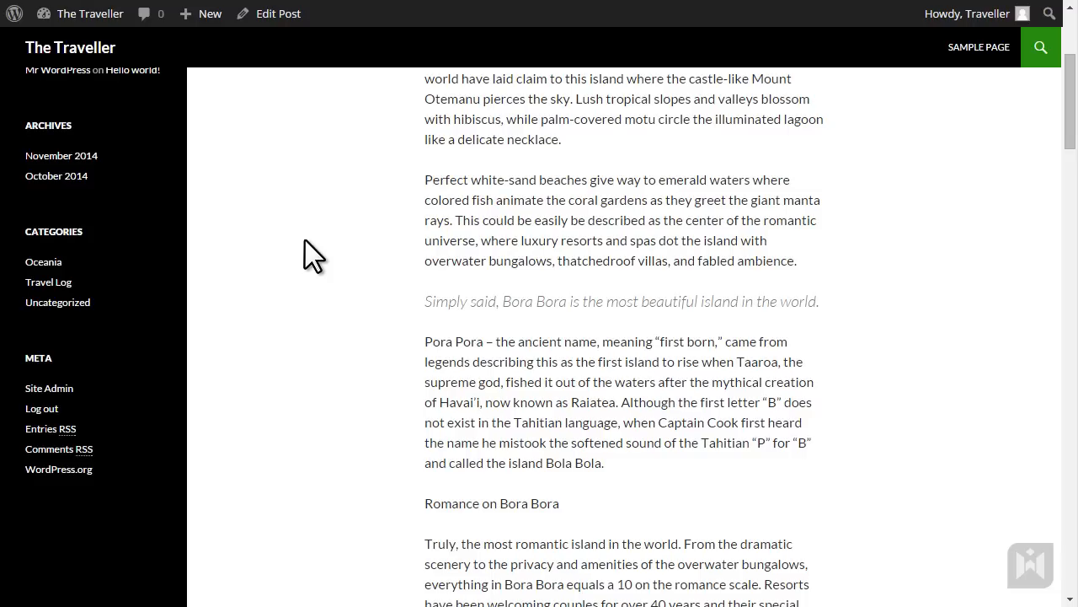
mouse_move(197, 80)
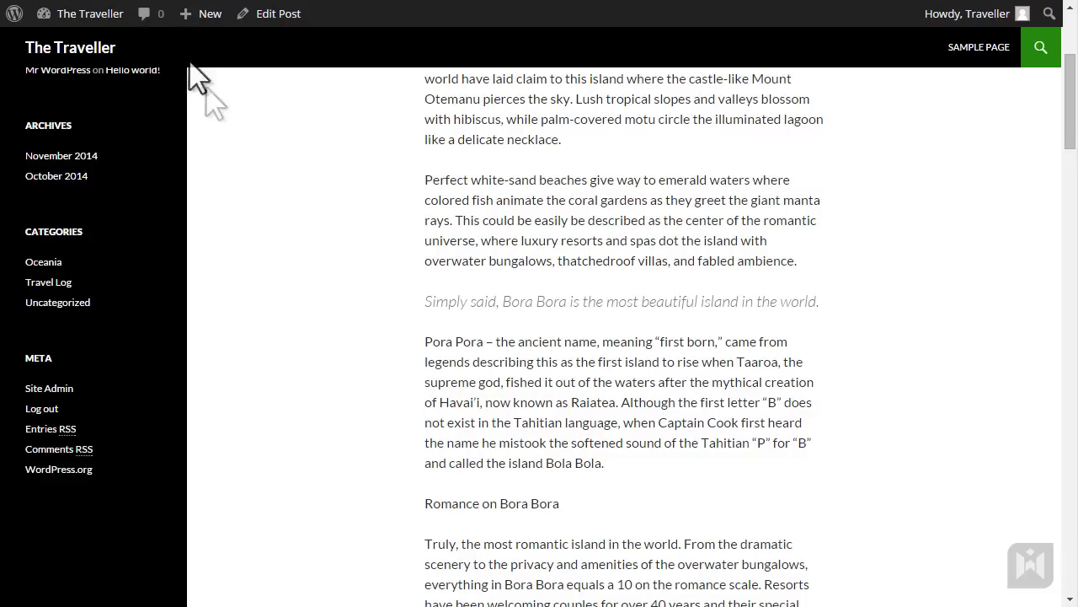
- In the Text view, add class="alignleft" to the 'Simply said' blockquote tag
click(278, 14)
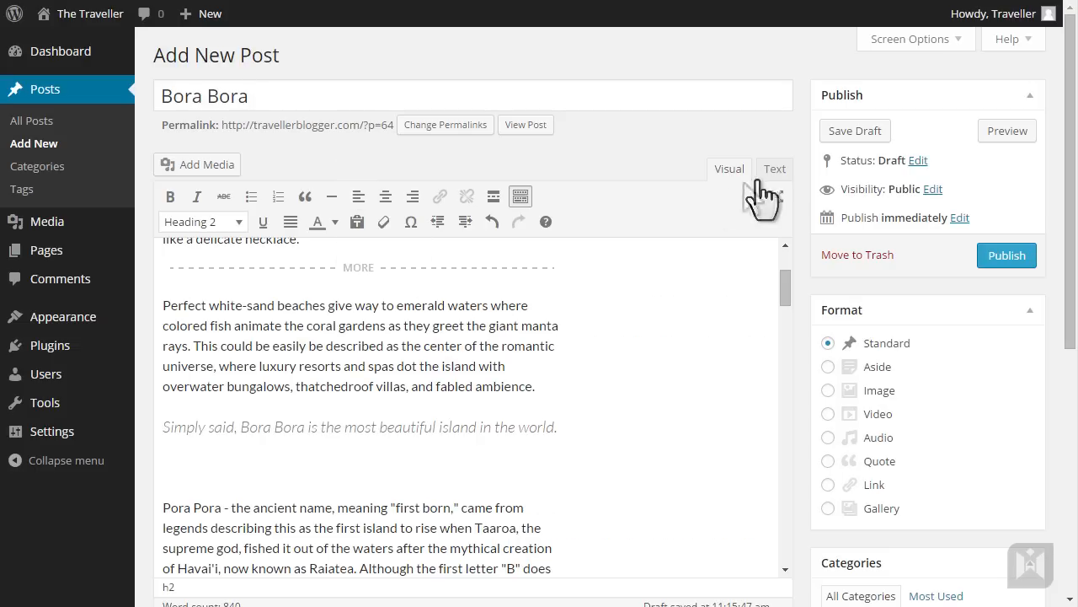
click(774, 169)
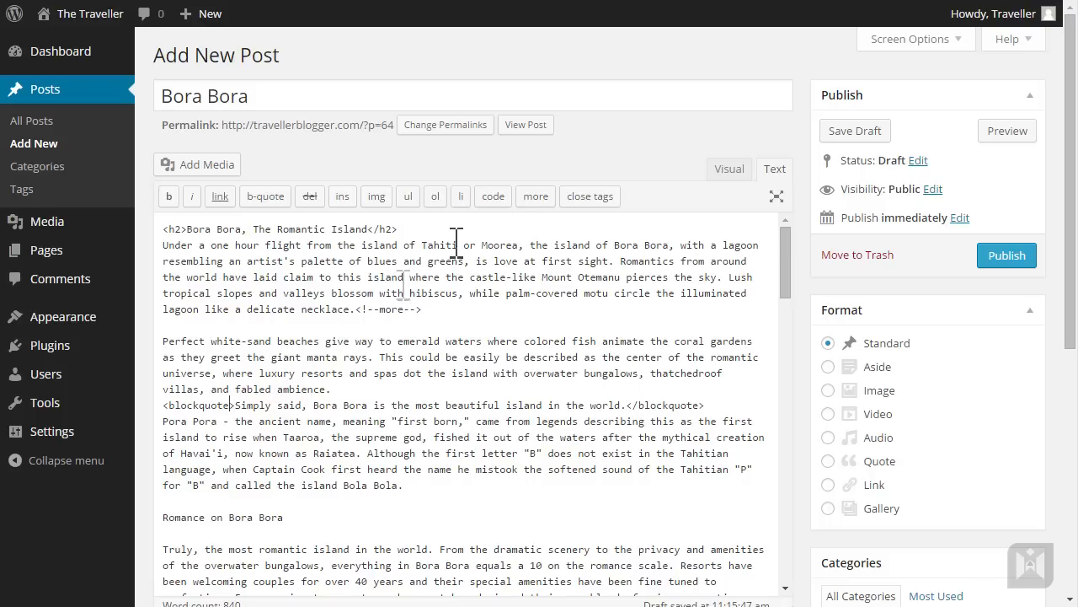
mouse_move(517, 164)
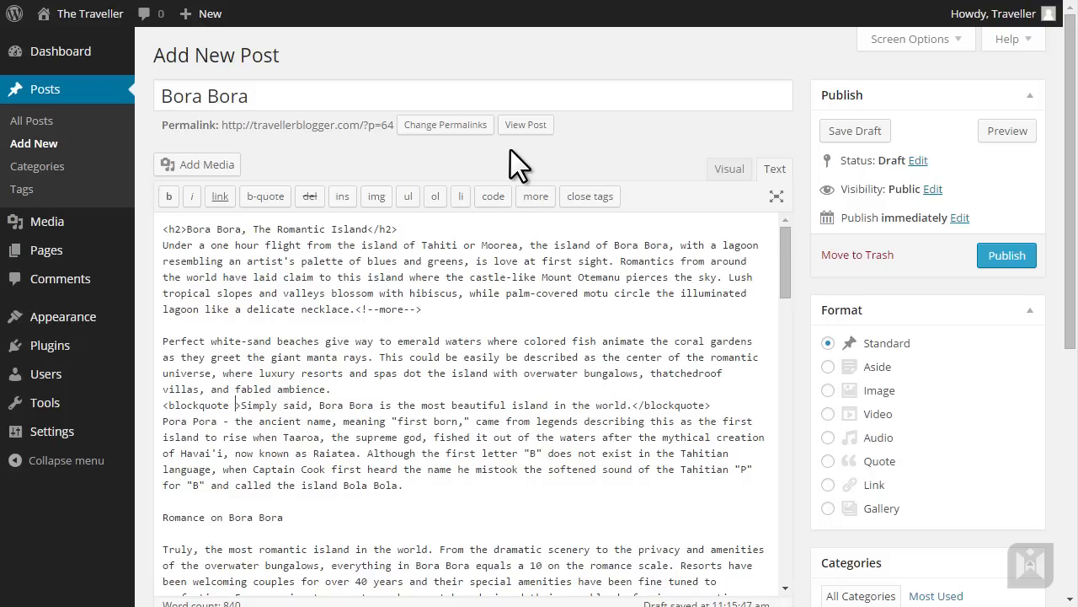
text(class="")
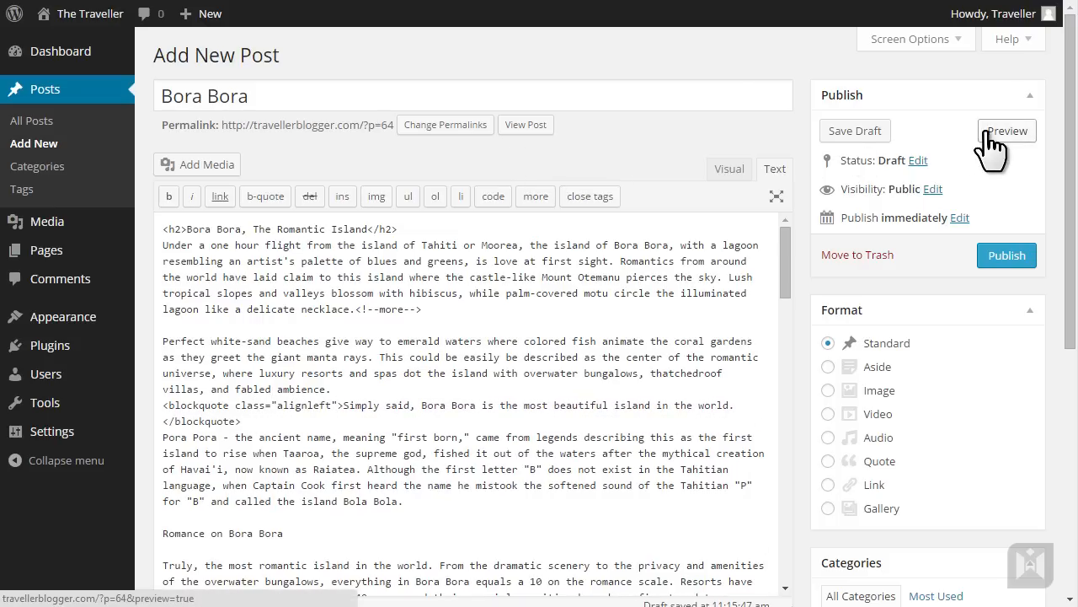
click(1005, 131)
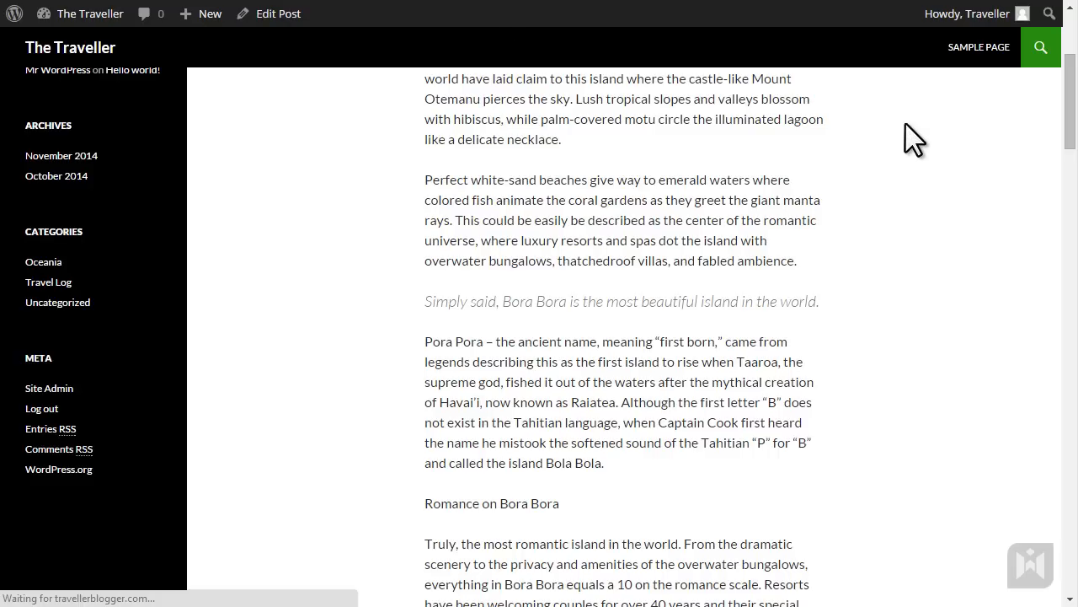
scroll(up, 3)
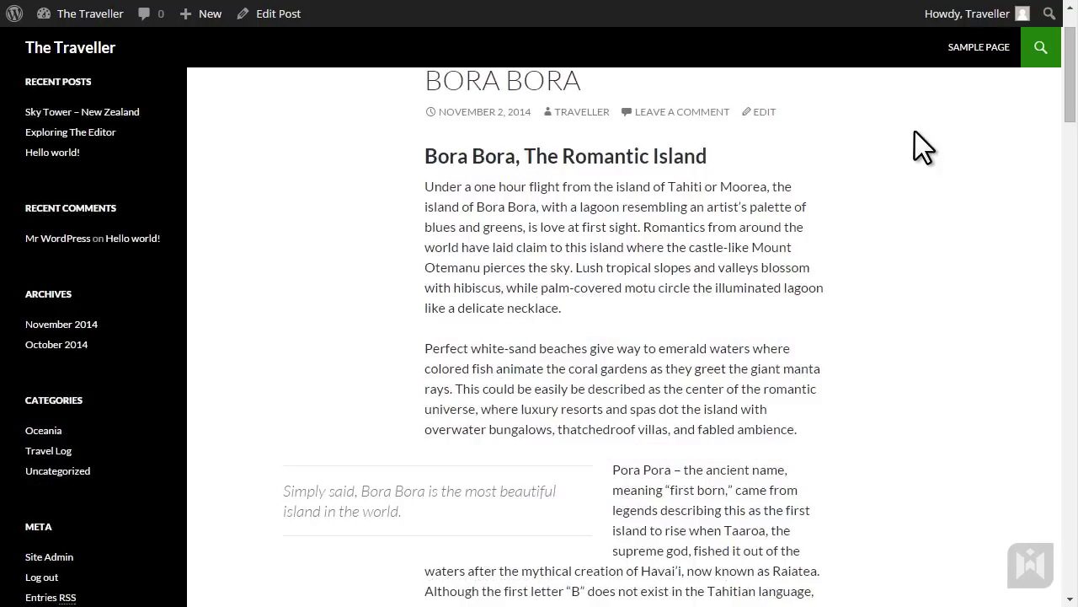
scroll(down, 3)
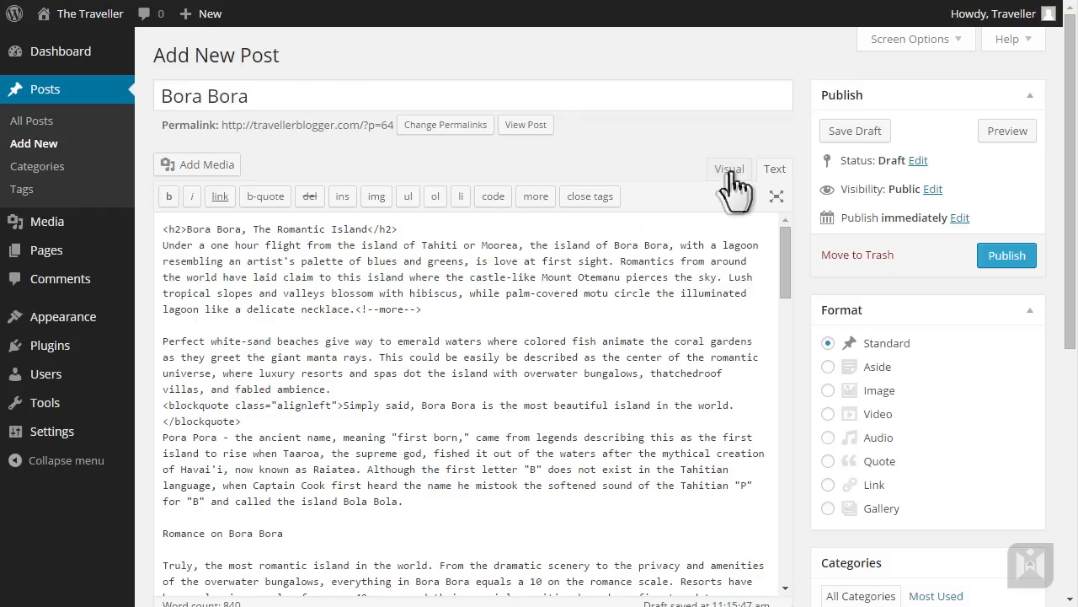
- Switch back to the Visual view and style 'Romance on Bora Bora' as a heading
click(729, 169)
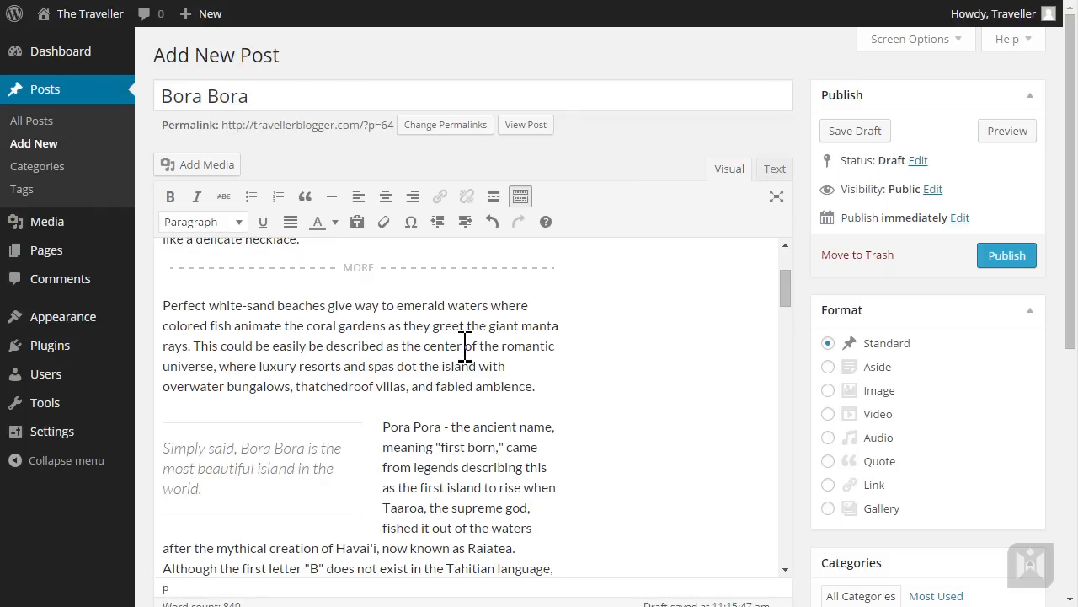
scroll(down, 3)
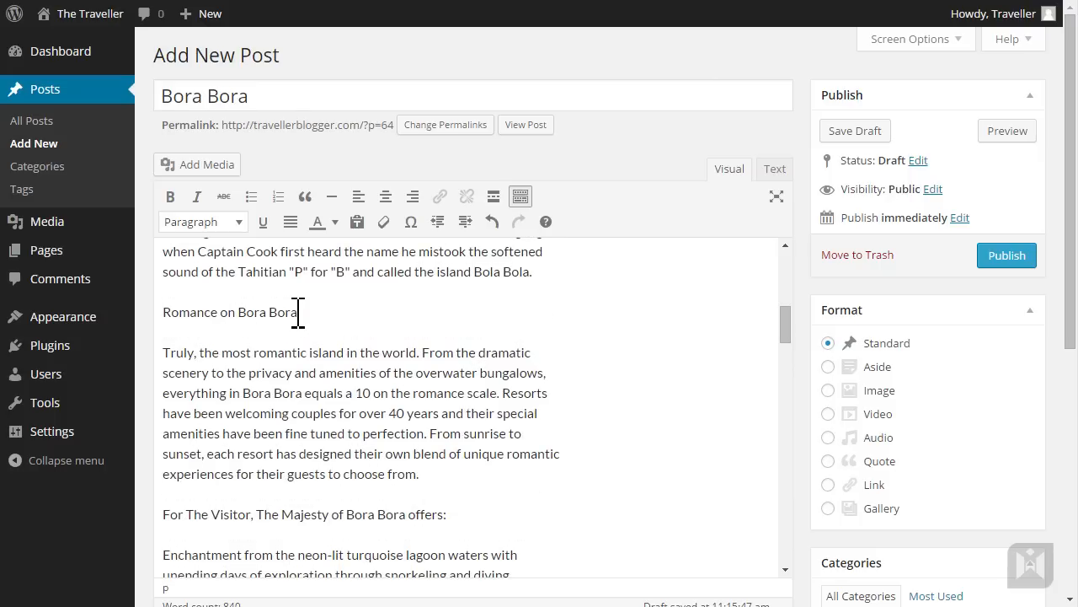
click(202, 222)
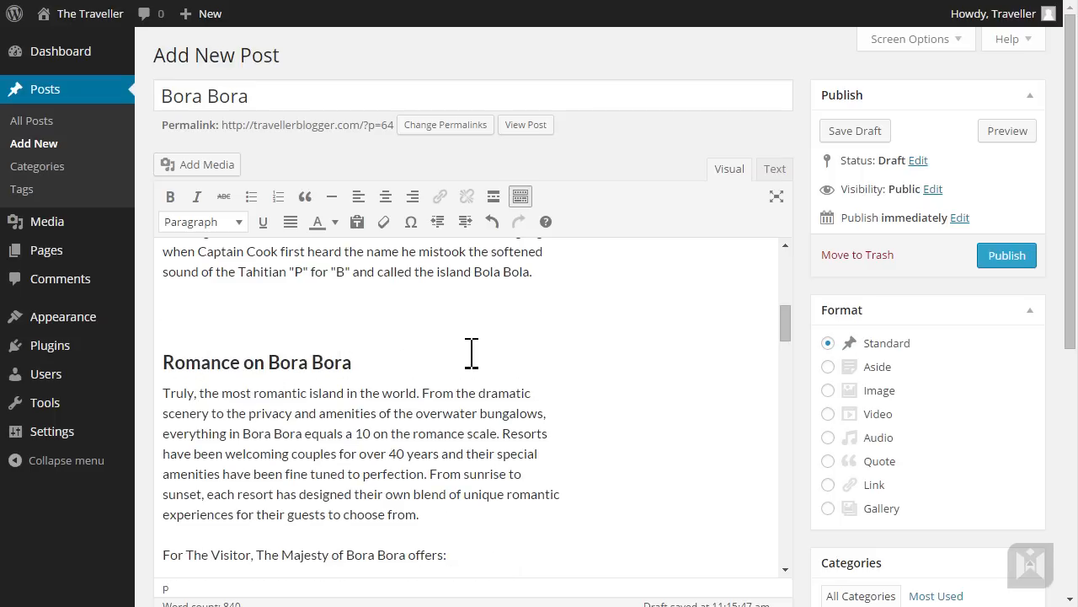
- Restyle the 'For The Visitor' line and make the visitor offerings a bulleted list
scroll(down, 3)
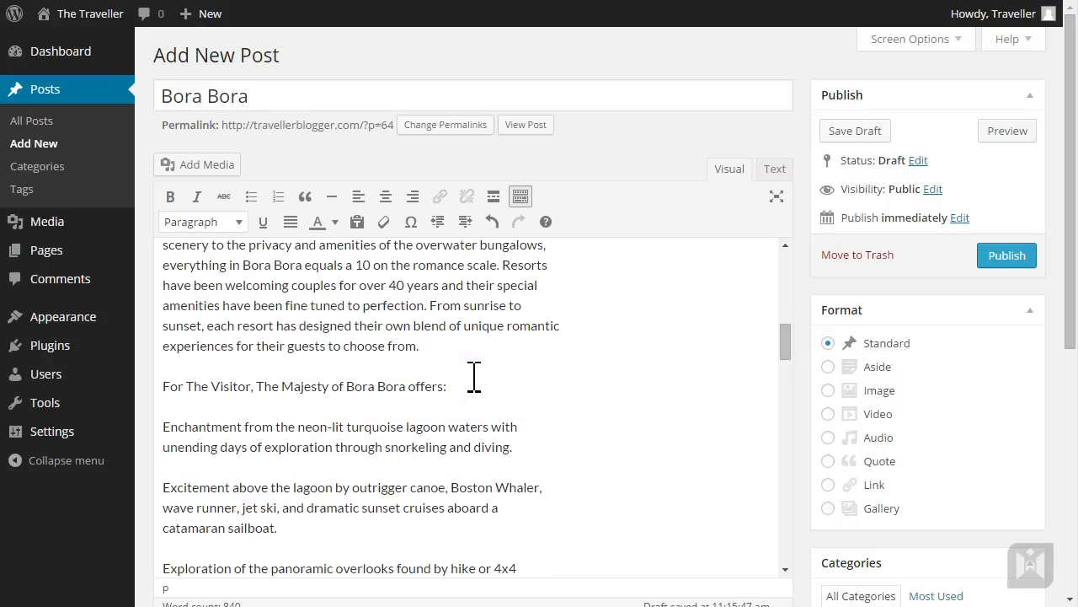
triple_click(304, 386)
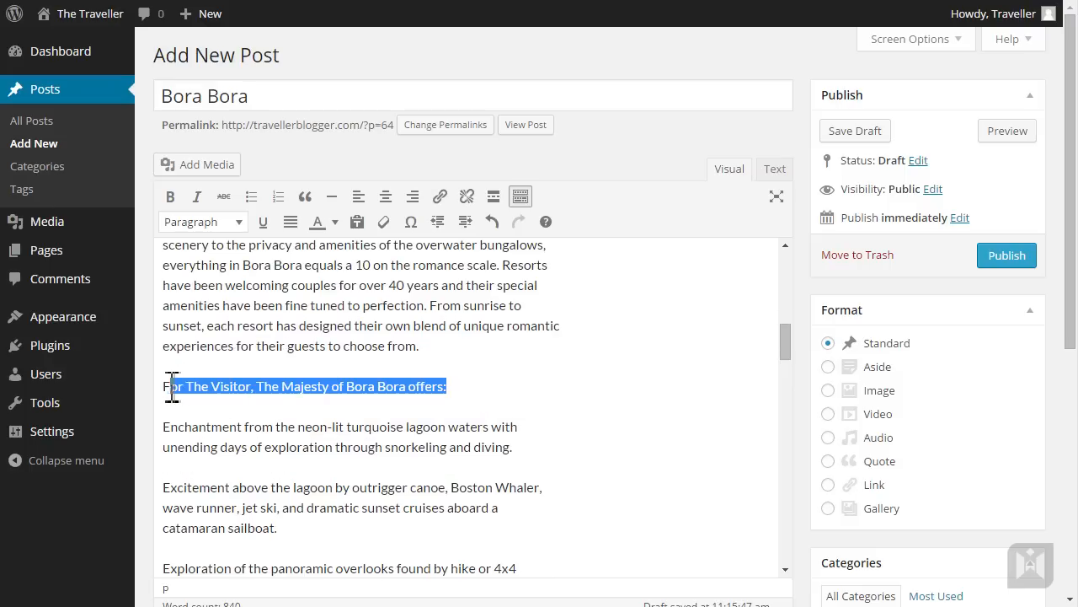
click(170, 197)
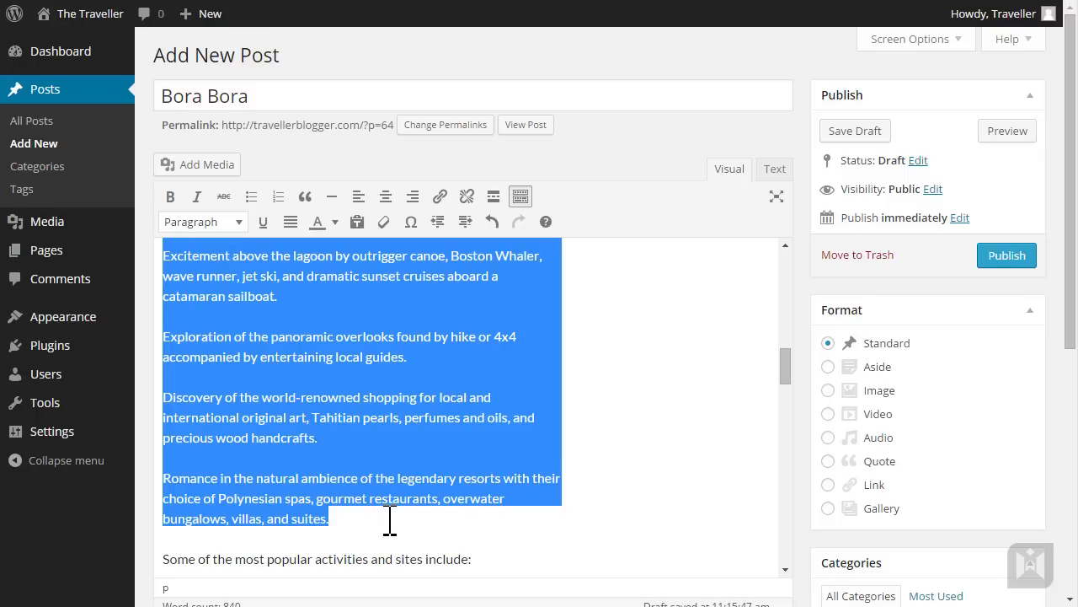
click(251, 196)
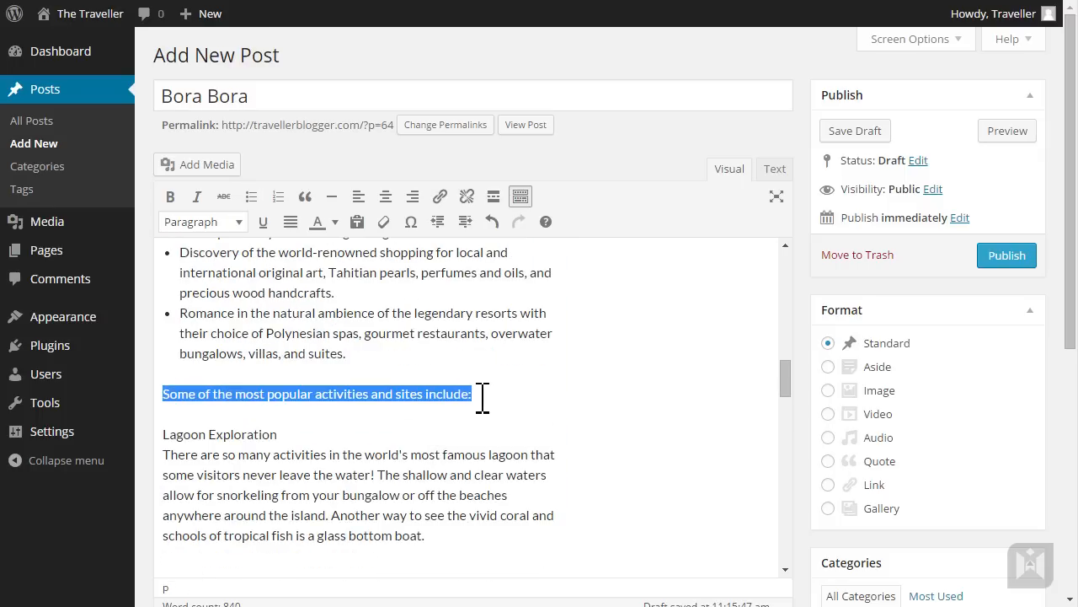
- Make the activities intro a heading and bold activity titles such as Lagoon Exploration and Motu Tapu
click(202, 222)
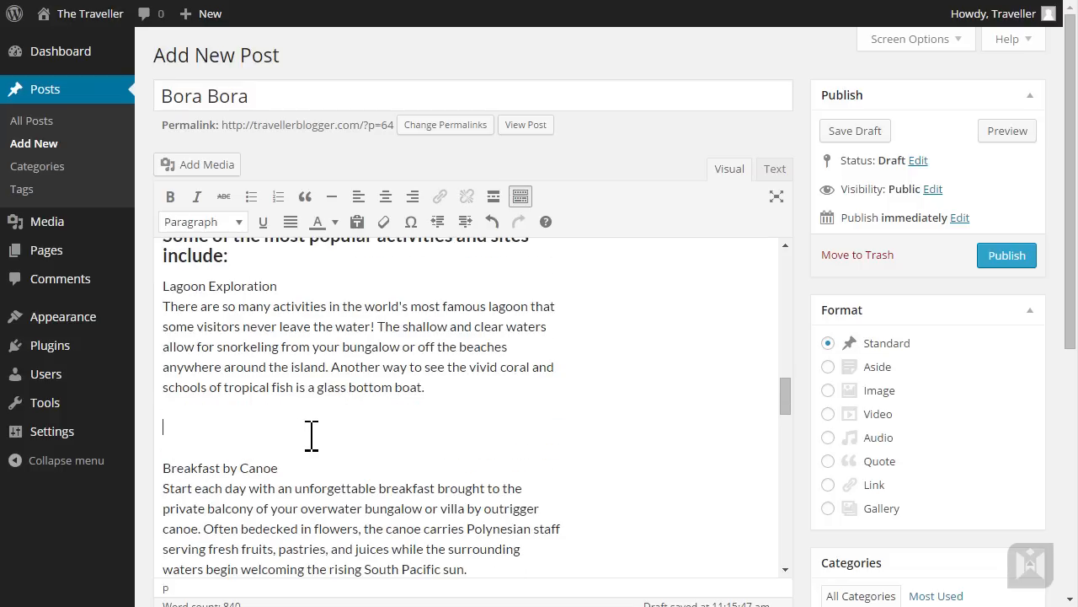
double_click(257, 286)
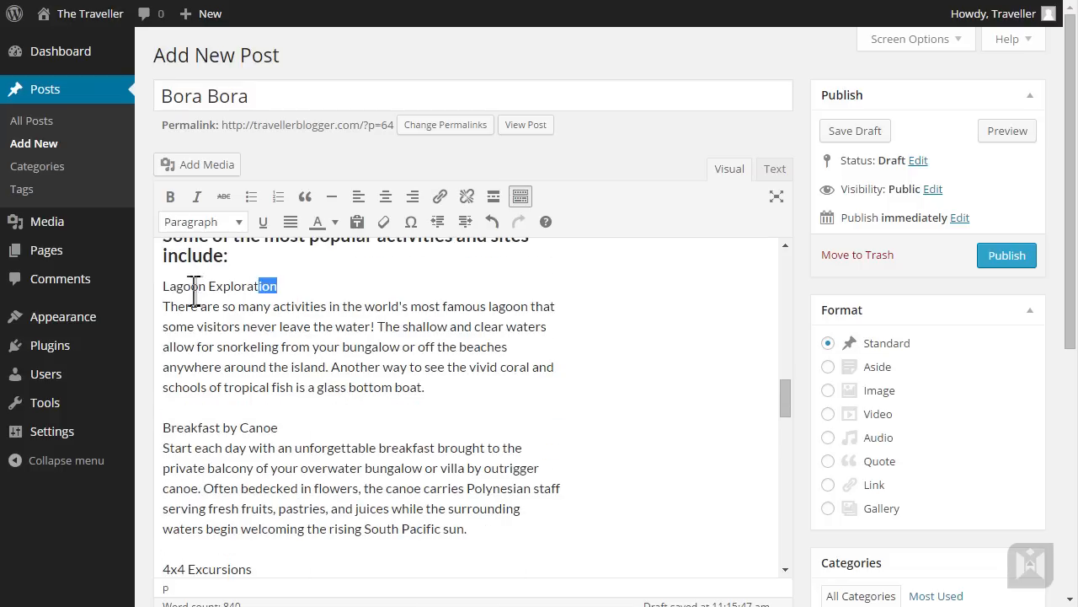
scroll(down, 3)
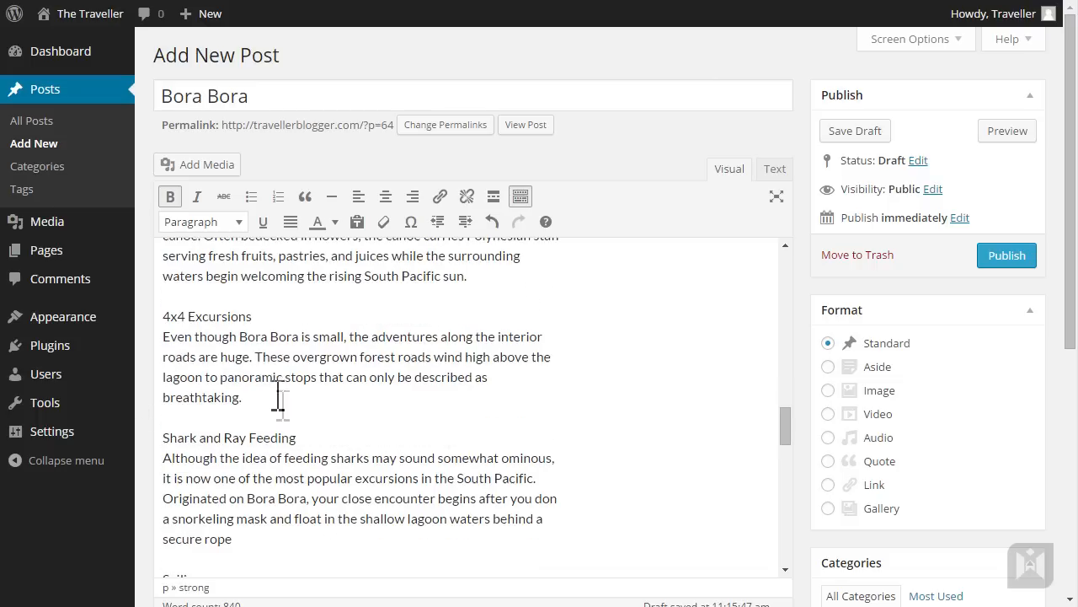
double_click(229, 437)
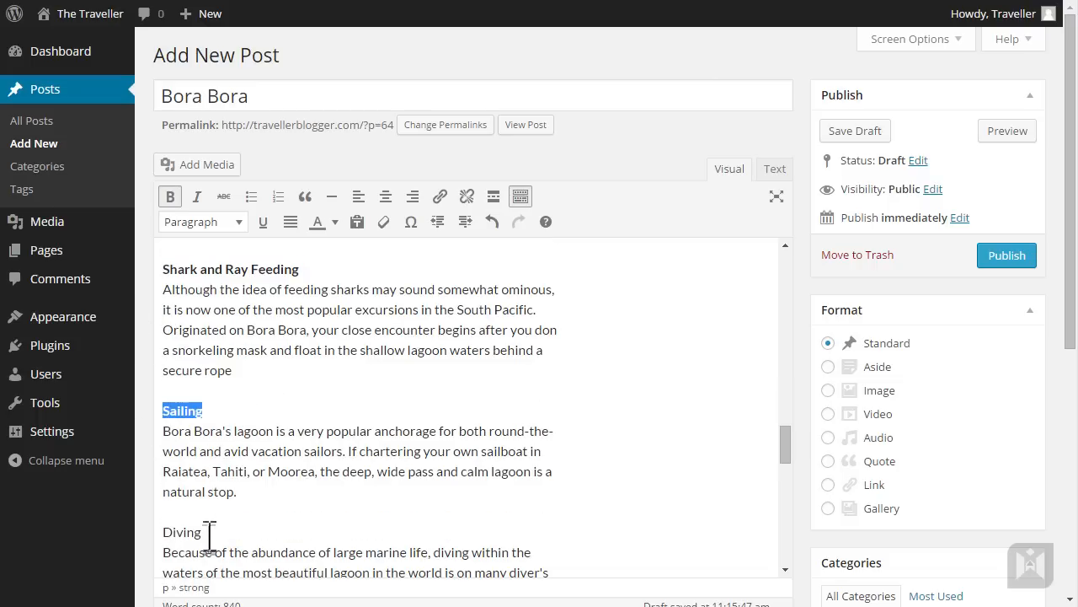
scroll(down, 3)
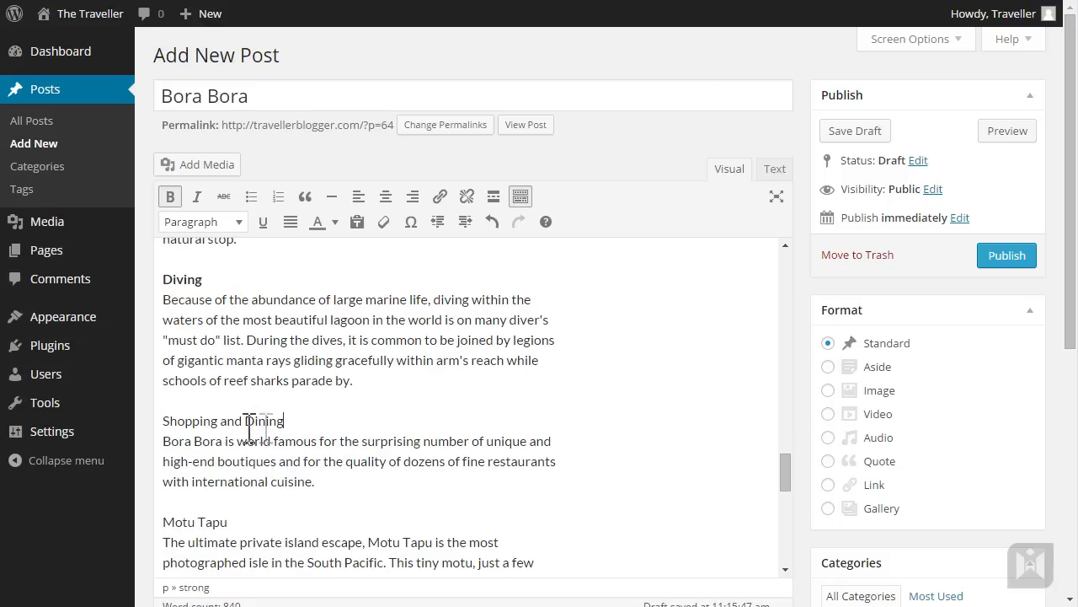
double_click(181, 522)
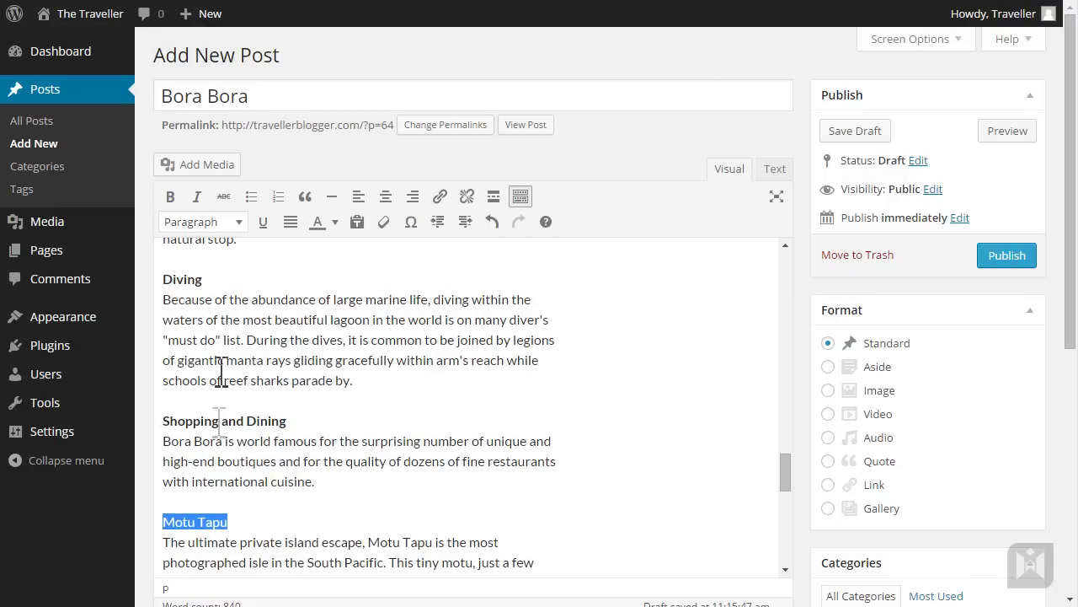
click(494, 360)
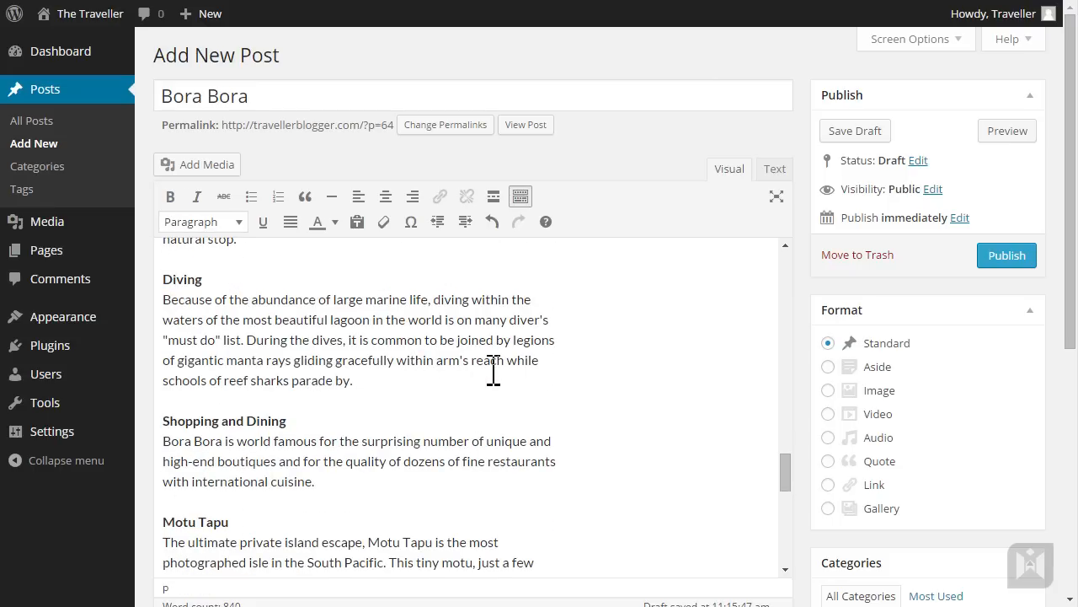
- Remove the empty bullet left after the visitor highlights list
scroll(up, 3)
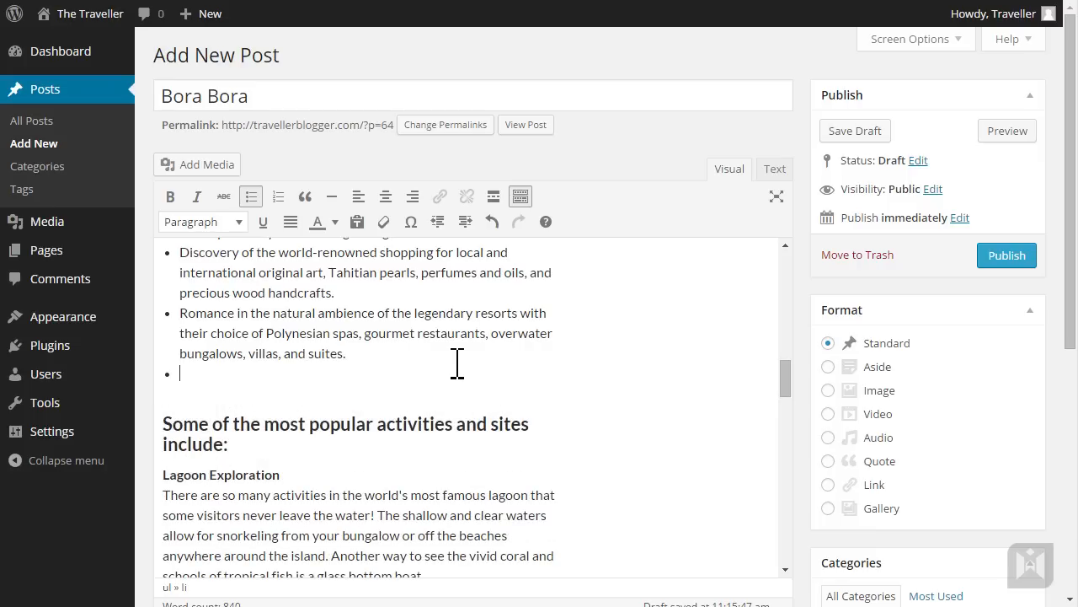
mouse_move(425, 374)
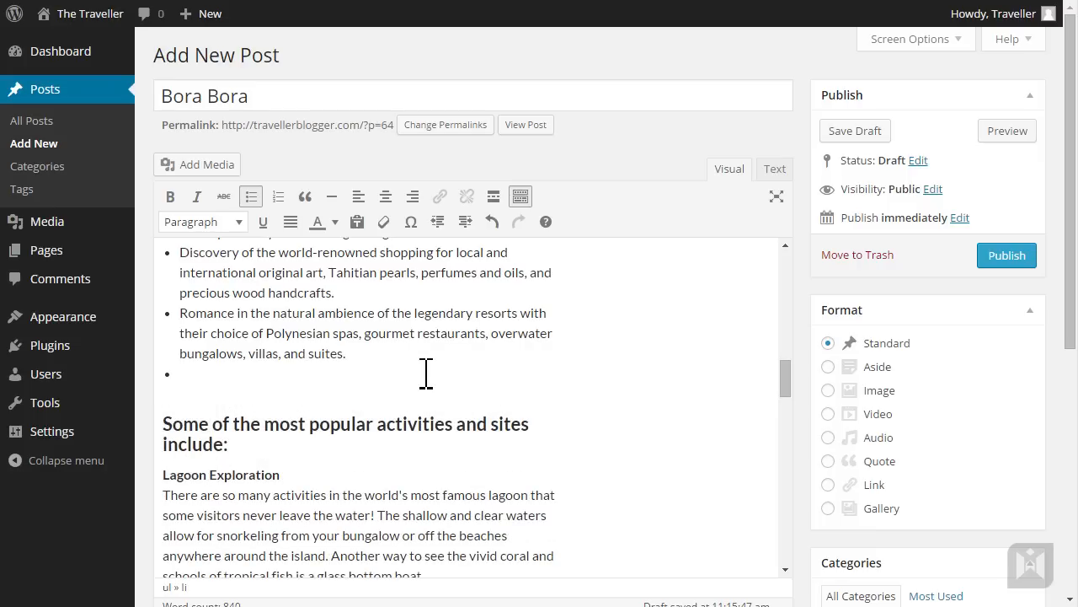
click(251, 197)
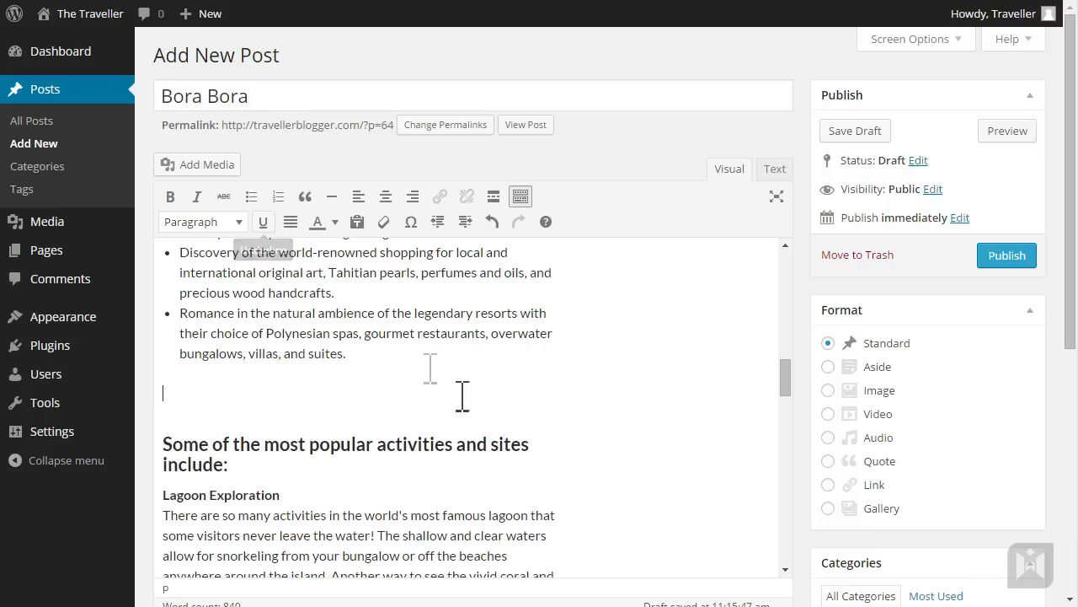
scroll(down, 3)
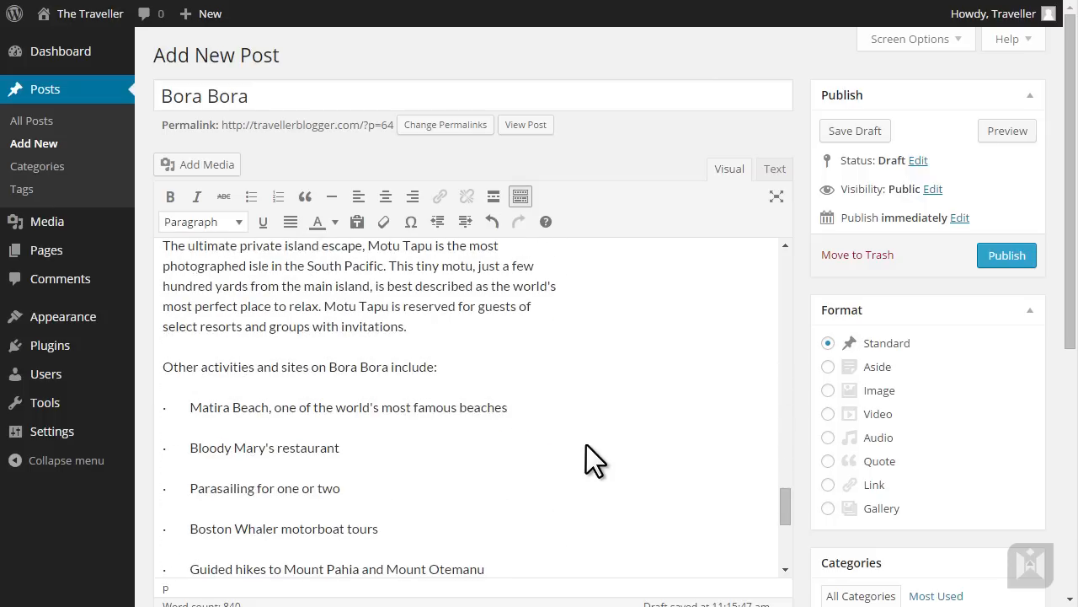
- Bold the 'Other activities and sites on Bora Bora include:' line and view the HTML source
triple_click(299, 366)
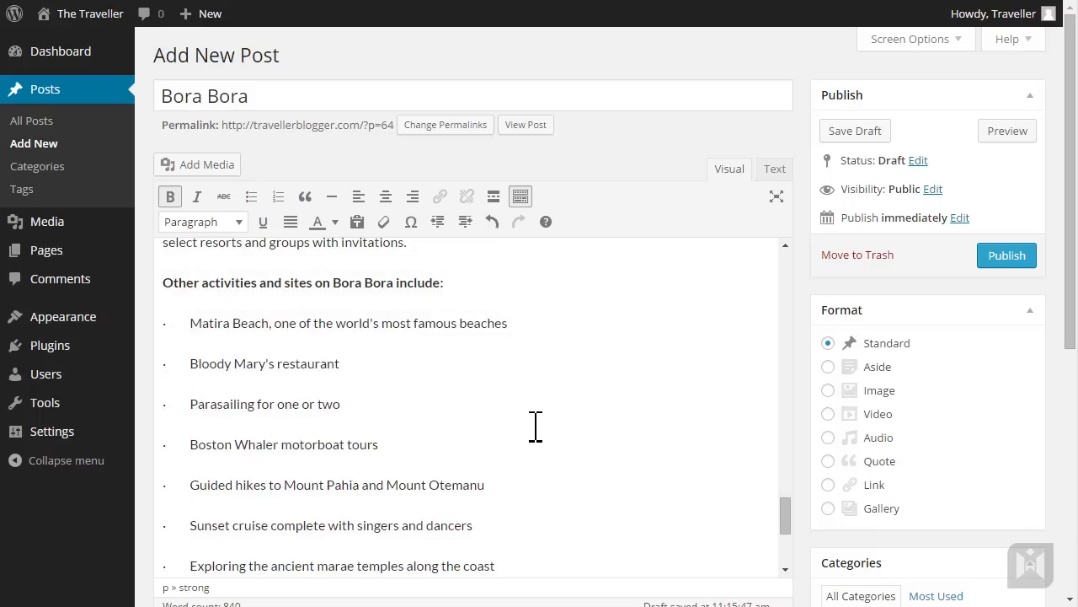
mouse_move(539, 438)
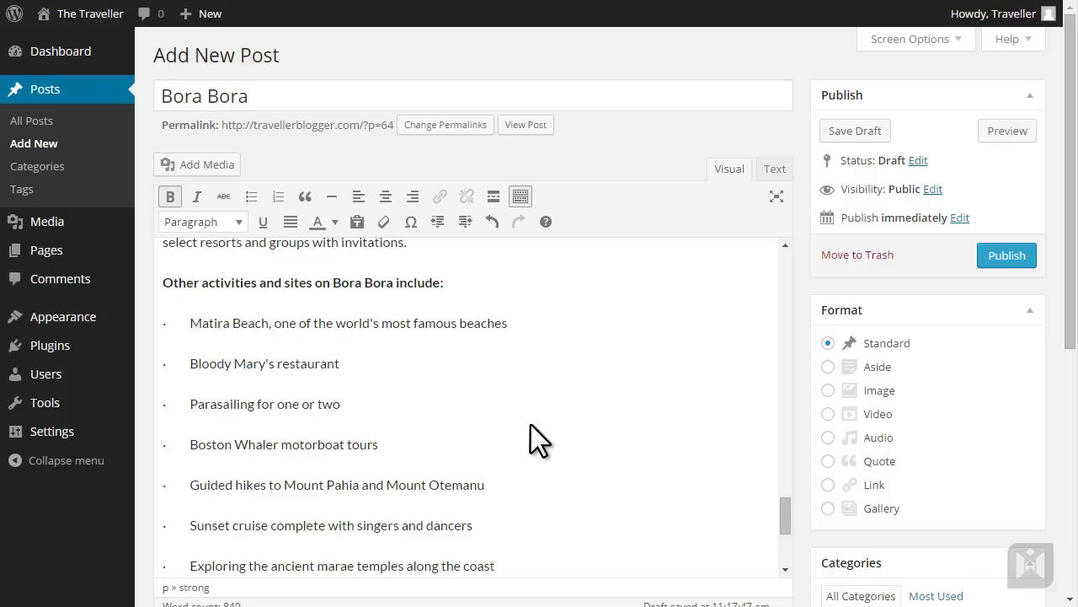
click(443, 282)
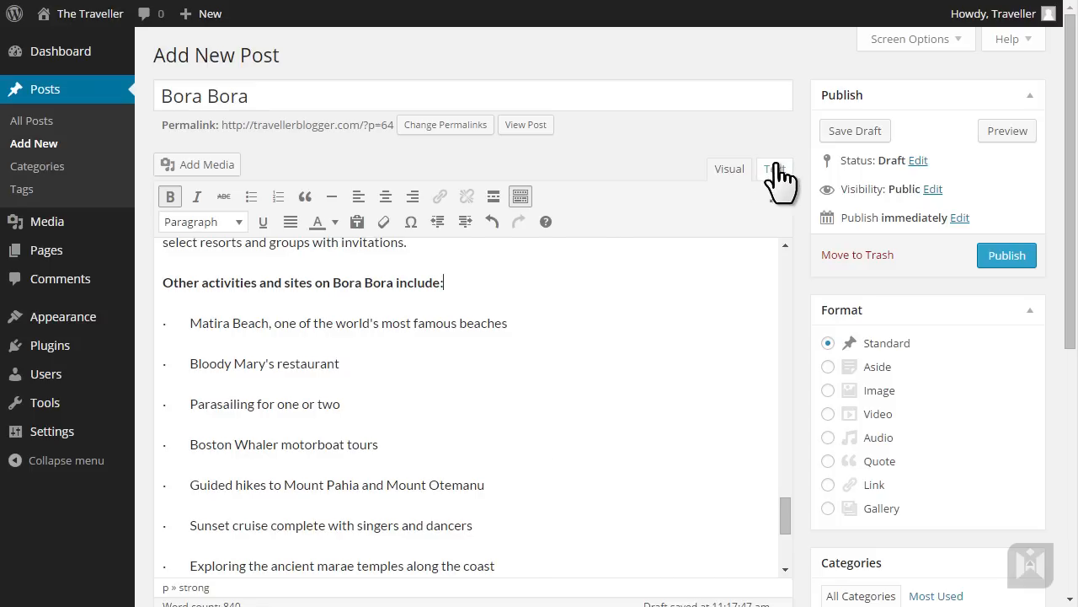
click(773, 168)
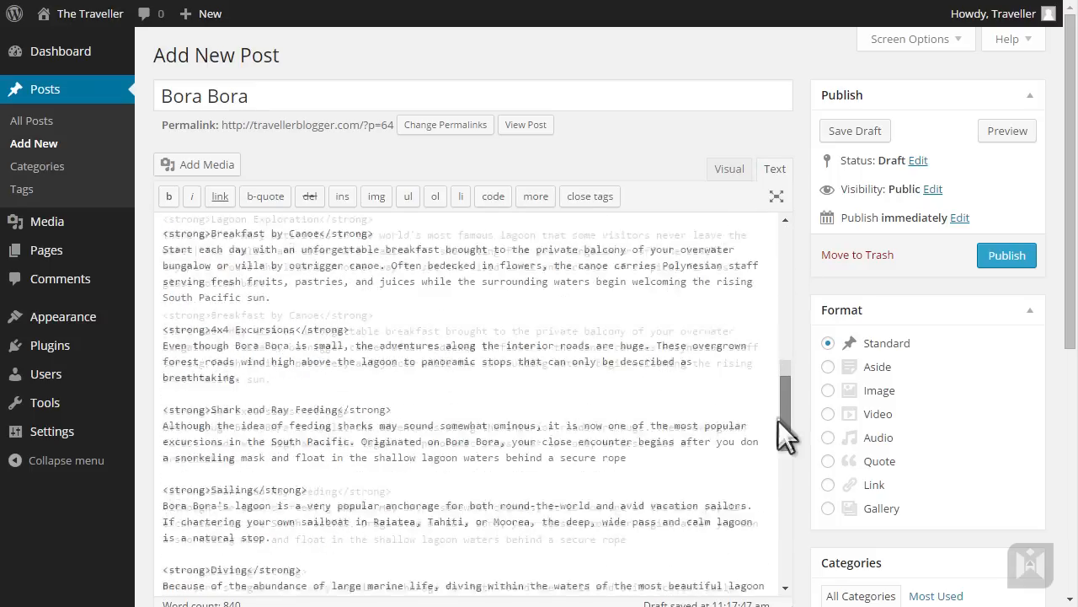
- Delete the '·' dots and tabs before each activity line, then return to the Visual editor
scroll(down, 3)
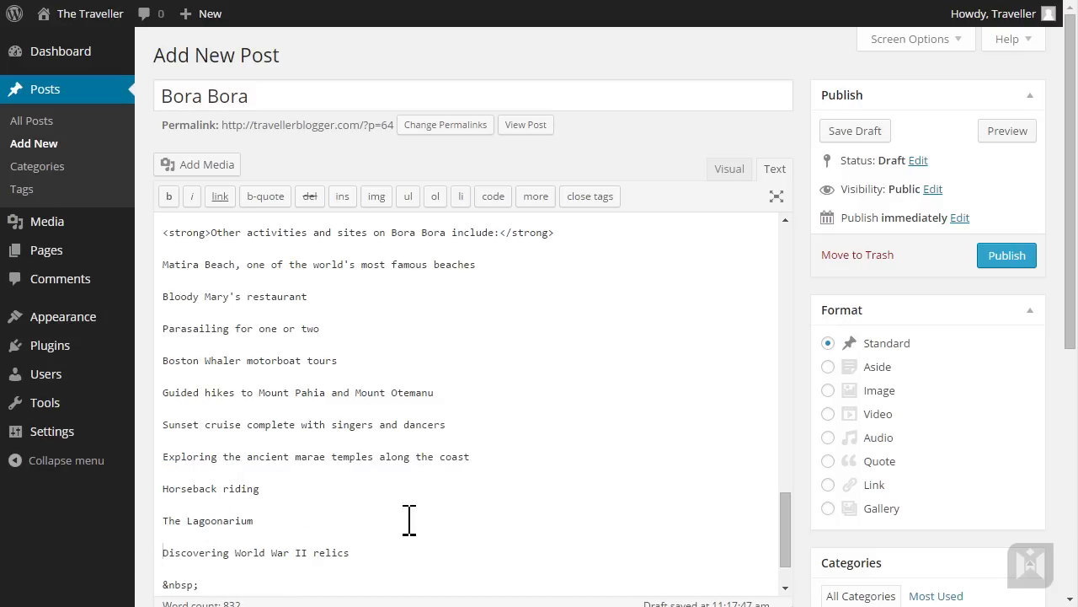
click(727, 169)
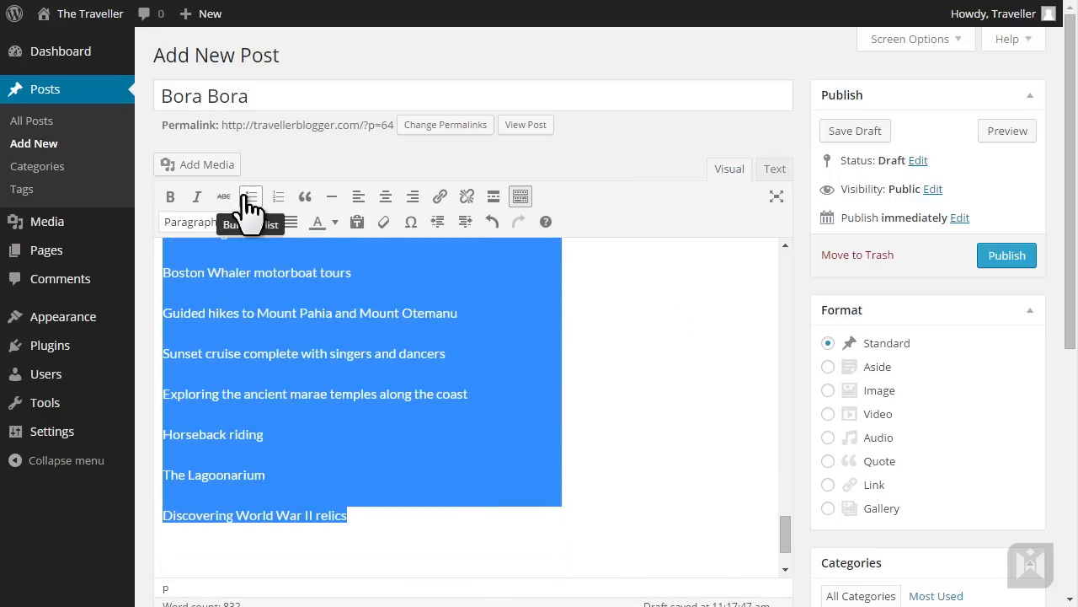
- Format the ten activity lines as a bulleted list and preview the post
click(251, 196)
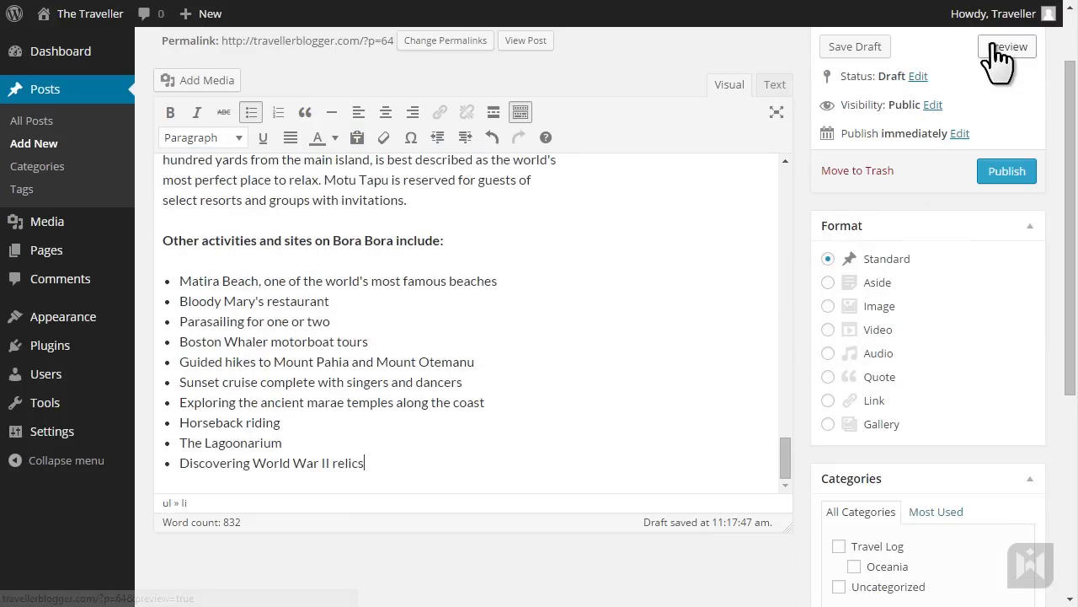
click(1006, 46)
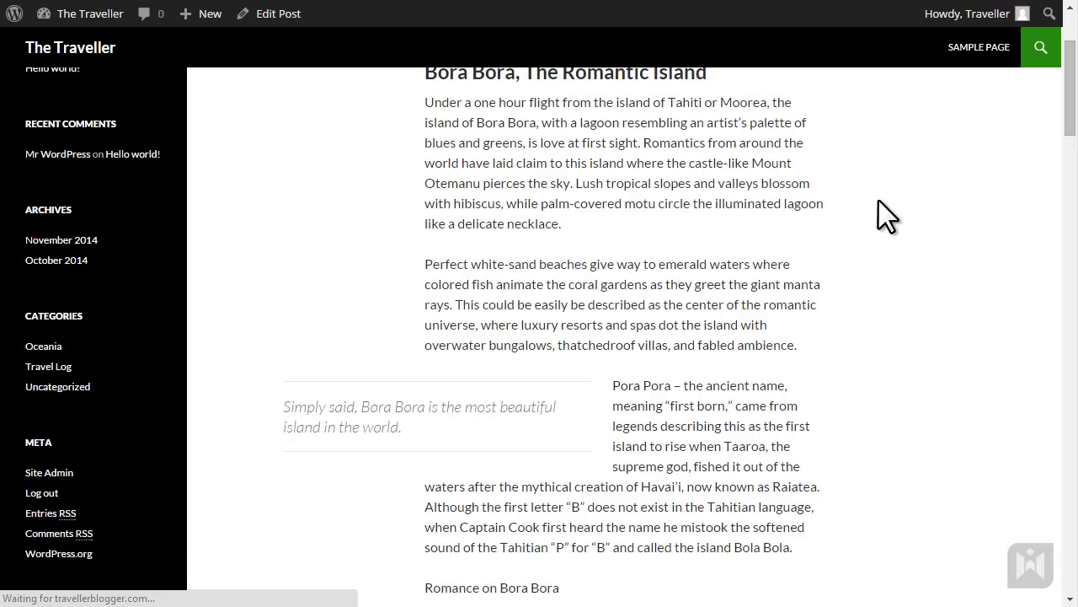
- Review the preview's headings, floated quote and bulleted lists, then return to the editor
scroll(up, 3)
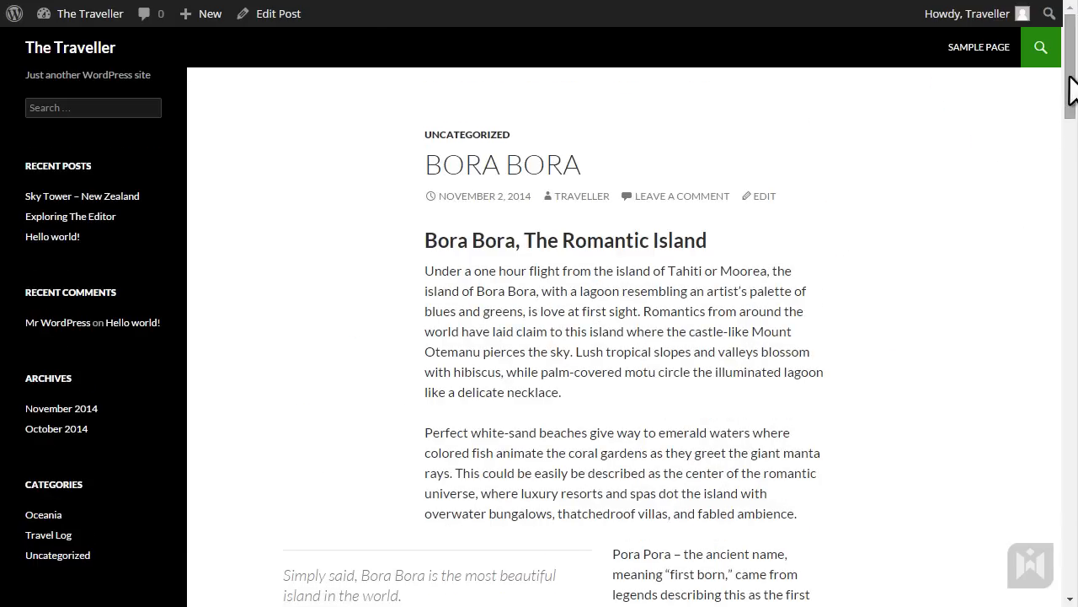
scroll(down, 3)
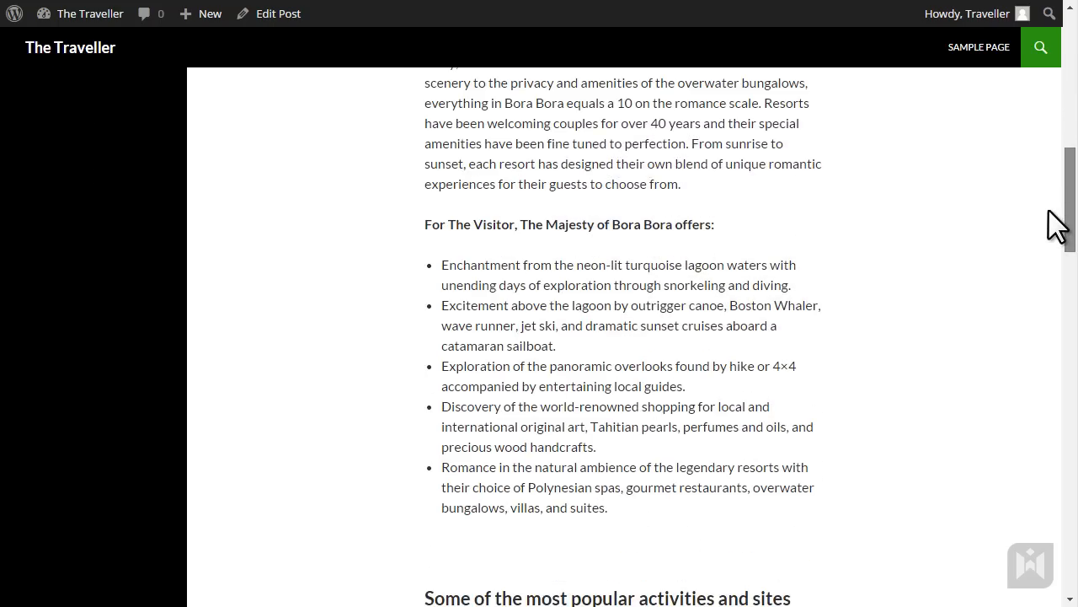
scroll(up, 3)
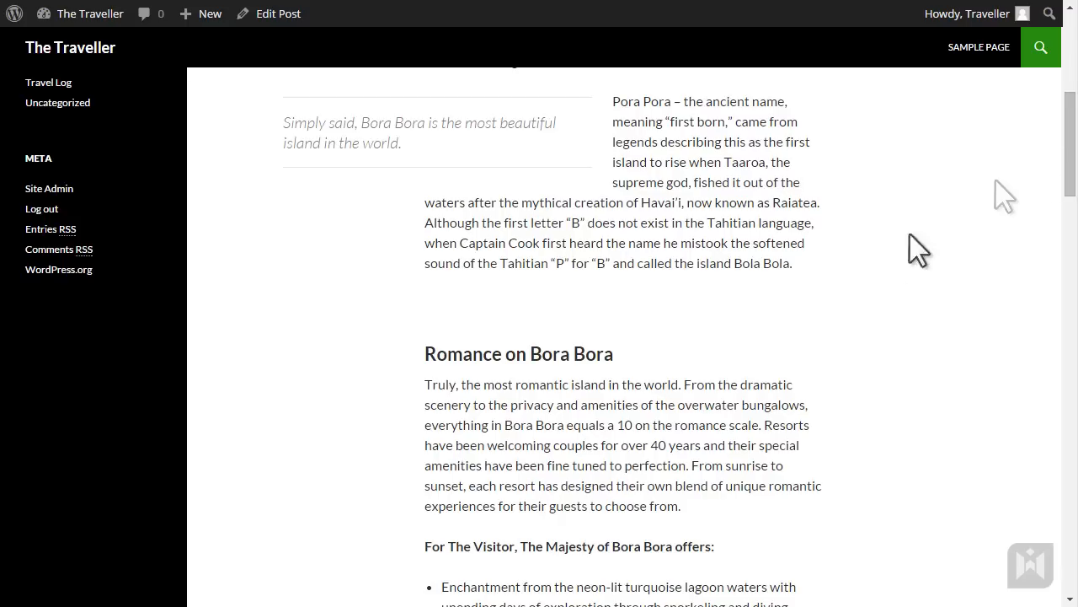
mouse_move(843, 328)
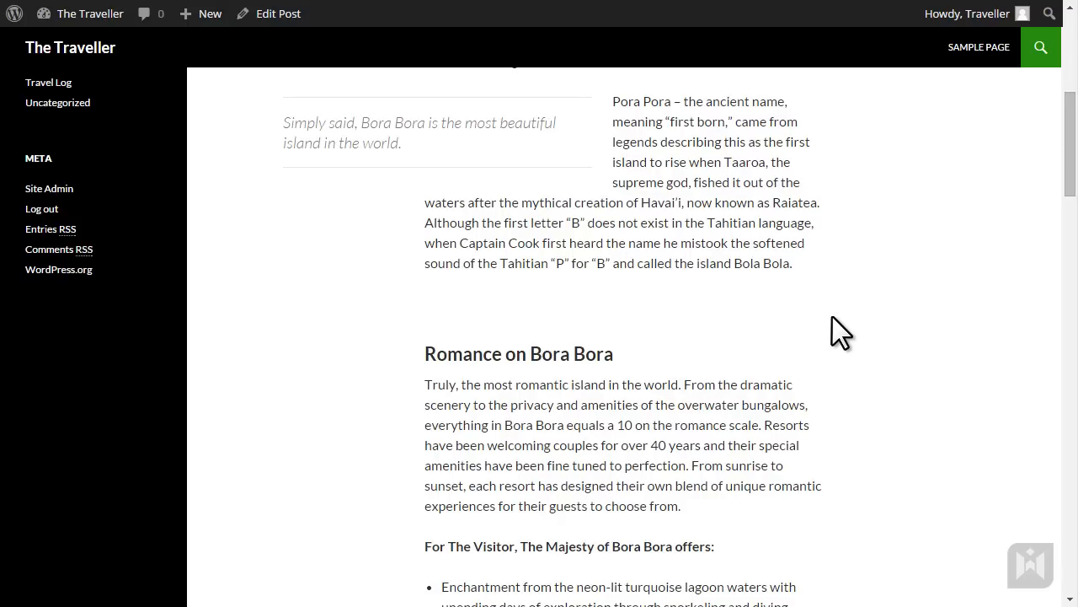
click(277, 13)
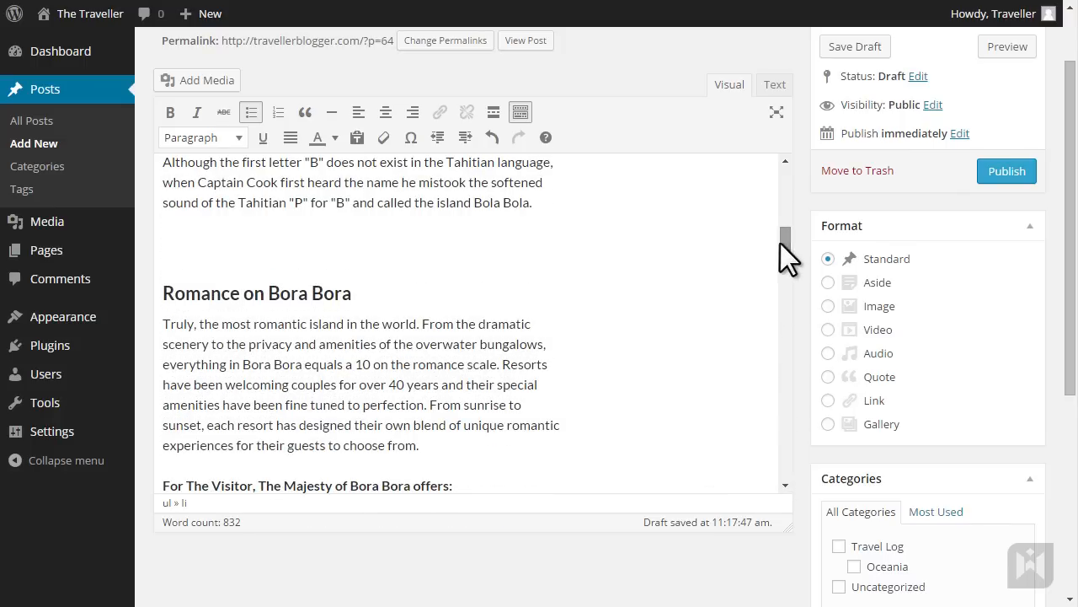
mouse_move(170, 324)
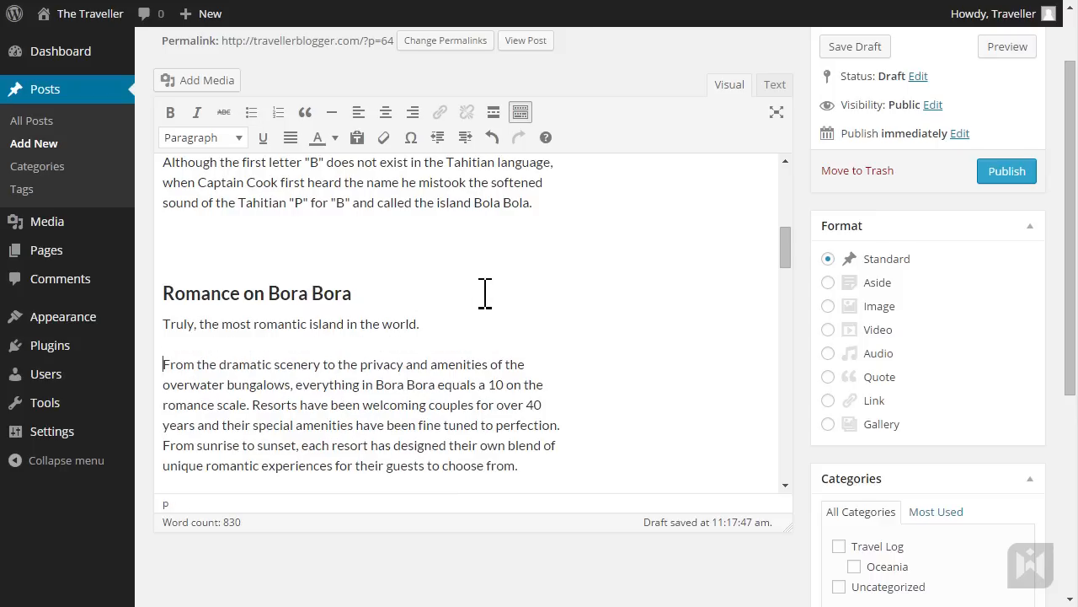
- Make 'Truly, the most romantic island in the world.' a blockquote and view the HTML
drag(247, 324, 418, 324)
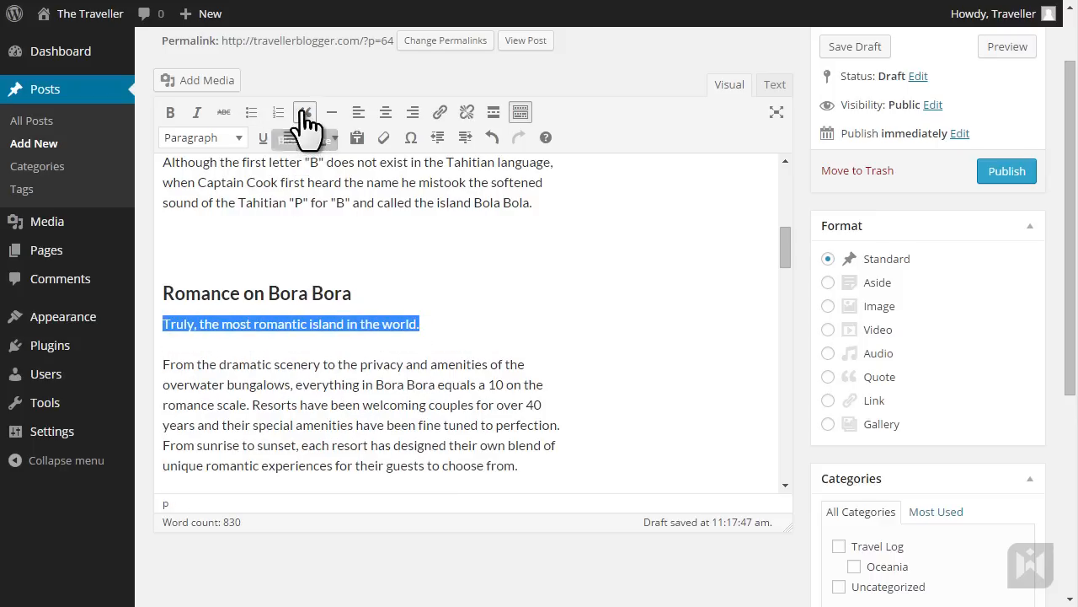
click(304, 111)
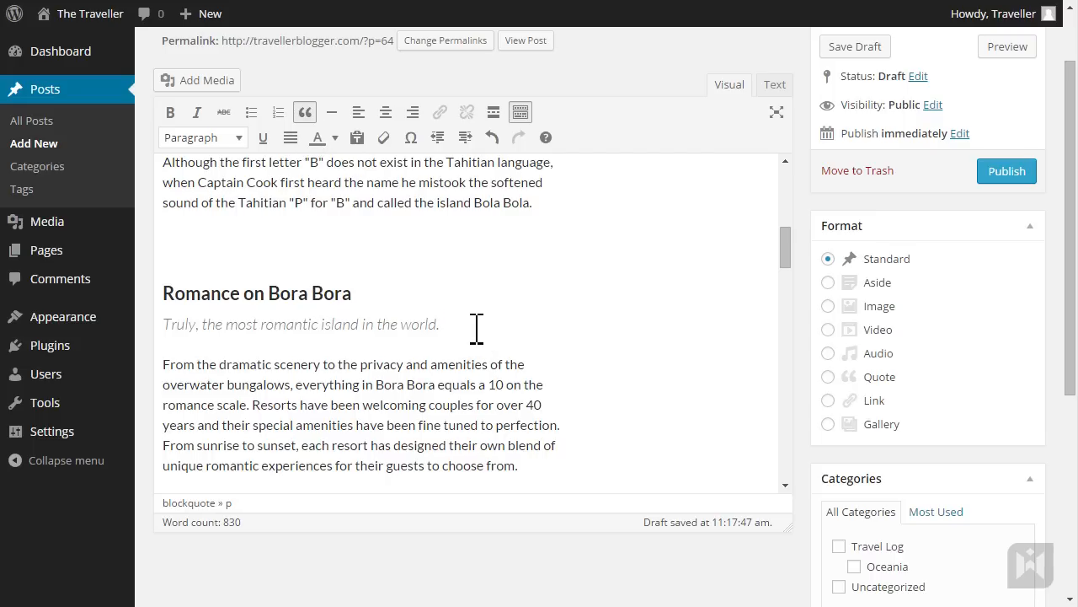
click(774, 84)
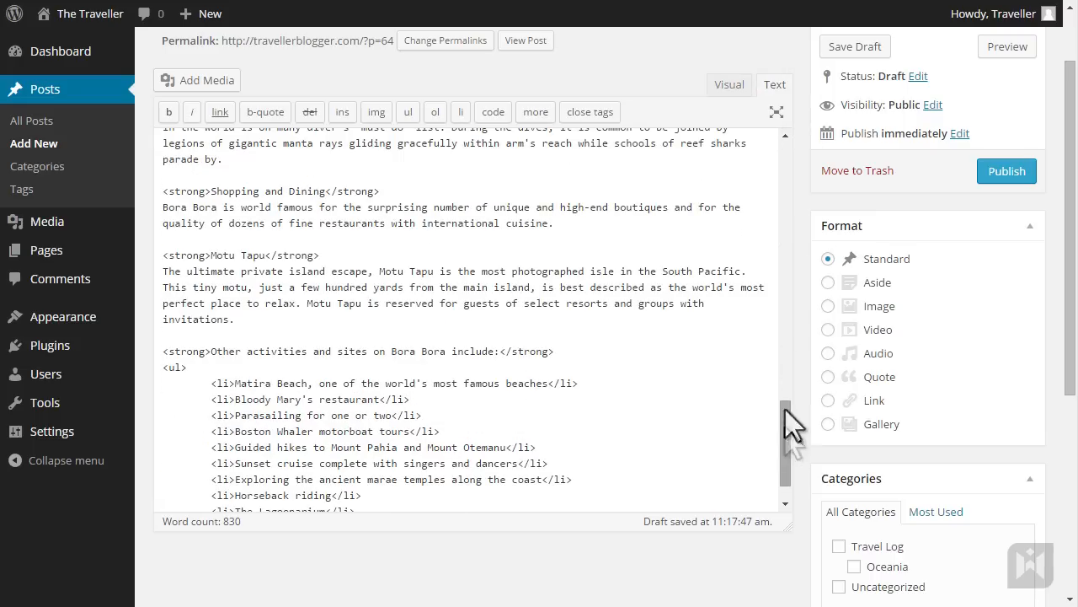
- Preview the post with the right-floated quote, then return to the visual editor
scroll(up, 3)
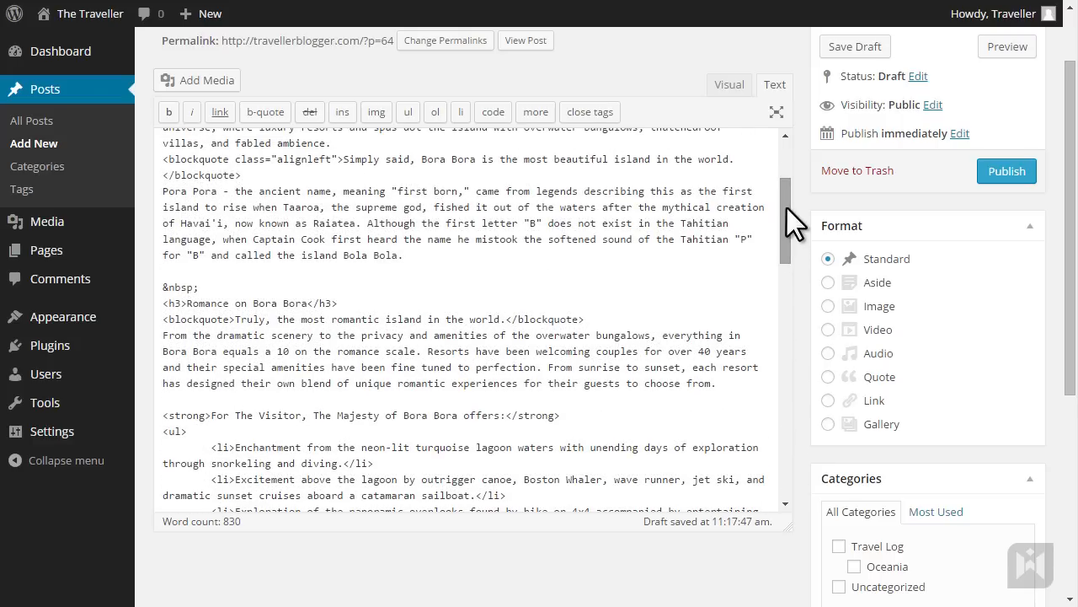
mouse_move(232, 322)
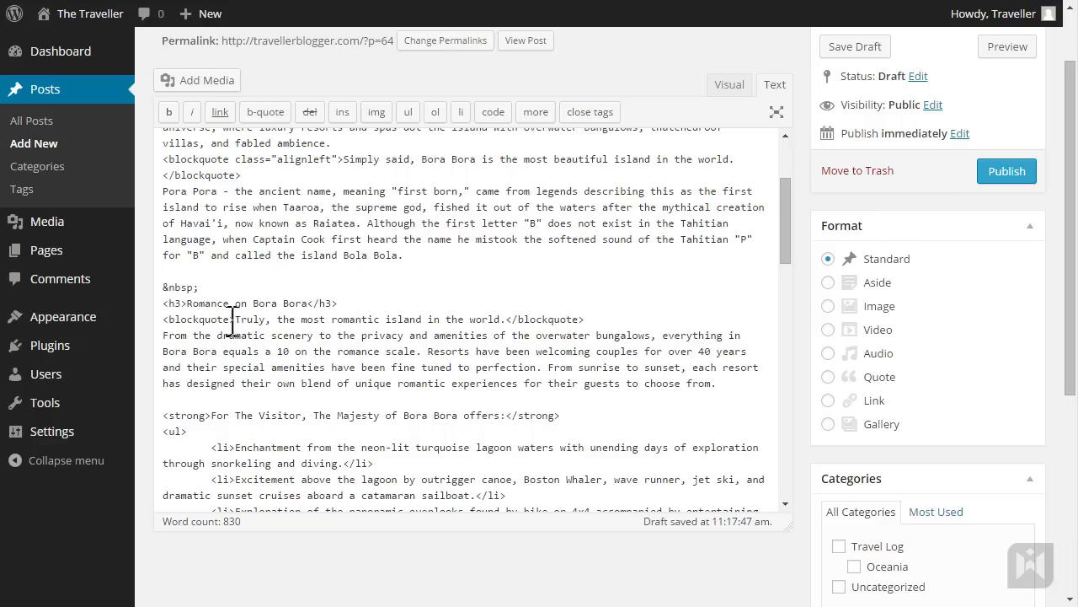
mouse_move(424, 284)
text( class="alignright")
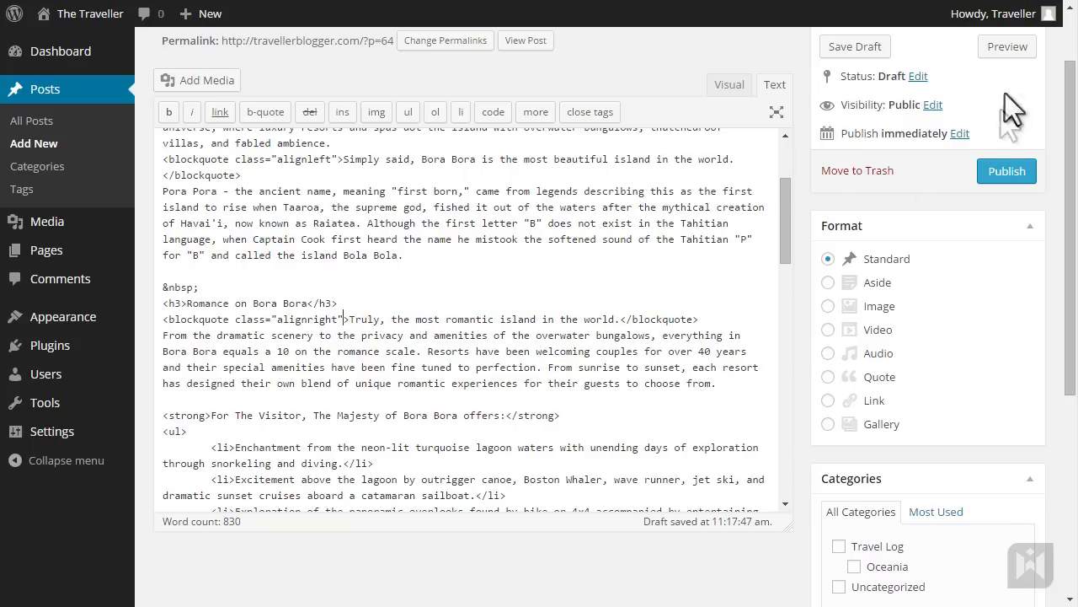
click(1006, 47)
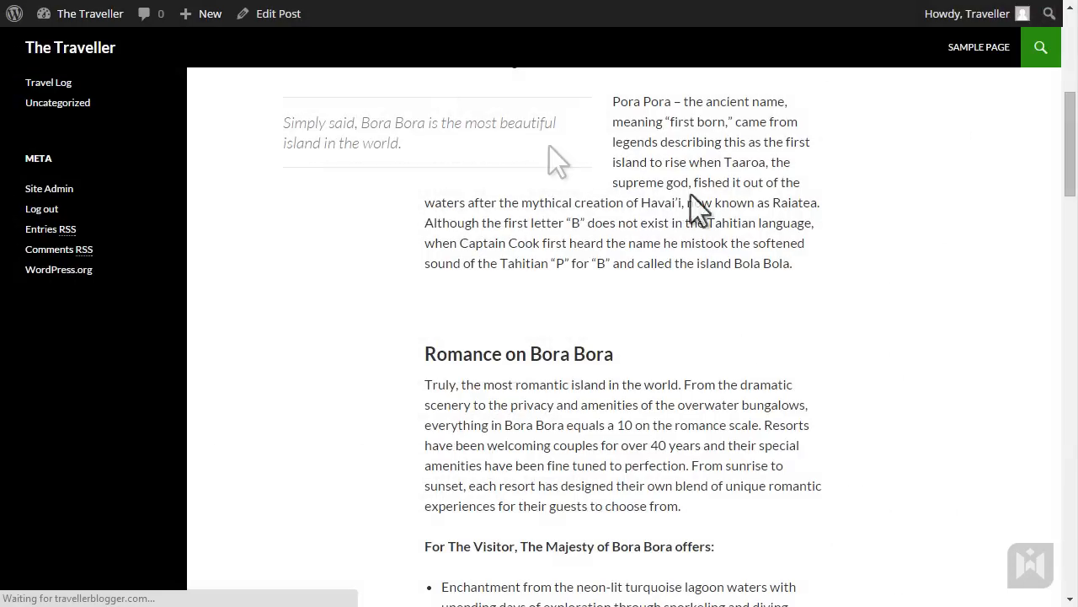
scroll(up, 3)
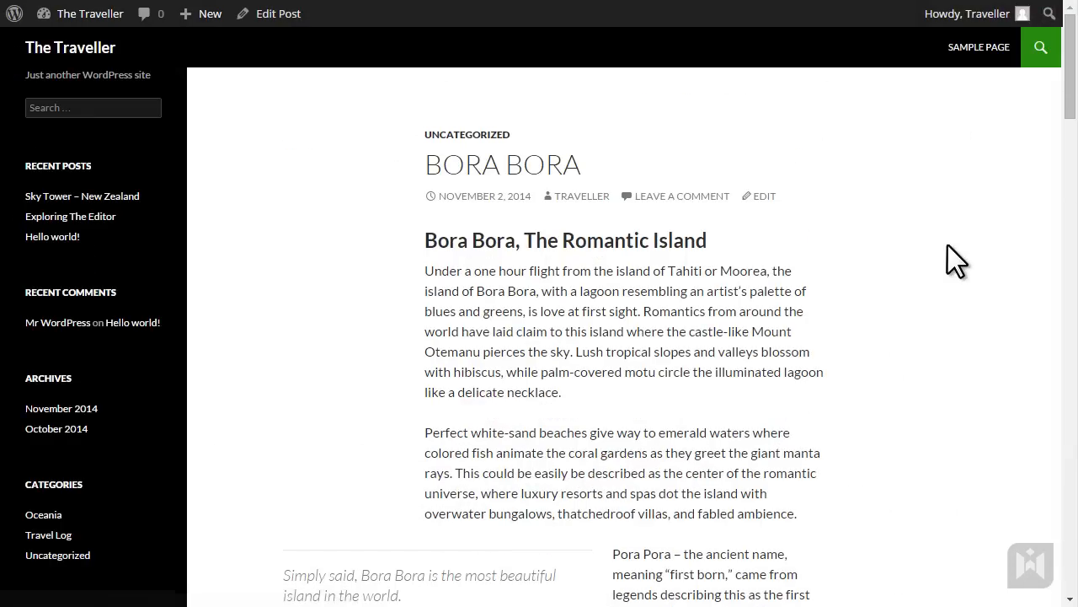
scroll(down, 3)
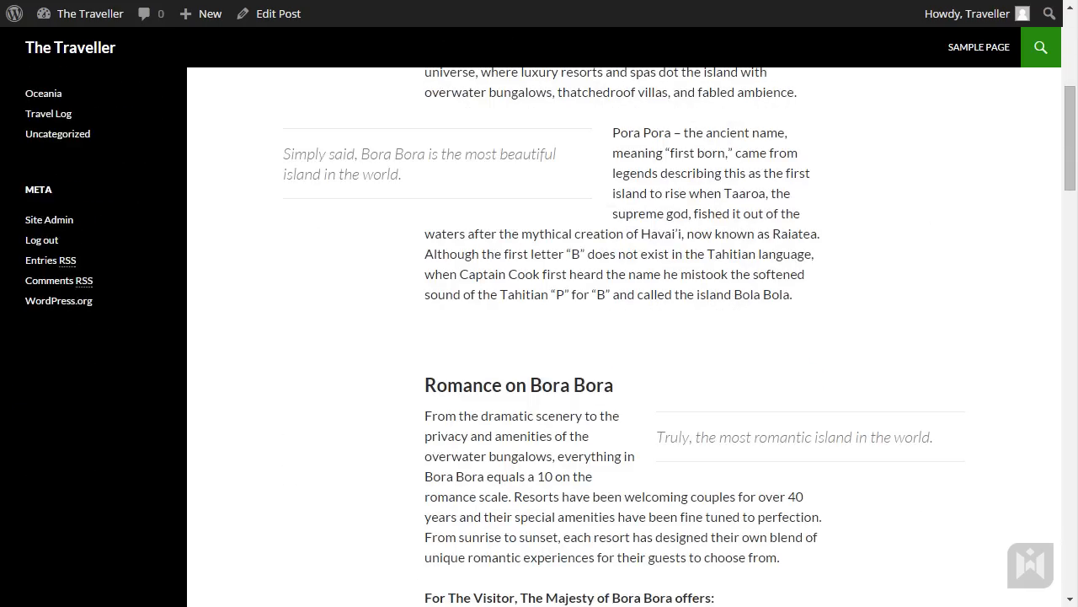
click(277, 13)
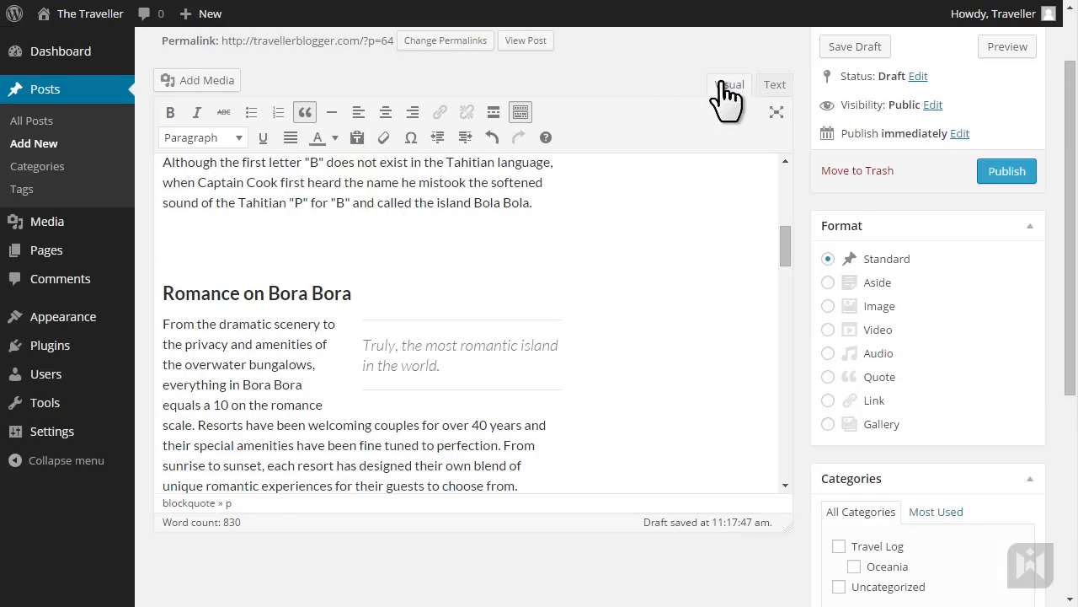
mouse_move(756, 181)
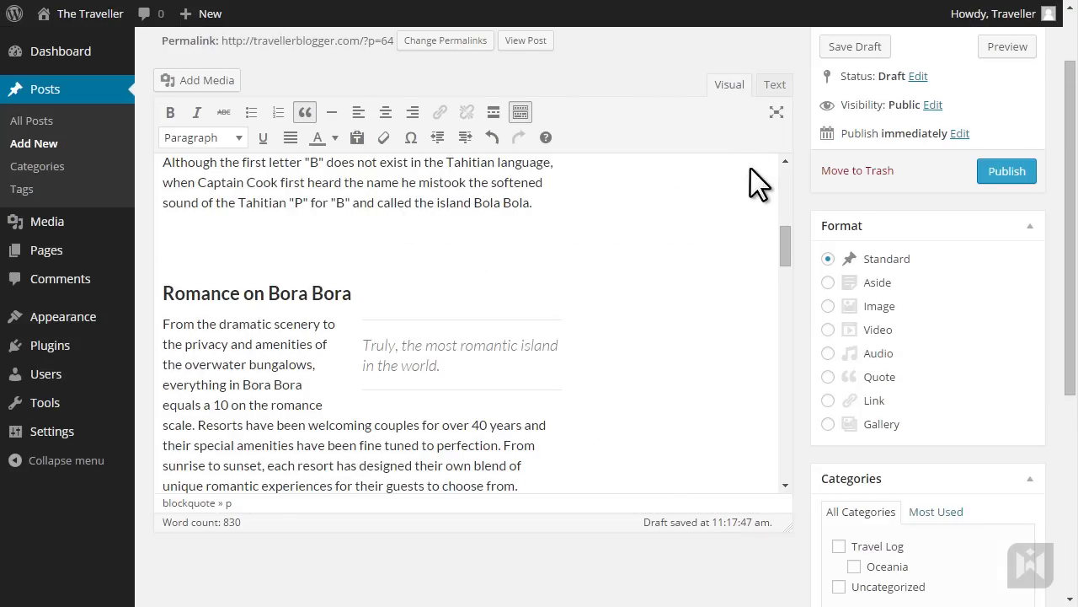
- Complete the 'Popular Activities:' heading and indent the activity entries through Motu Tapu
scroll(down, 3)
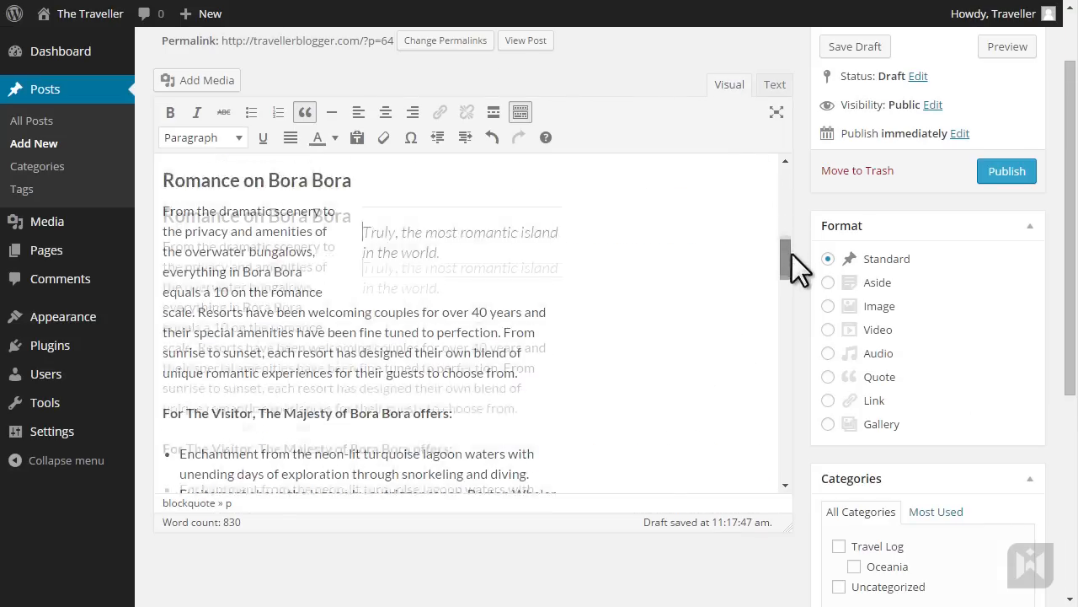
scroll(down, 3)
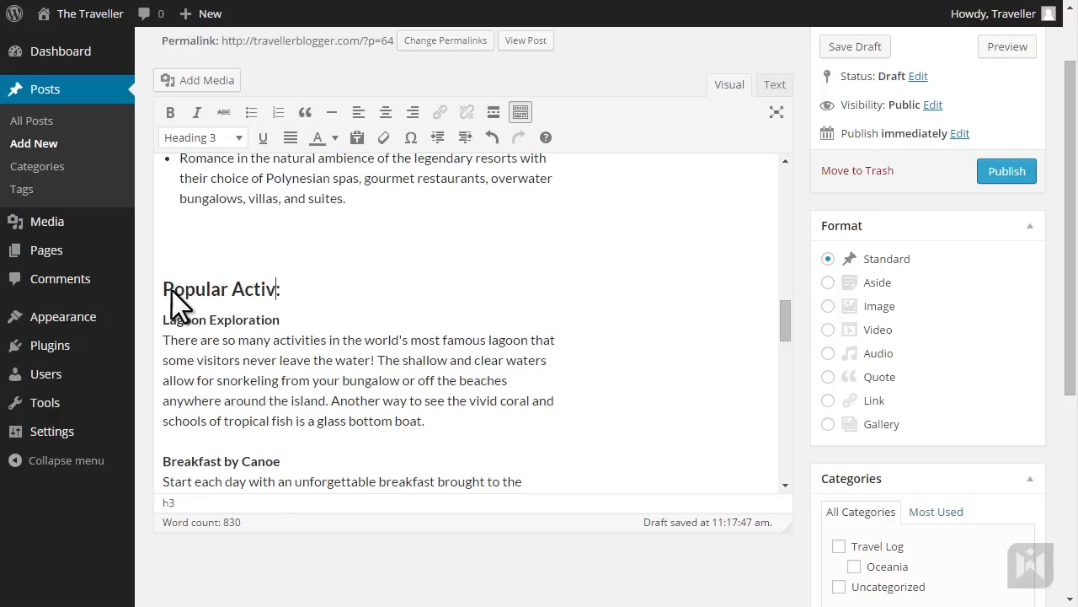
text(ities:)
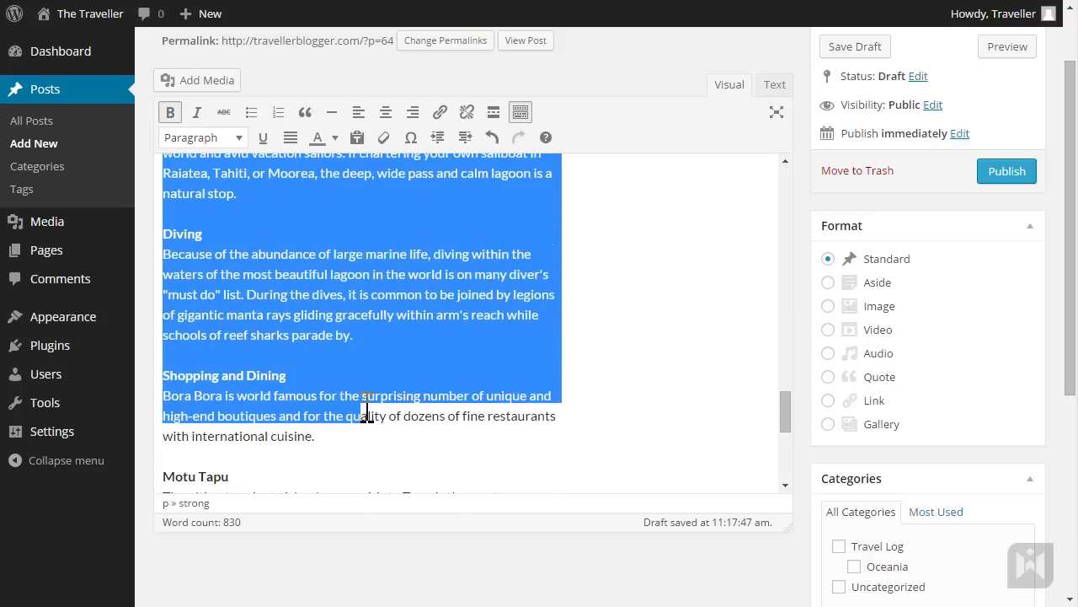
scroll(down, 3)
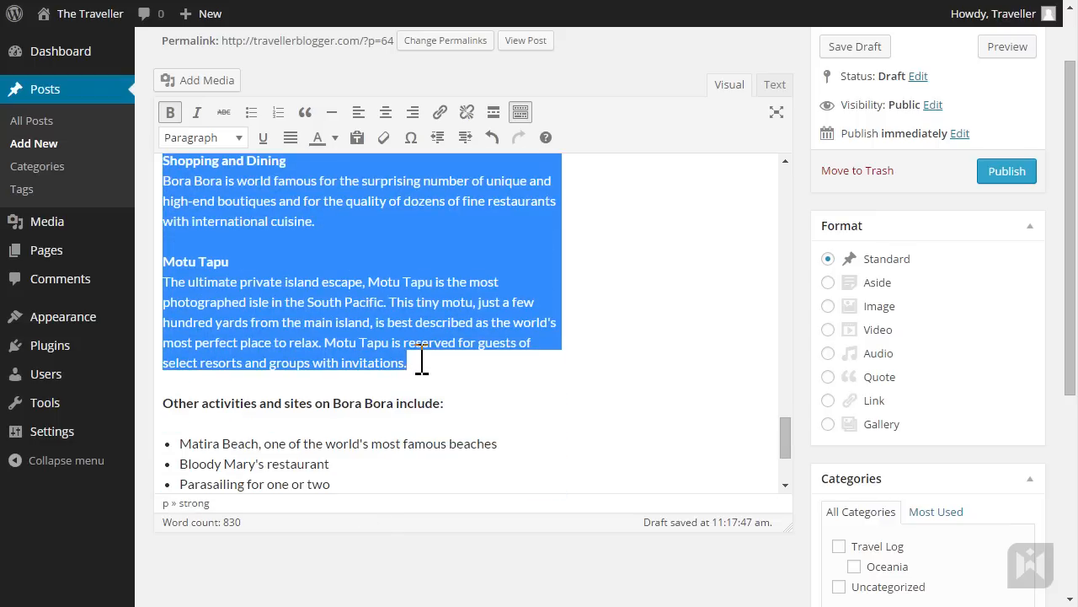
click(465, 138)
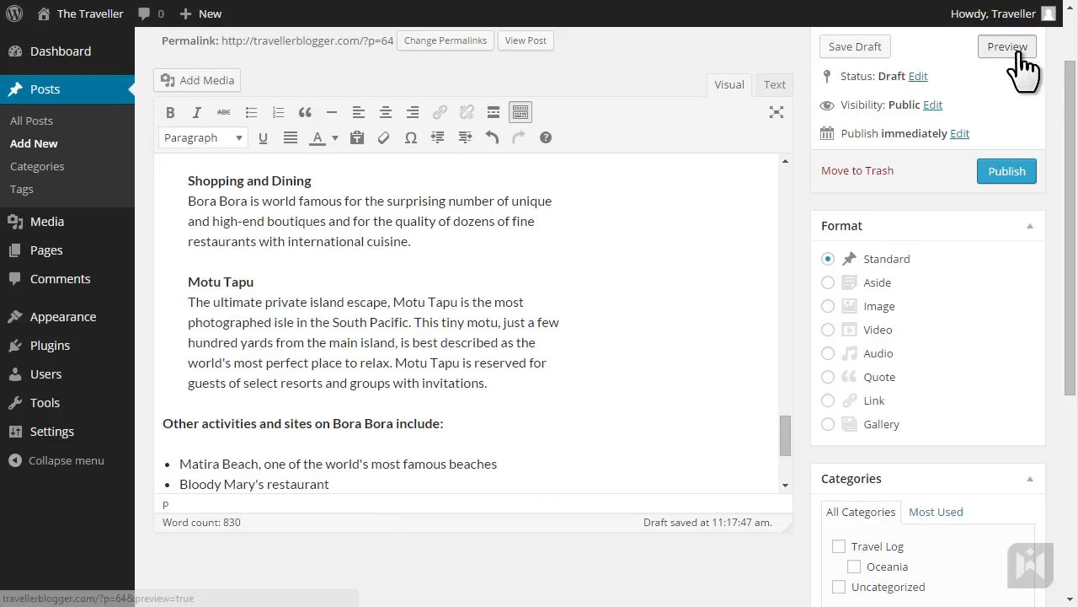
- Preview the indented Popular Activities entries, then return to the draft and scroll through it
click(1006, 47)
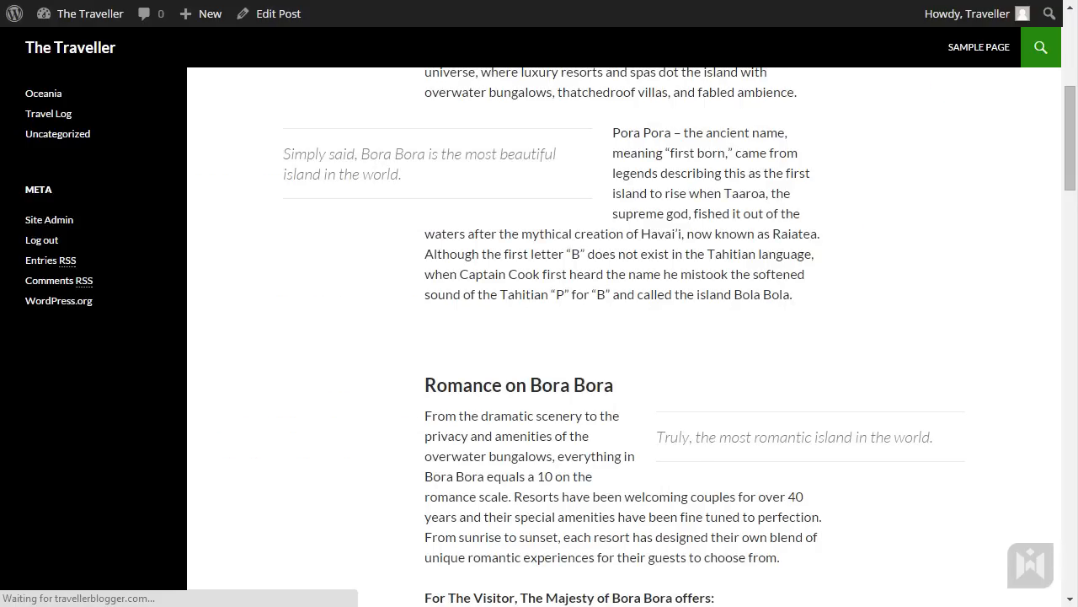
scroll(up, 3)
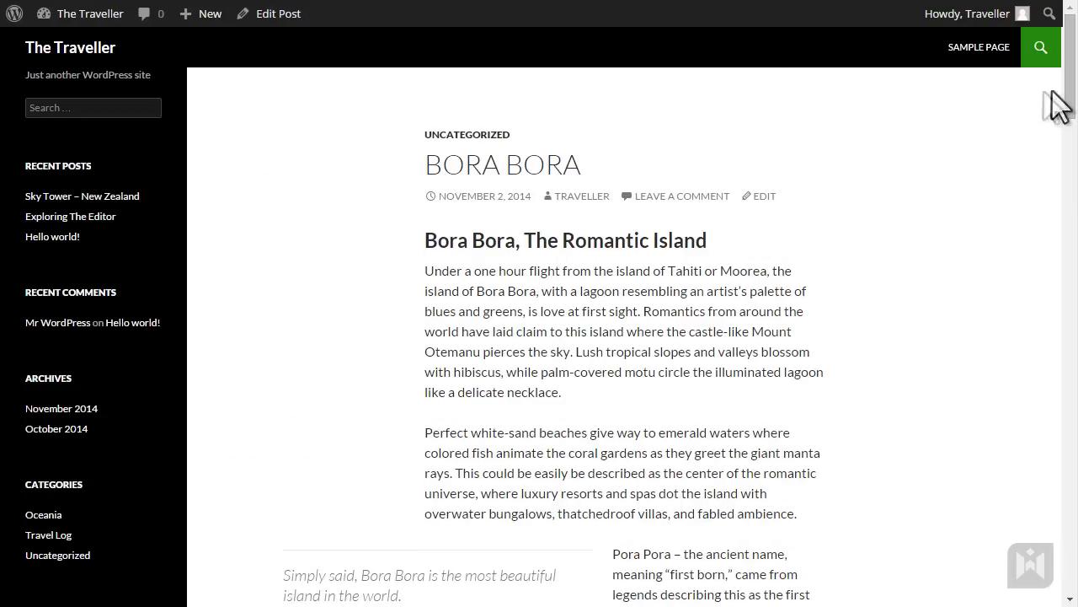
scroll(down, 3)
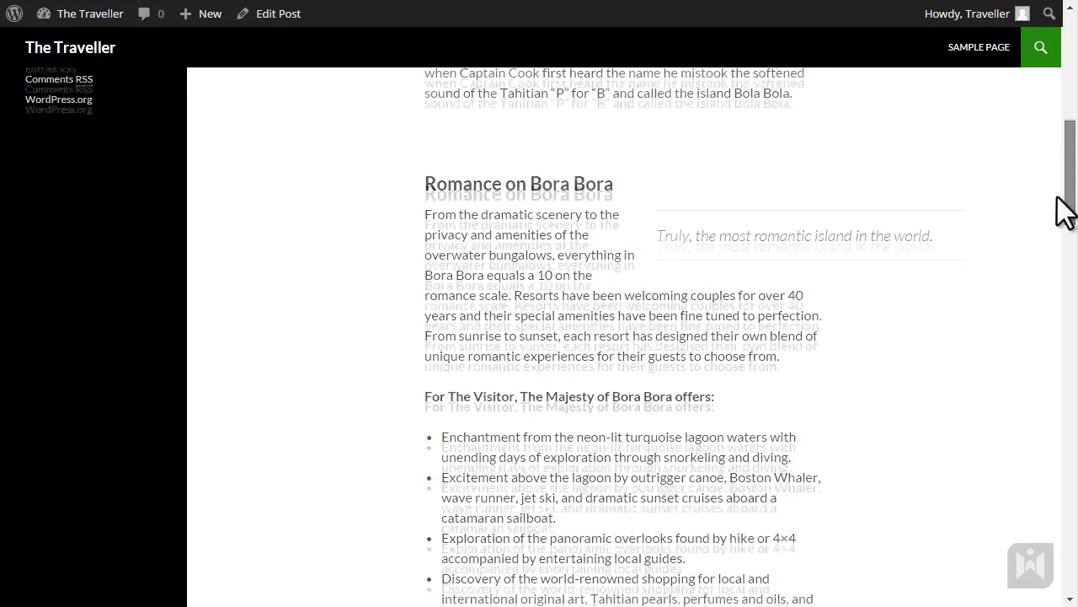
scroll(down, 3)
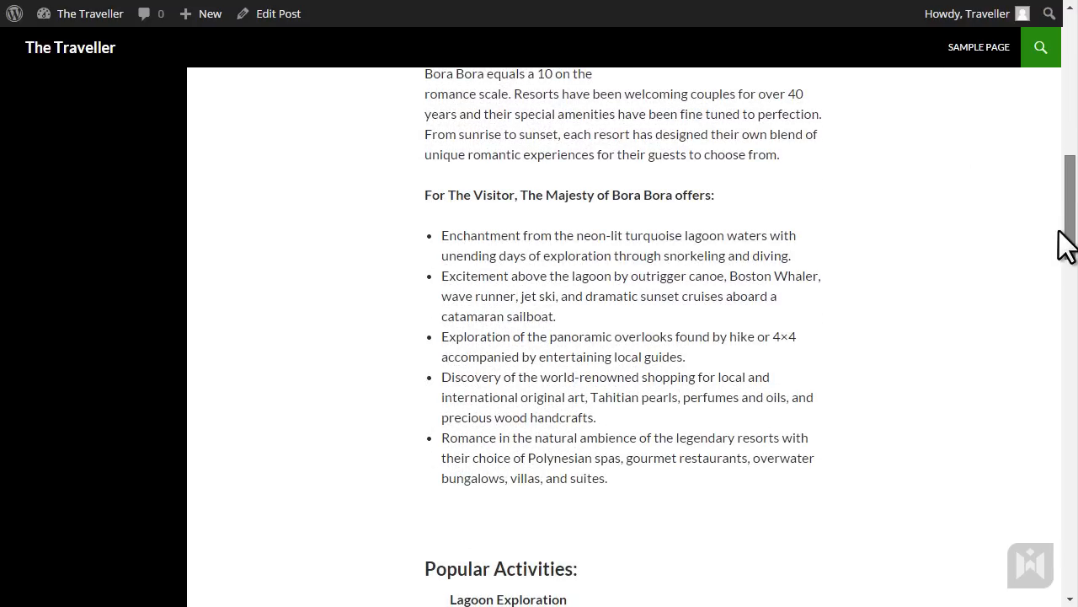
click(278, 13)
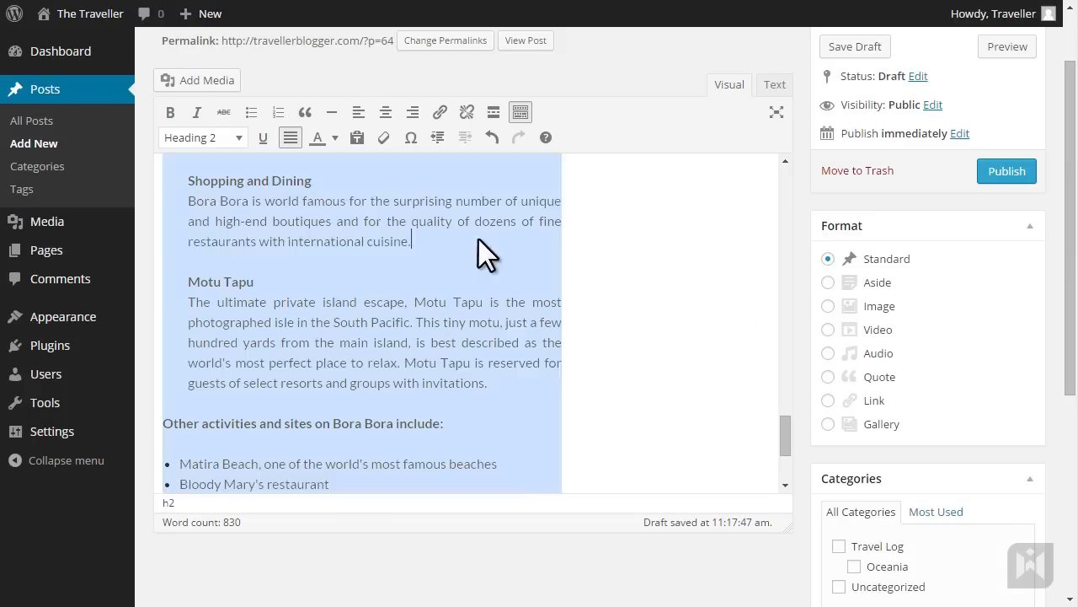
scroll(up, 3)
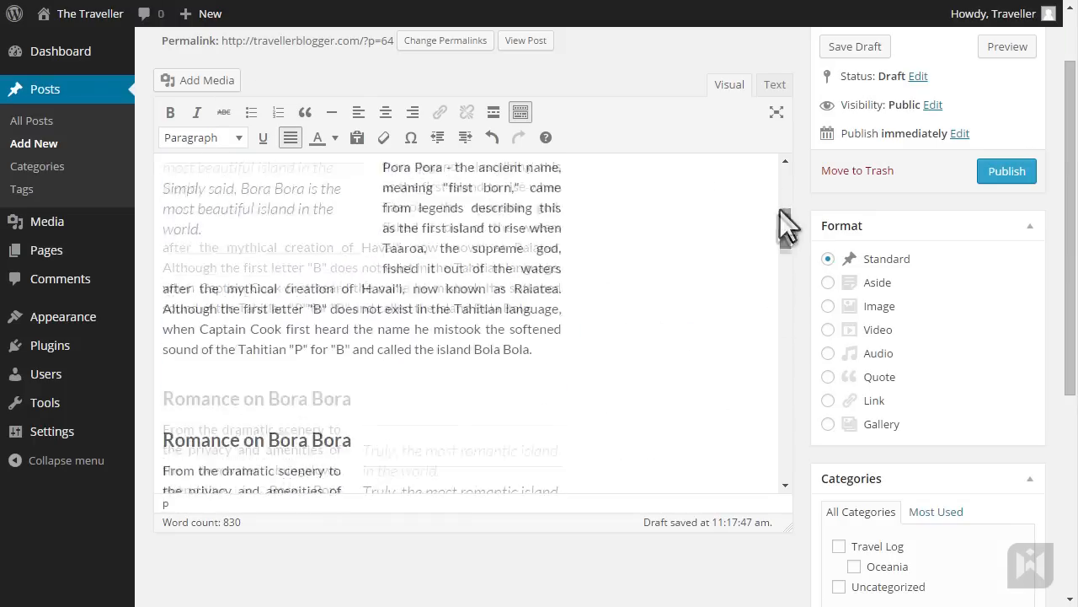
scroll(up, 3)
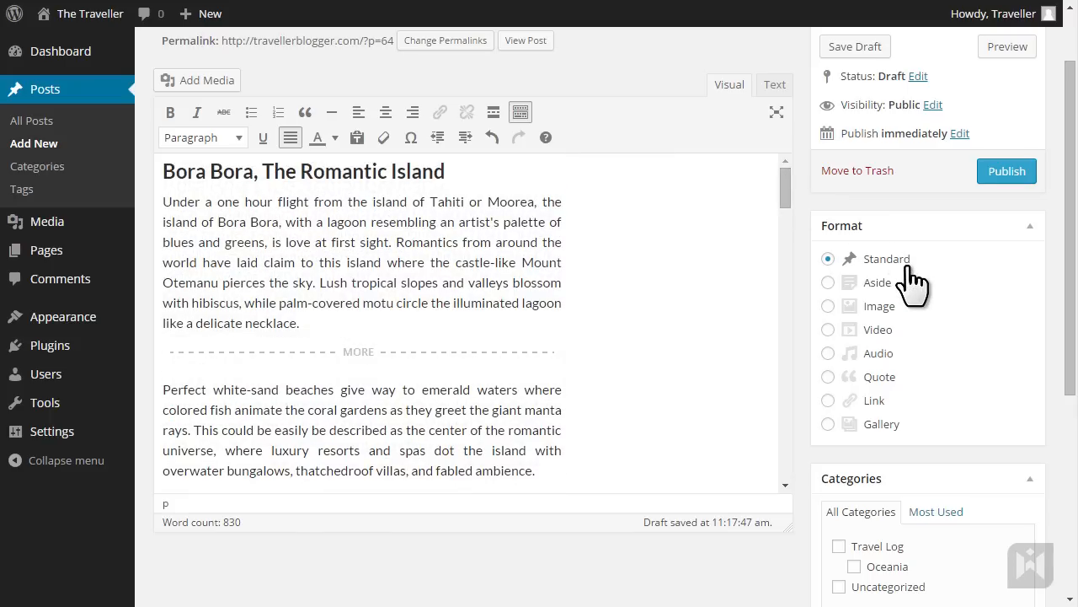
scroll(down, 3)
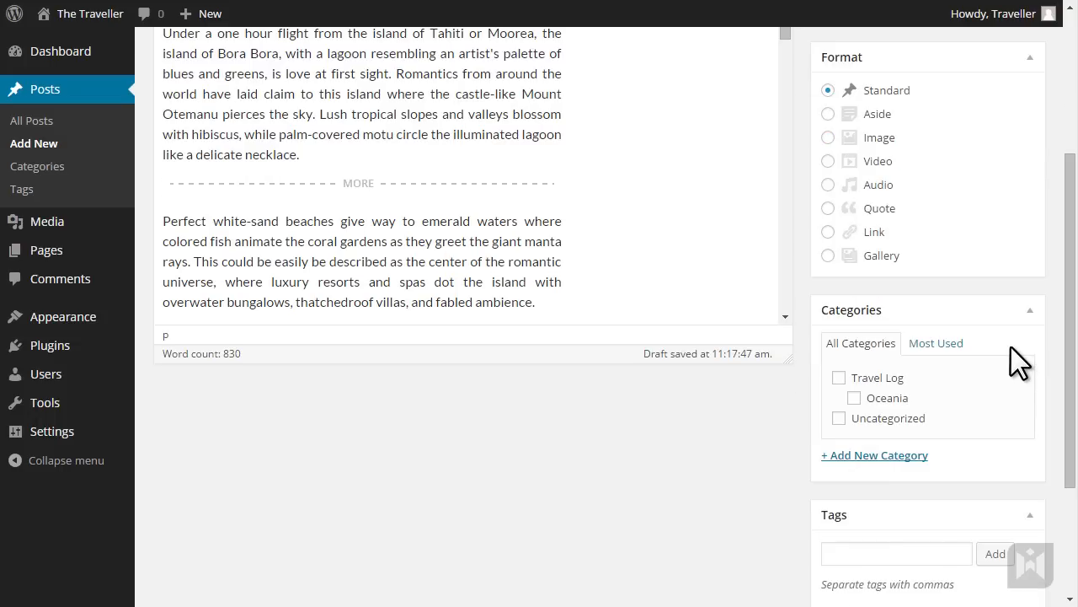
mouse_move(875, 455)
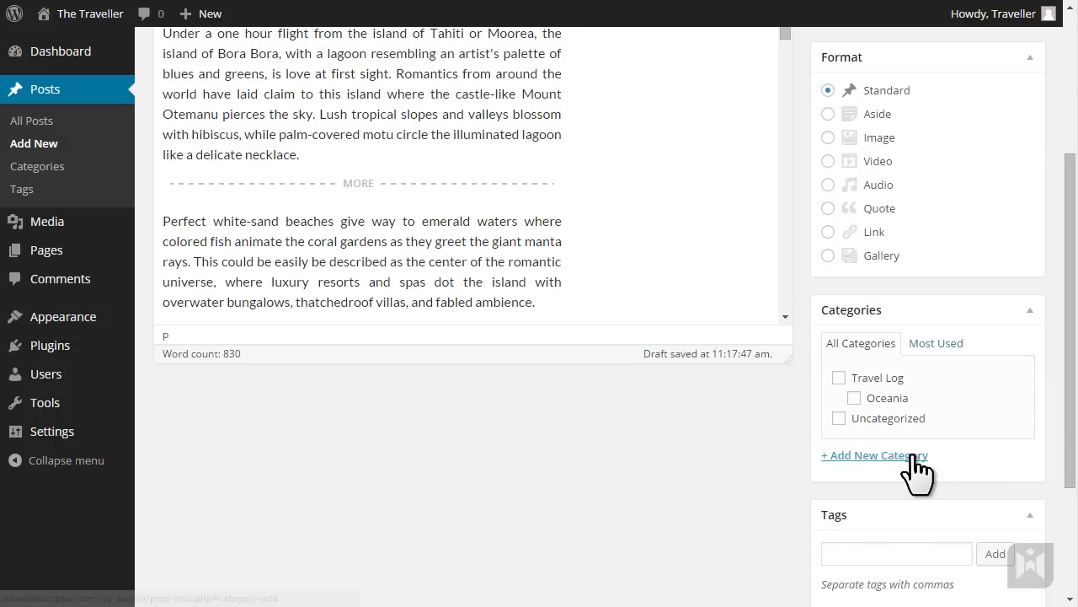
- Add a 'Pacific Islands' category under Travel Log and assign both categories to the post
click(874, 455)
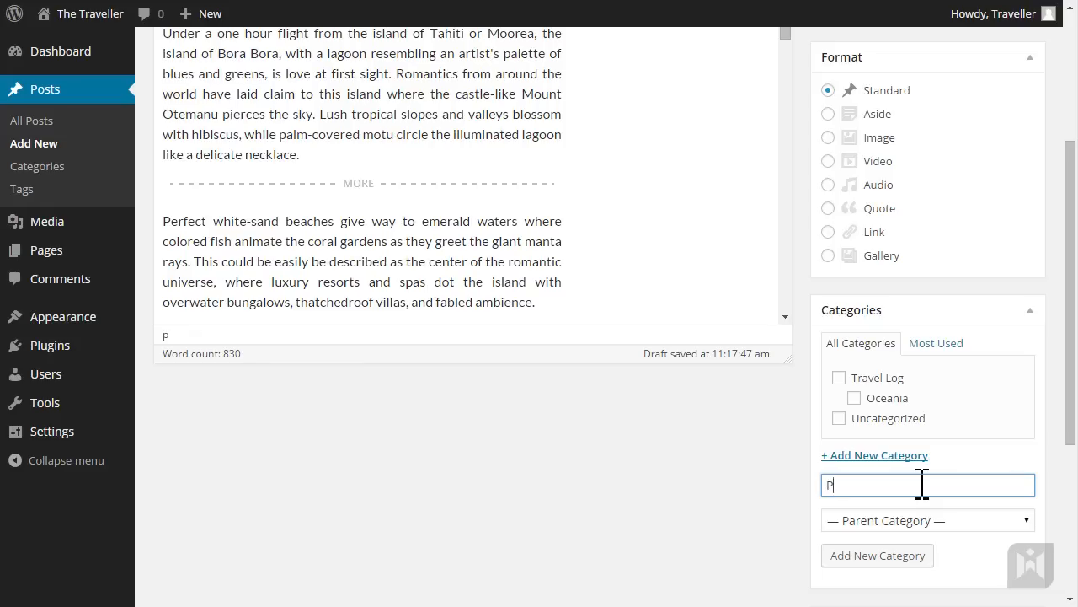
text(acific Islands)
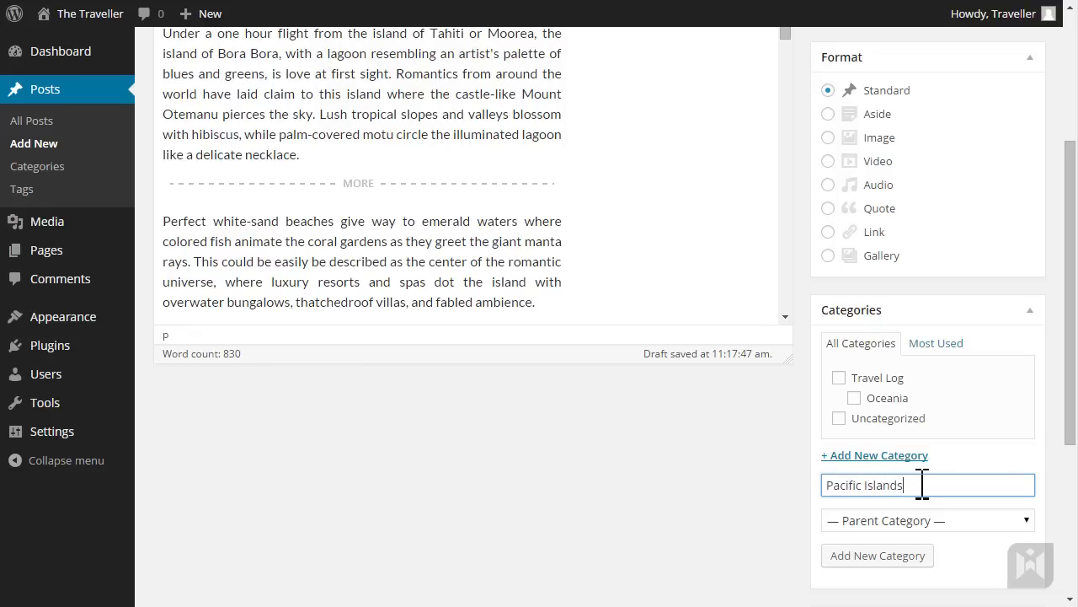
mouse_move(961, 535)
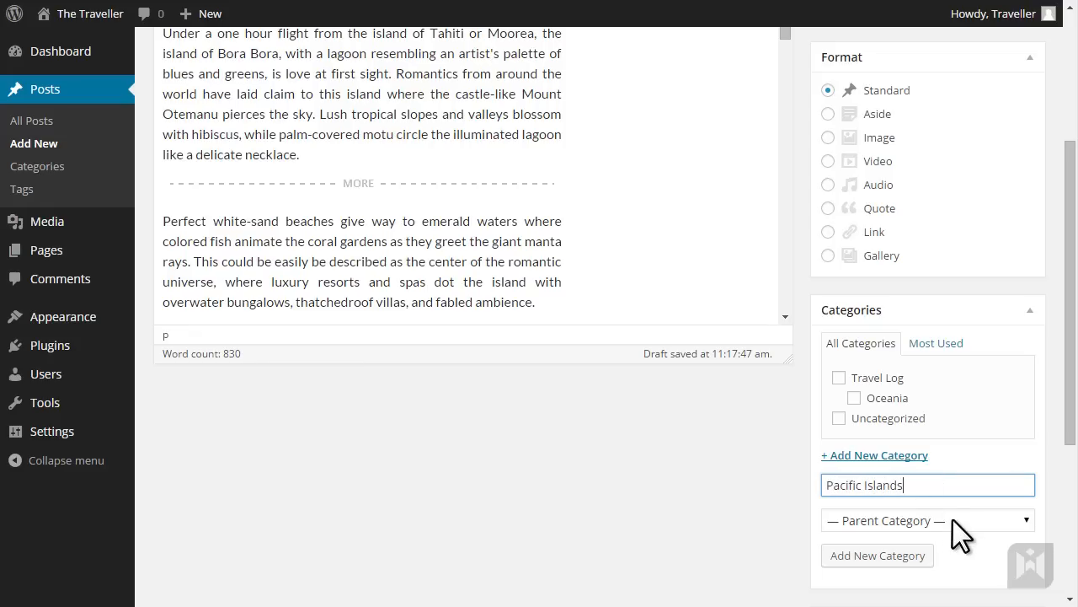
click(926, 520)
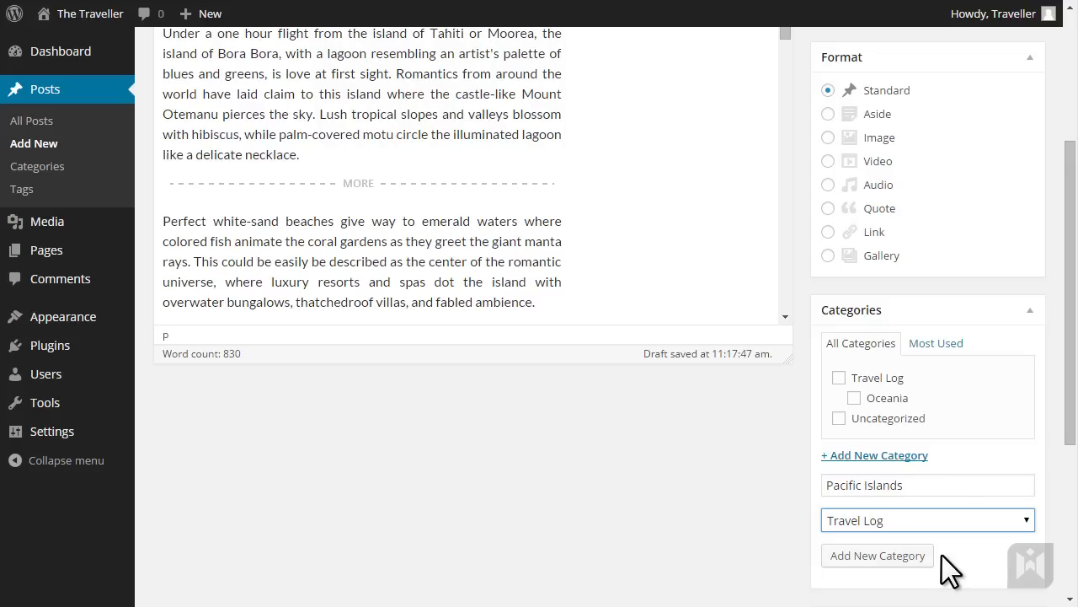
click(927, 484)
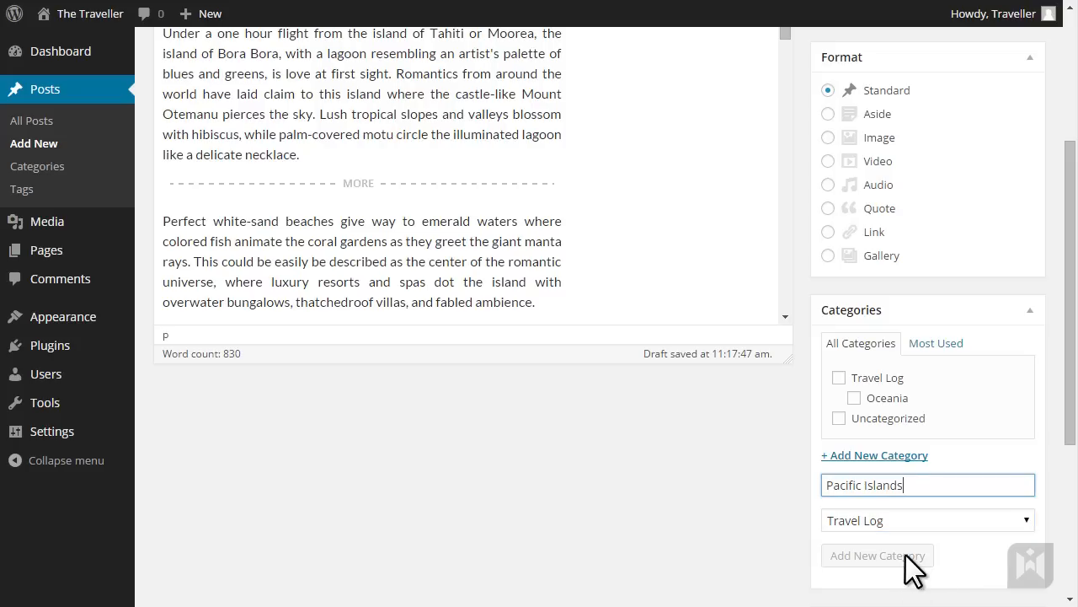
click(877, 554)
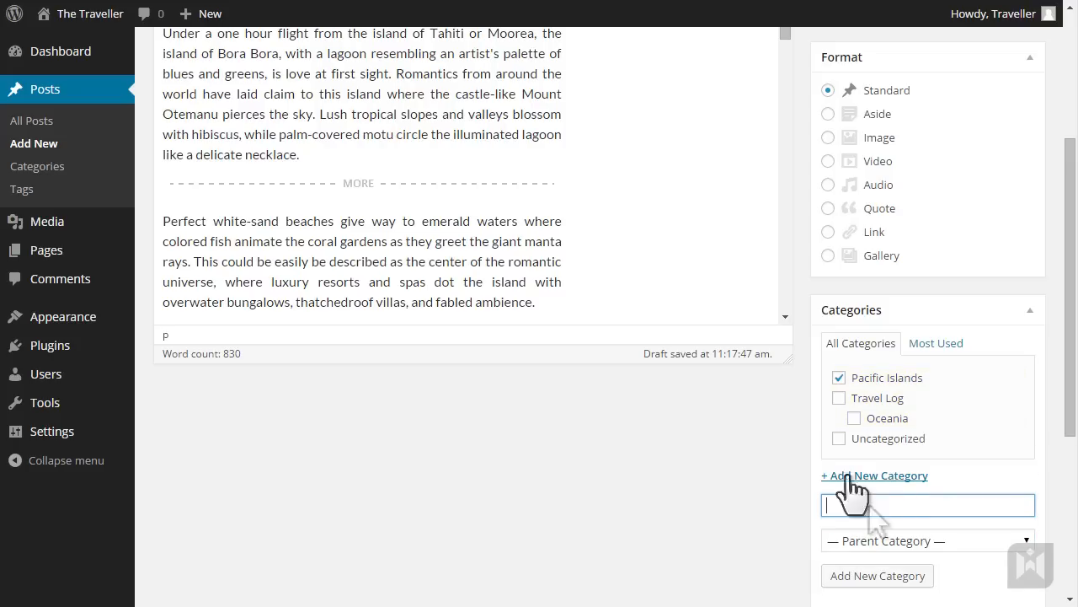
click(838, 397)
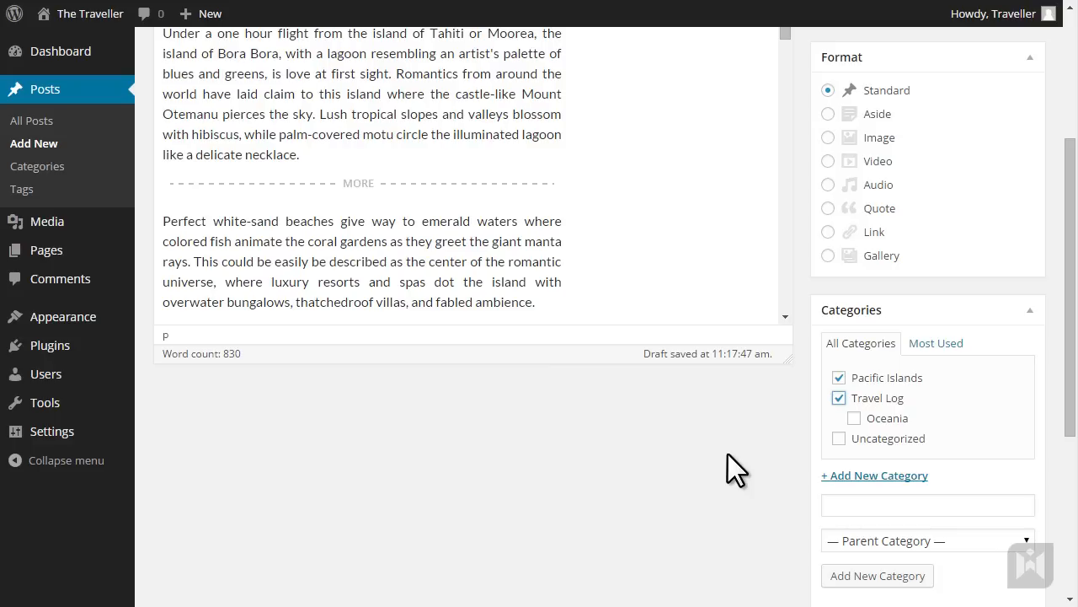
scroll(down, 3)
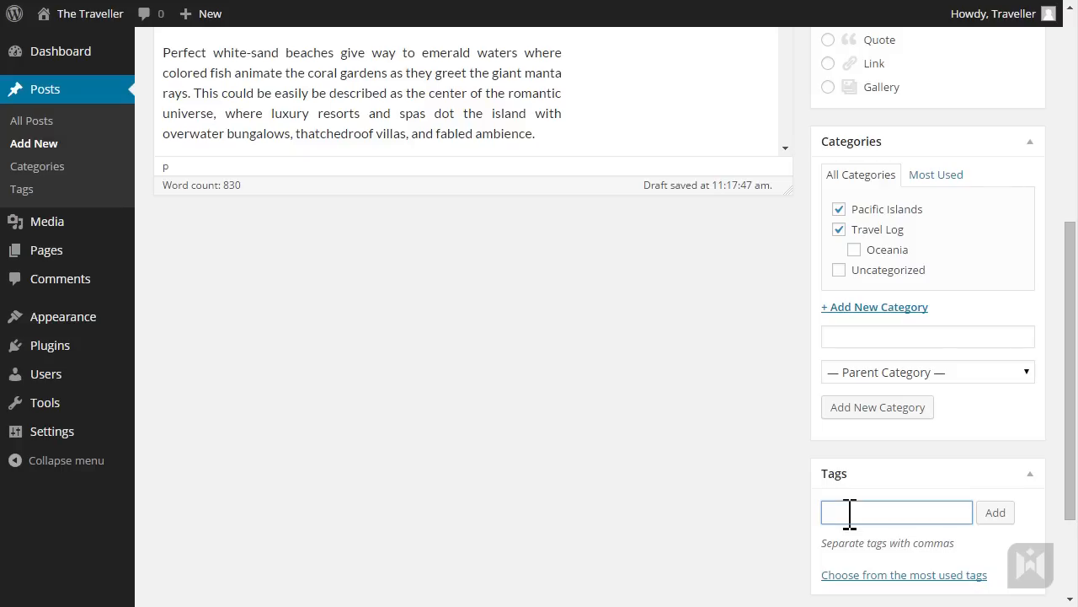
- Add the tags Bora Bora, Tahiti, Honeymoon and Vacation to the post
text(Bora Bora,)
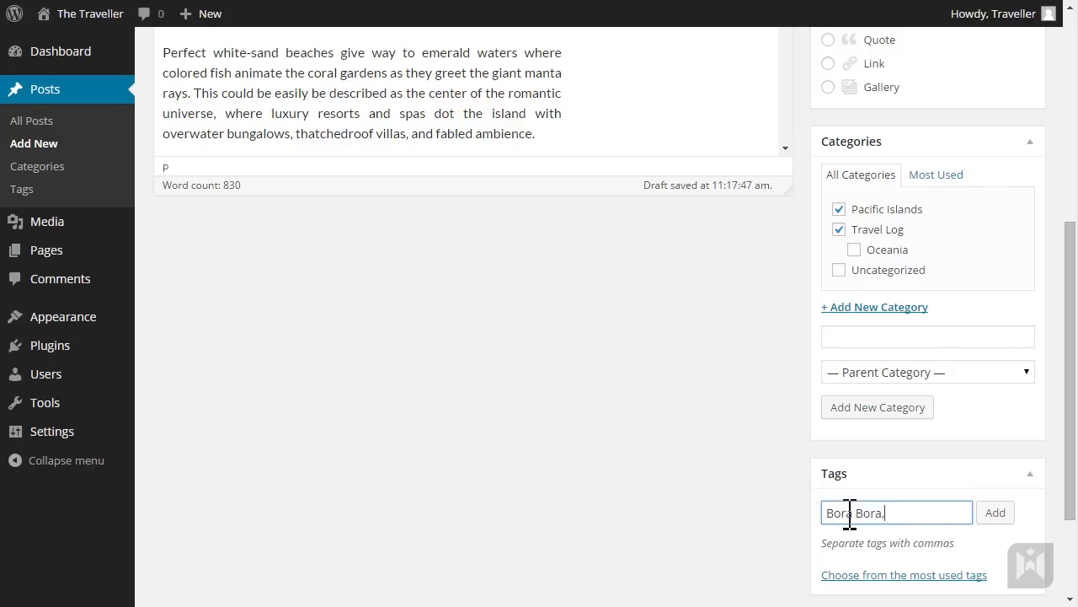
text(Tahiti,H)
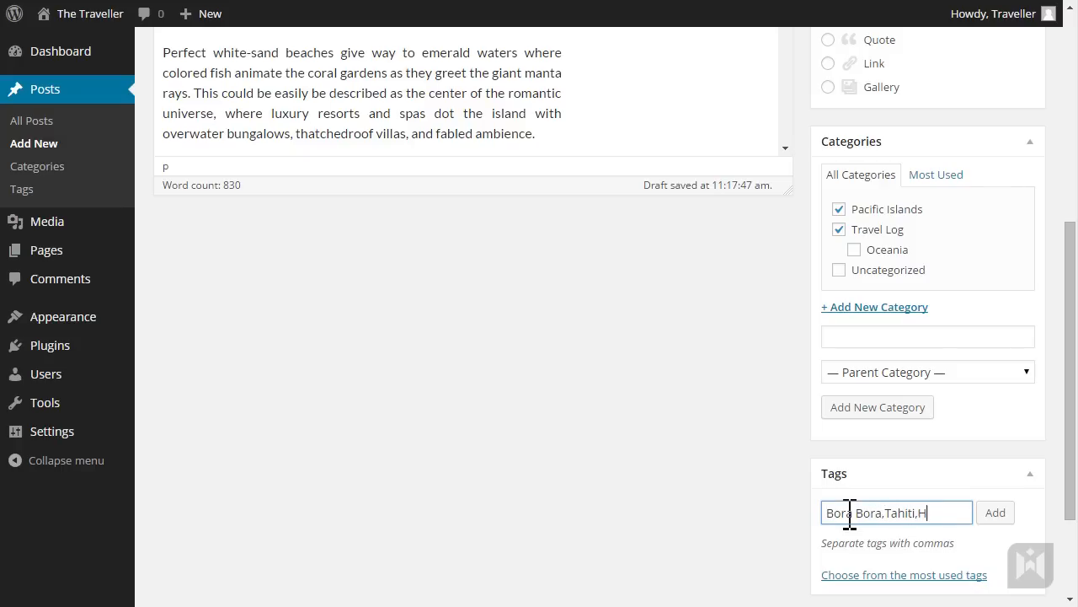
text(oneymoon,Va)
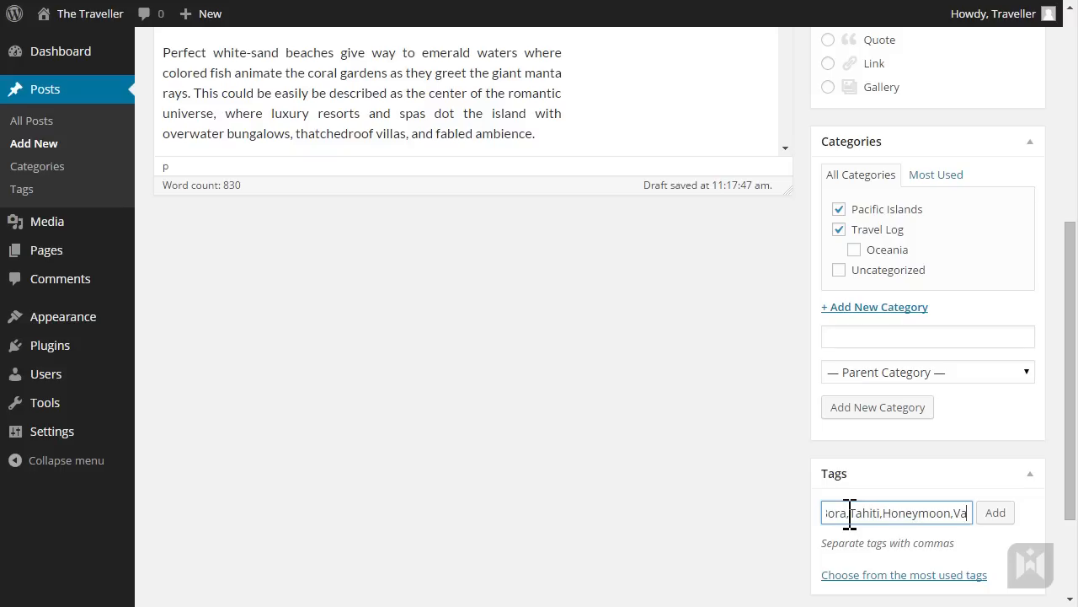
text(Vacation)
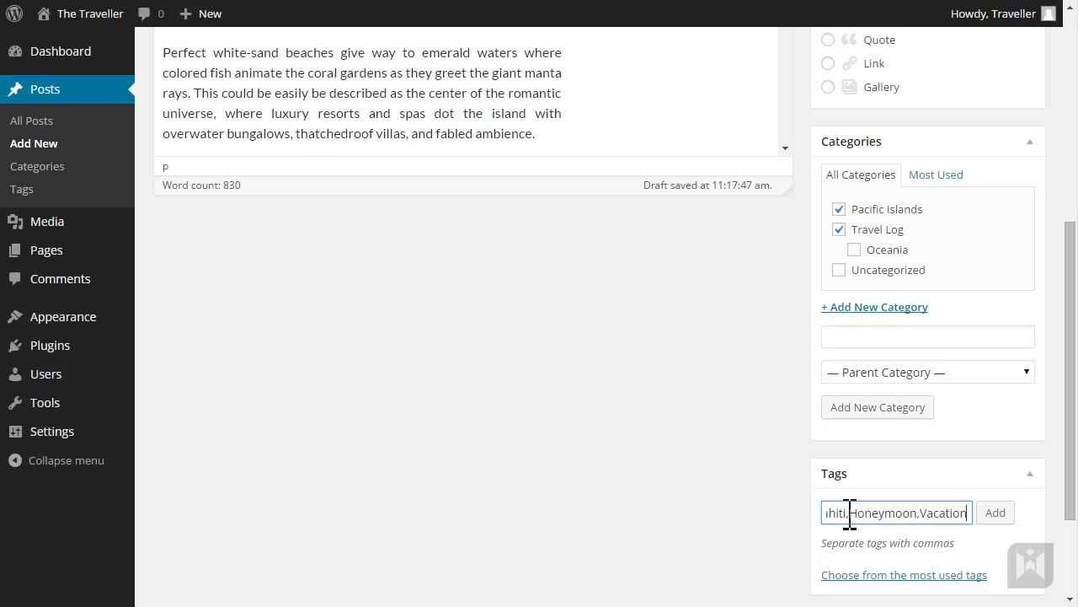
click(995, 513)
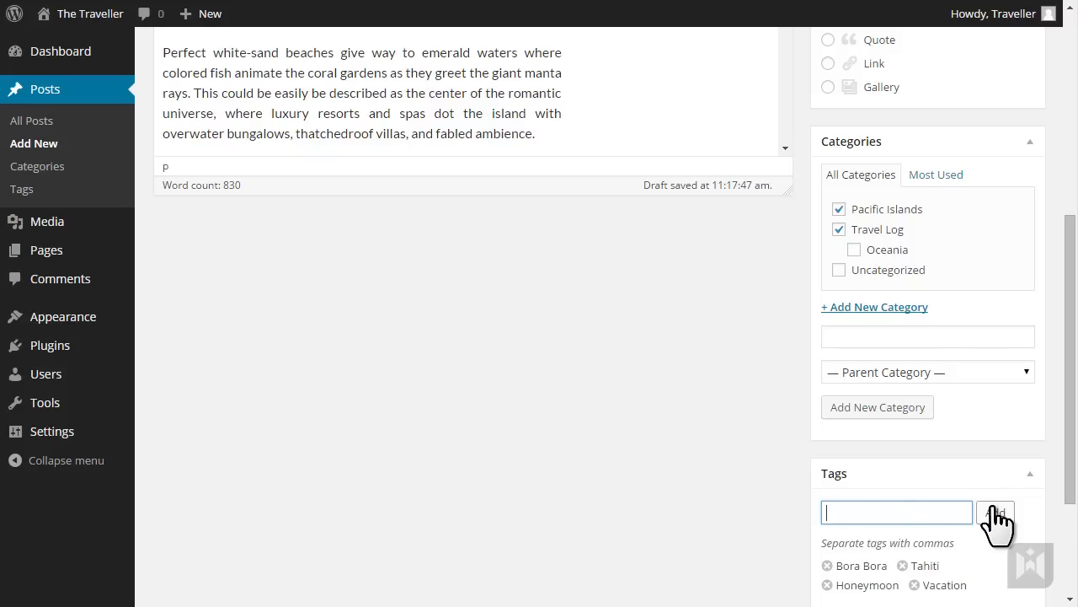
scroll(down, 3)
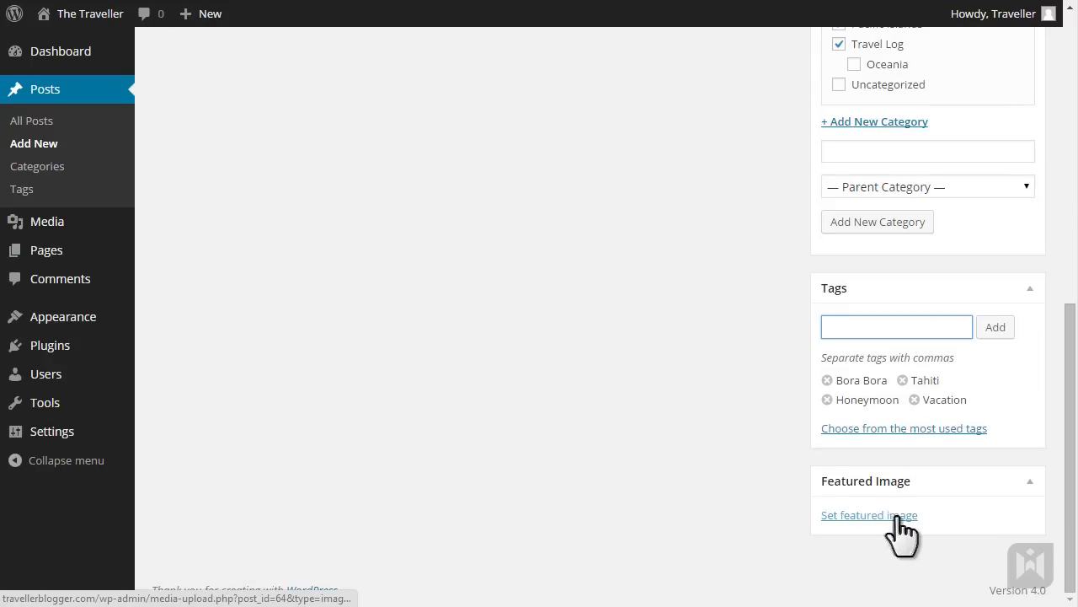
- Upload borabora_featured_image.jpg, title it 'Bora Bora', and set it as the featured image
click(868, 515)
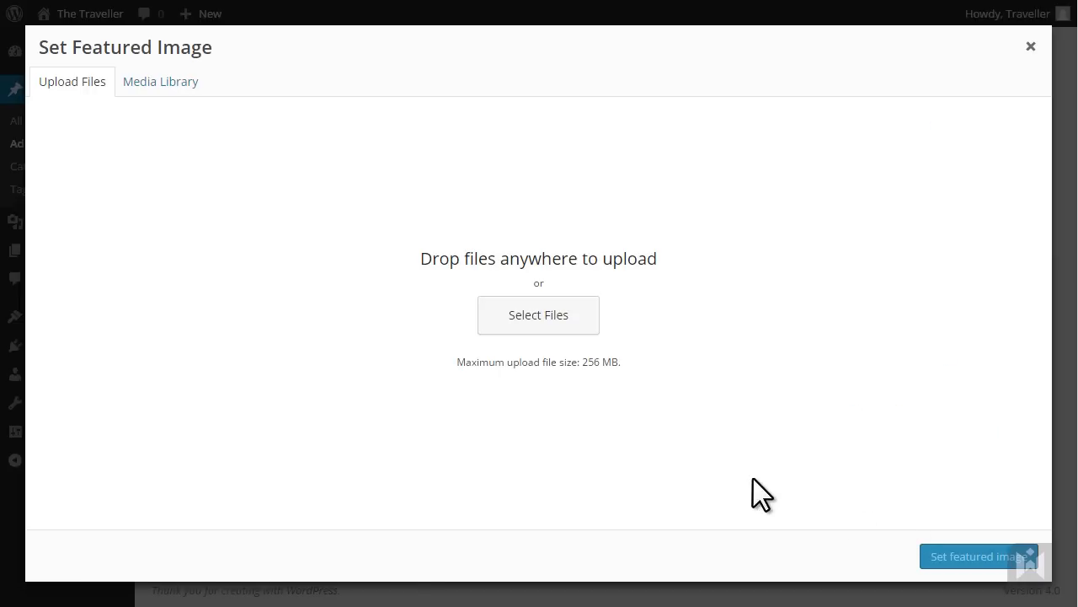
mouse_move(620, 369)
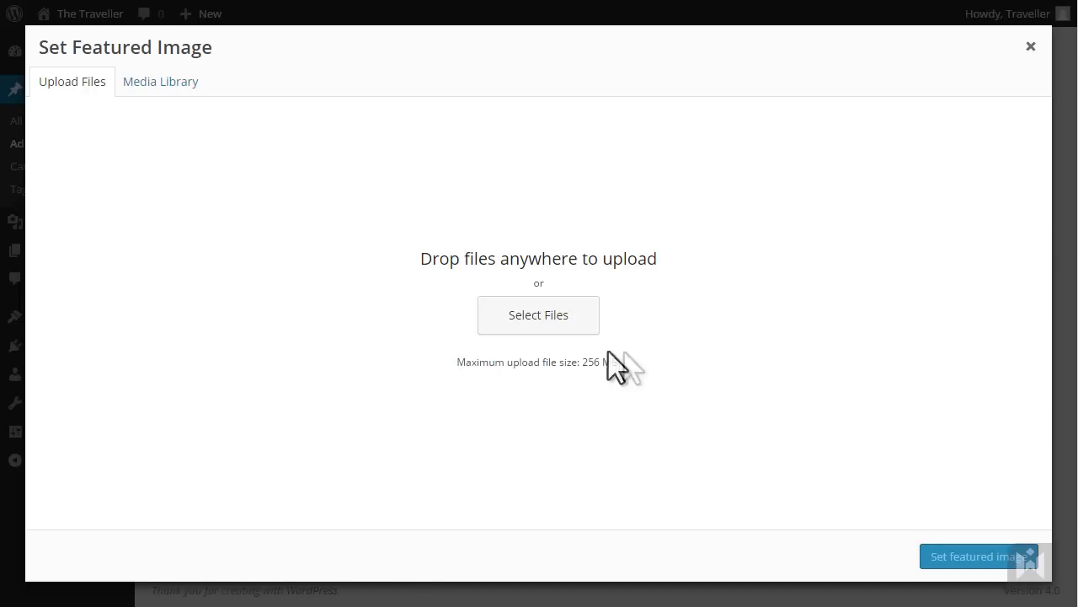
click(538, 315)
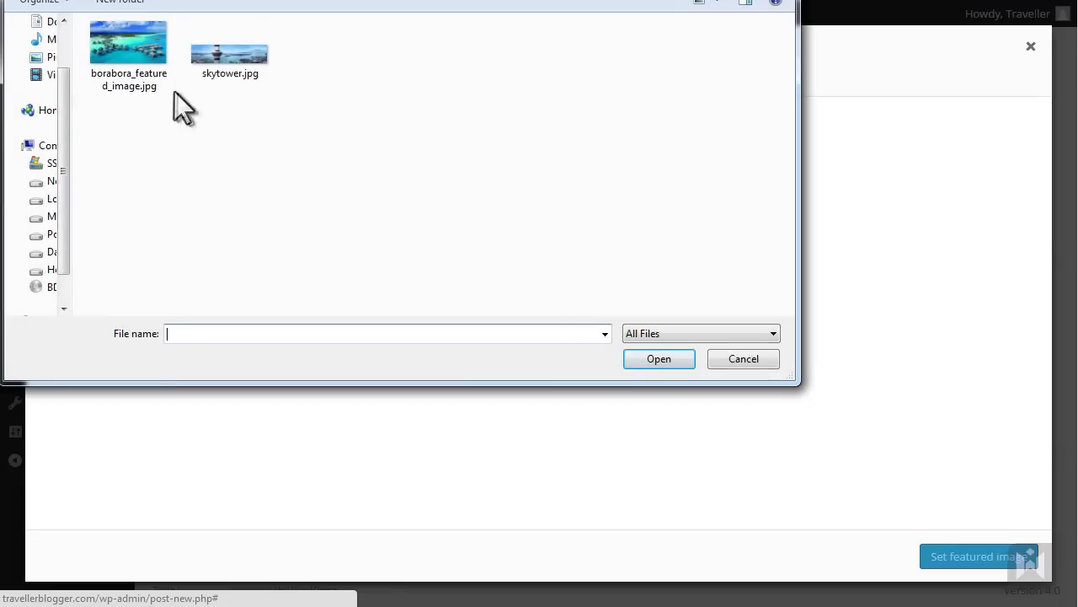
click(128, 46)
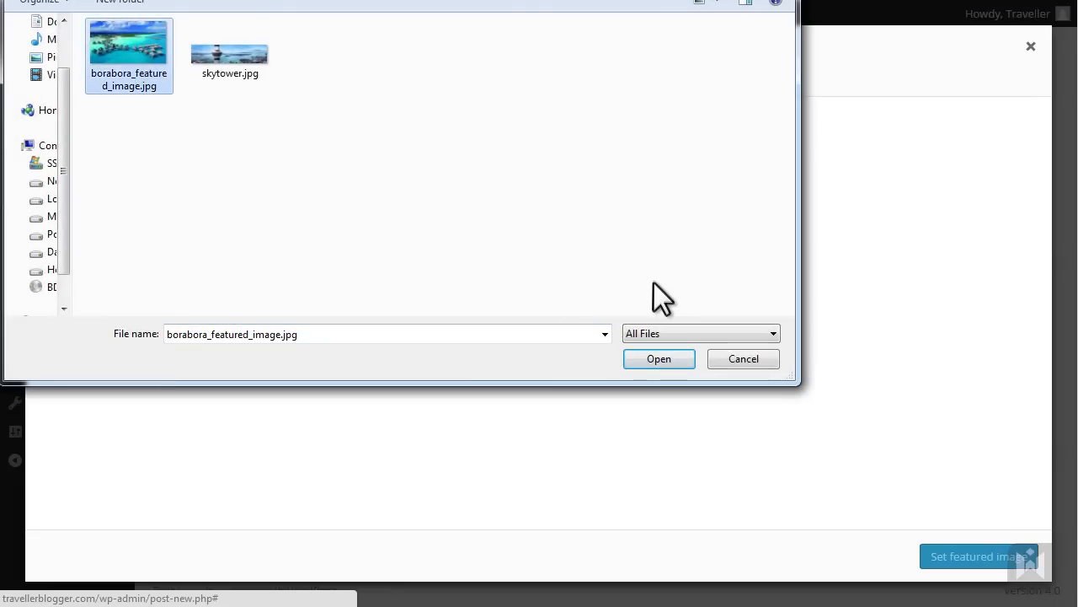
click(659, 358)
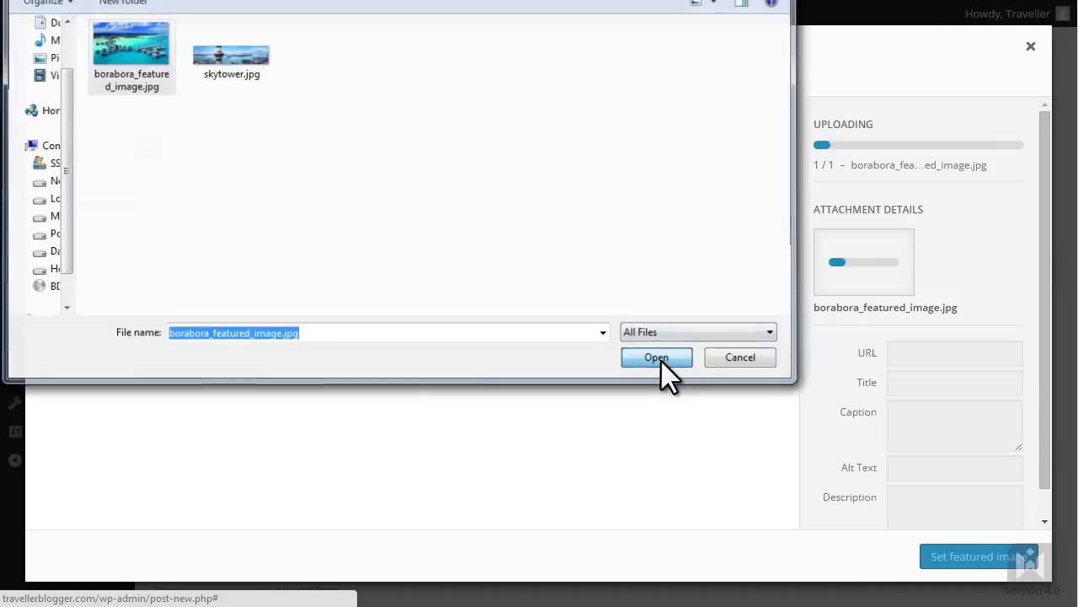
click(656, 357)
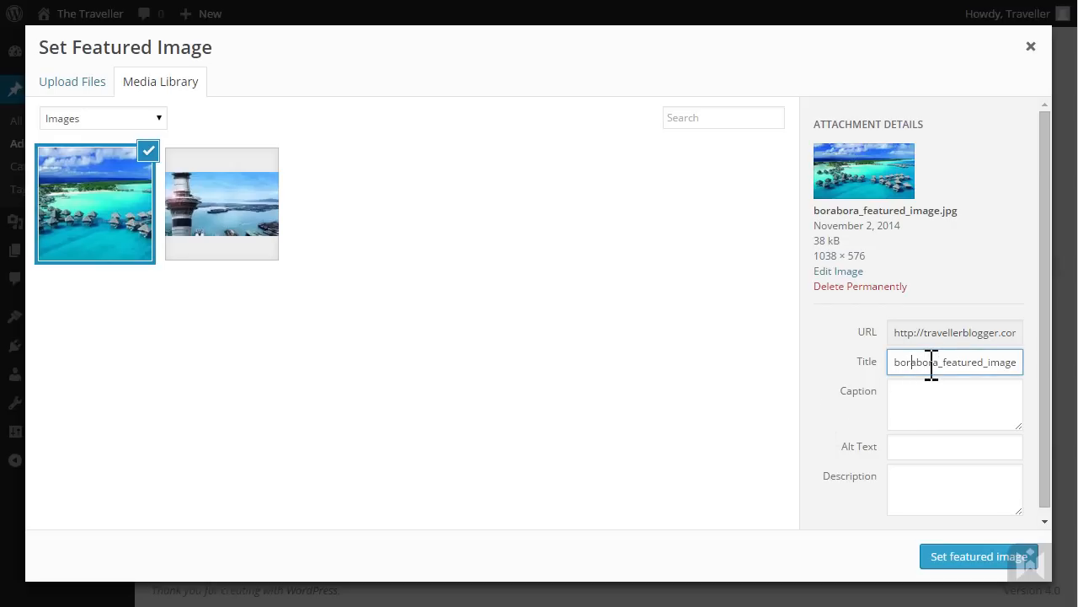
text(Bora Bora)
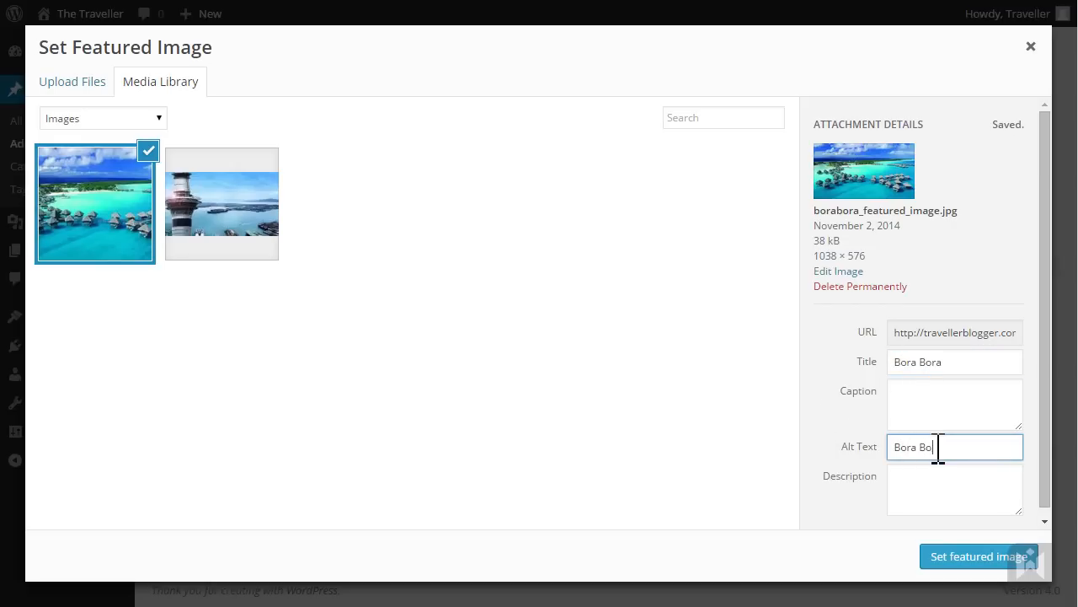
click(979, 556)
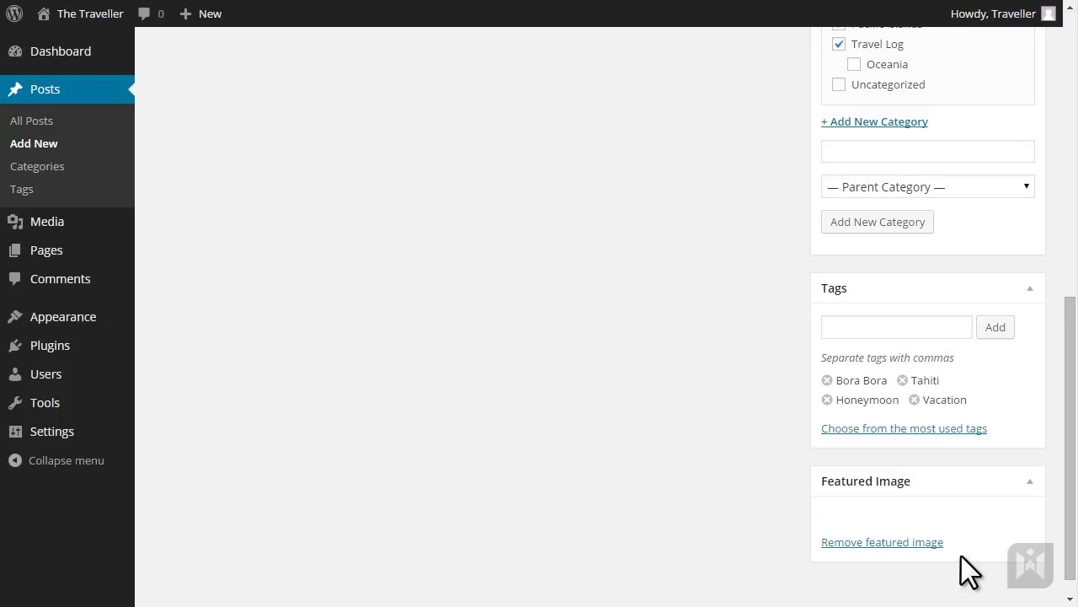
scroll(down, 3)
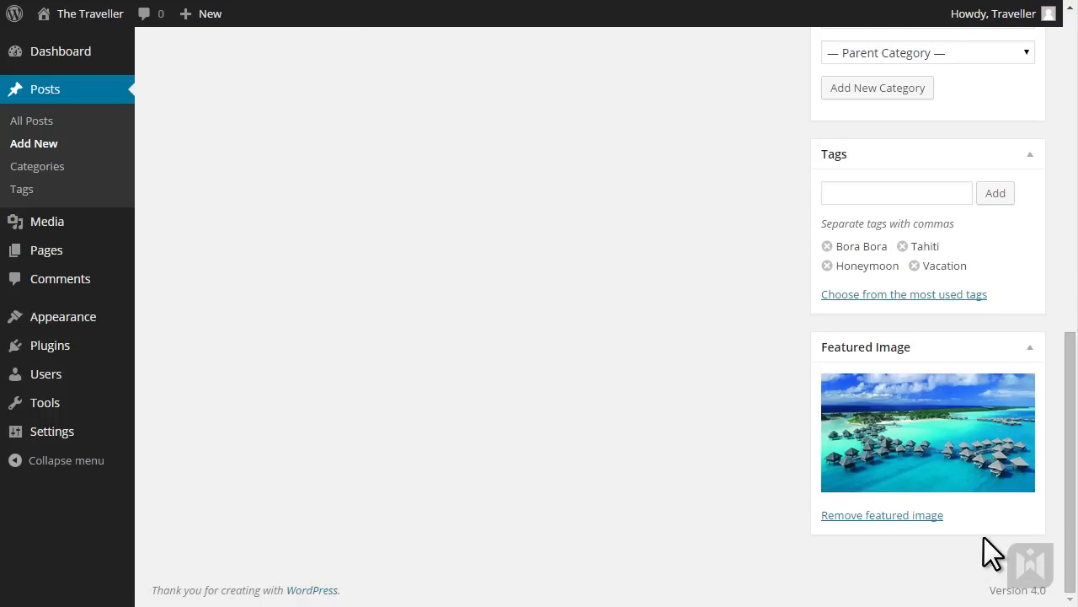
- Scroll back to the top of the editor and select 'Tahiti' in the first paragraph
scroll(up, 3)
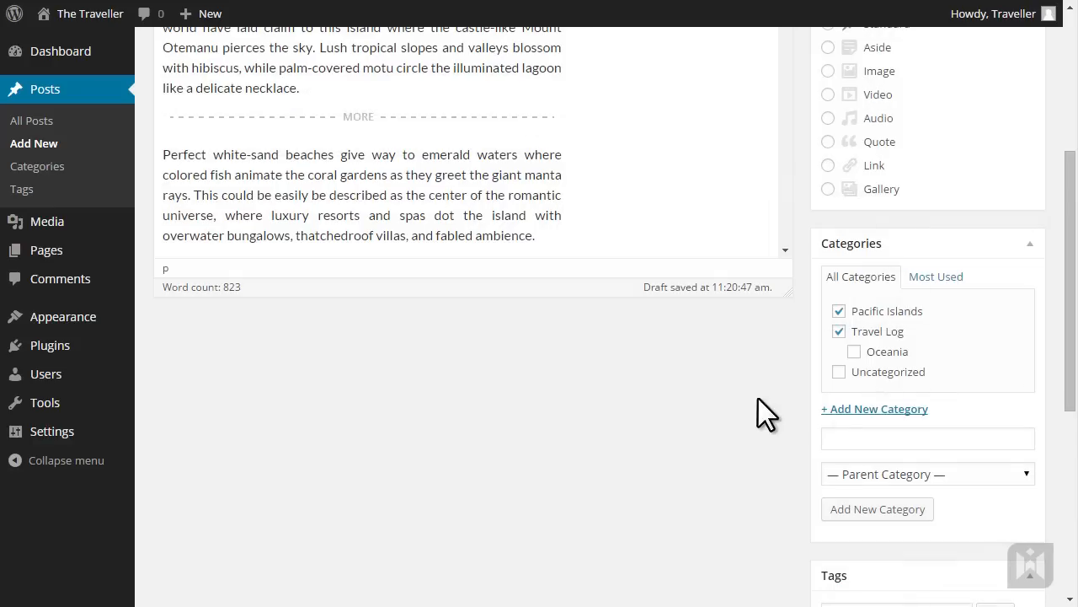
scroll(up, 3)
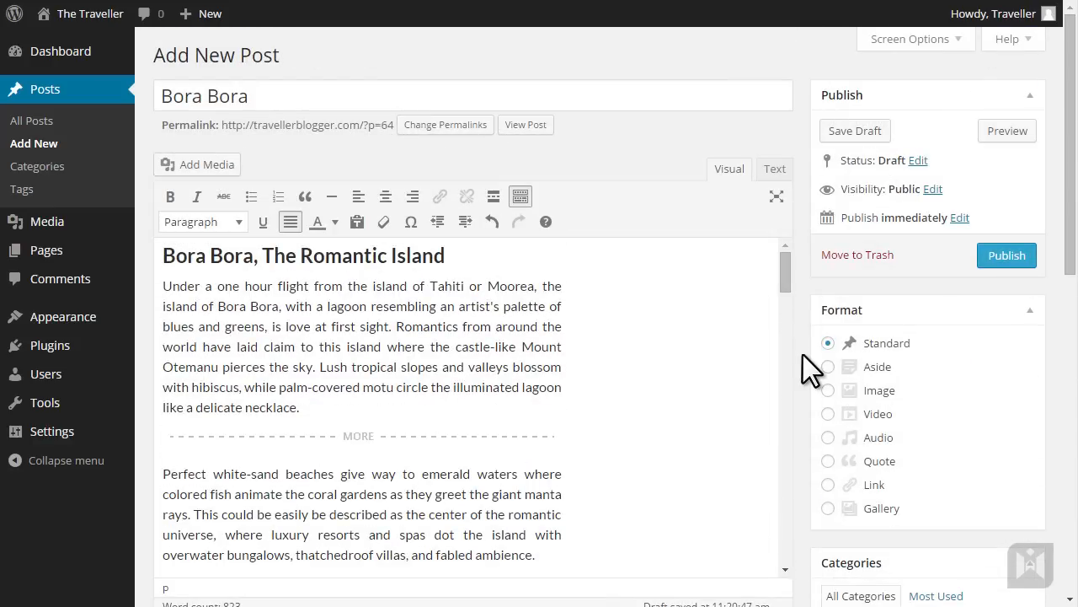
mouse_move(683, 324)
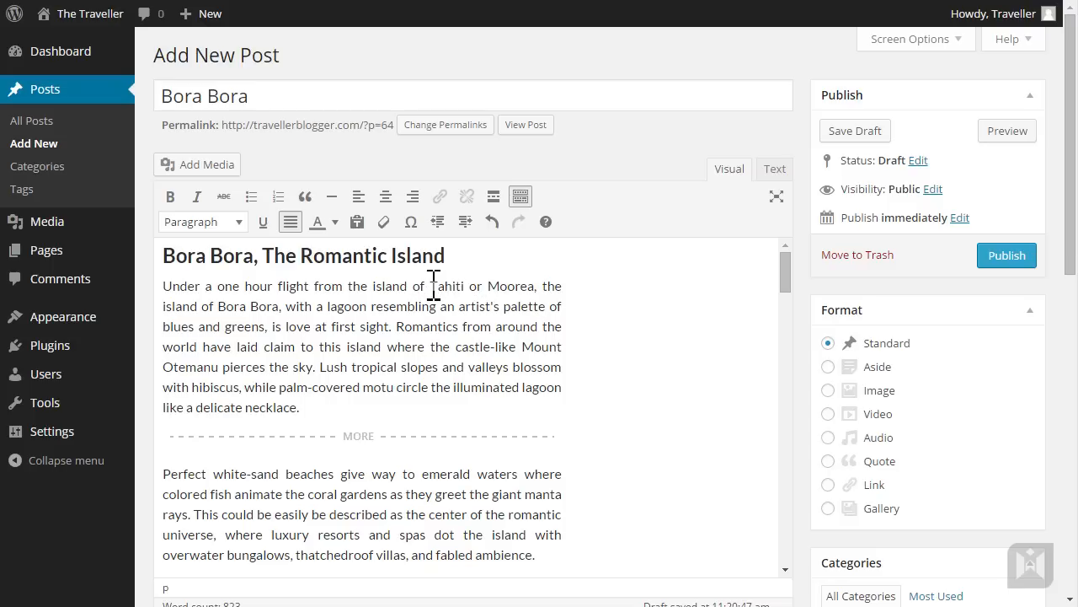
double_click(447, 285)
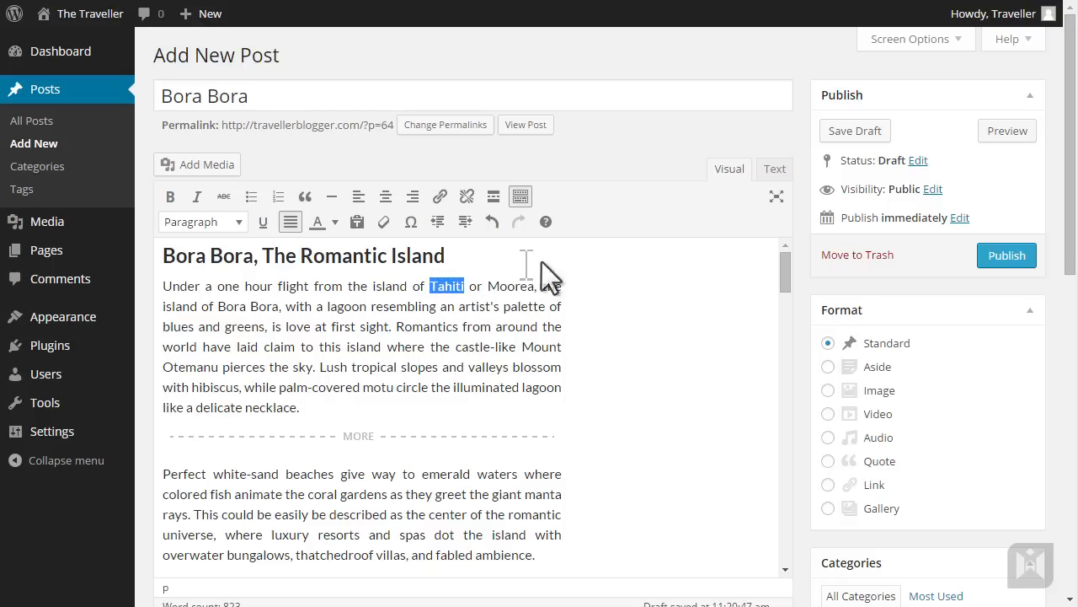
mouse_move(439, 197)
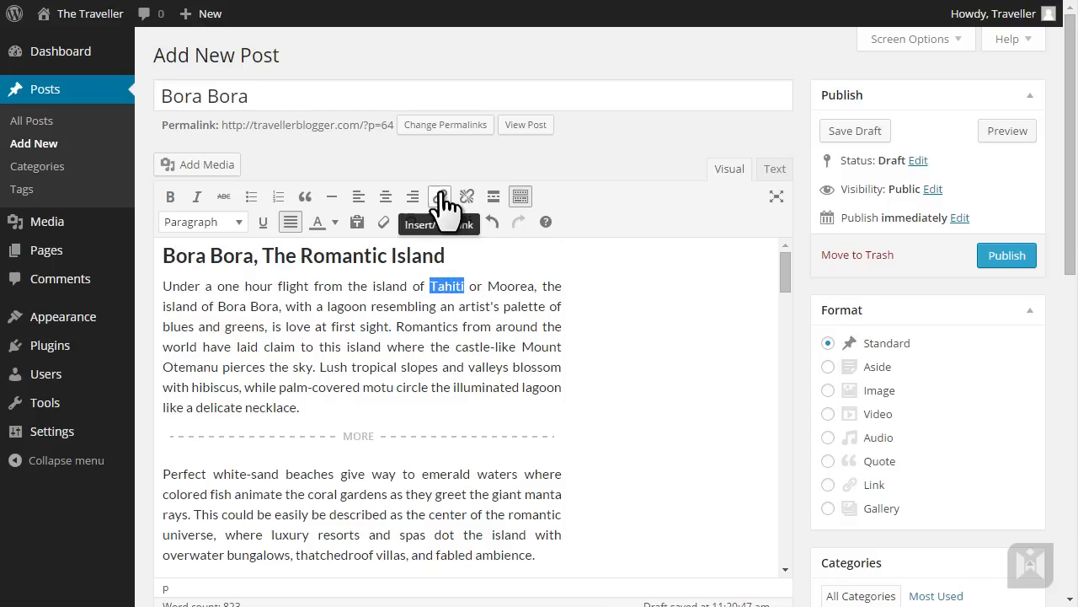
click(439, 196)
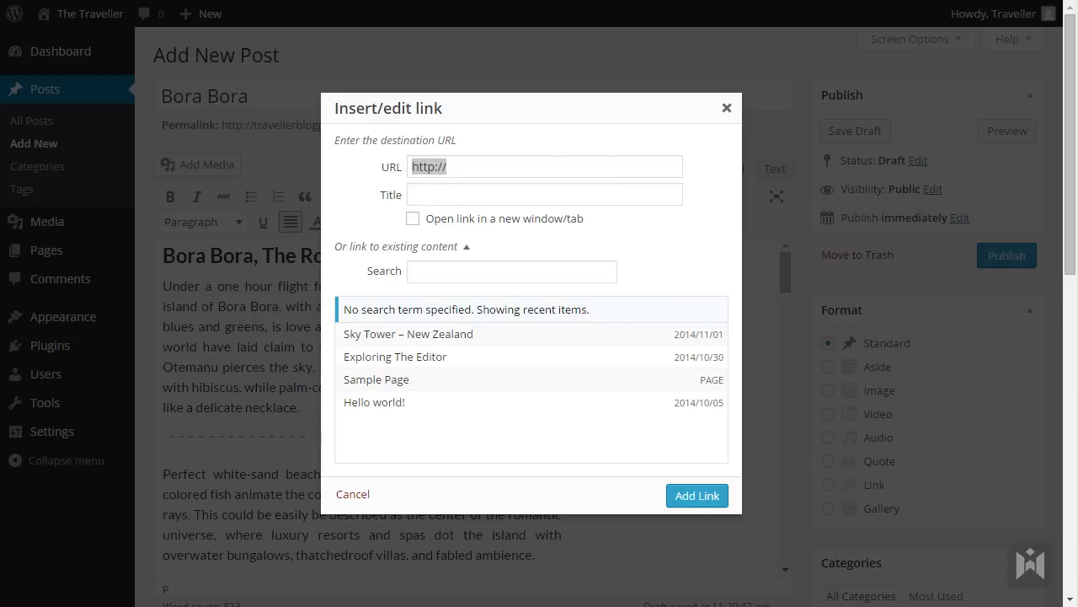
text(http://en.wikipedia.org/wiki/Tahiti)
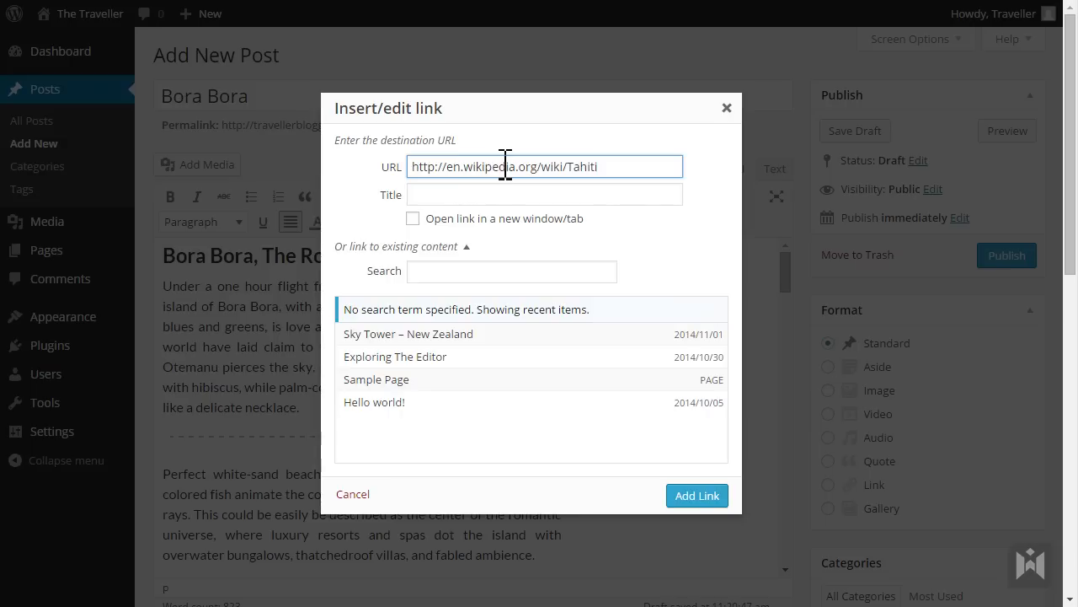
click(546, 195)
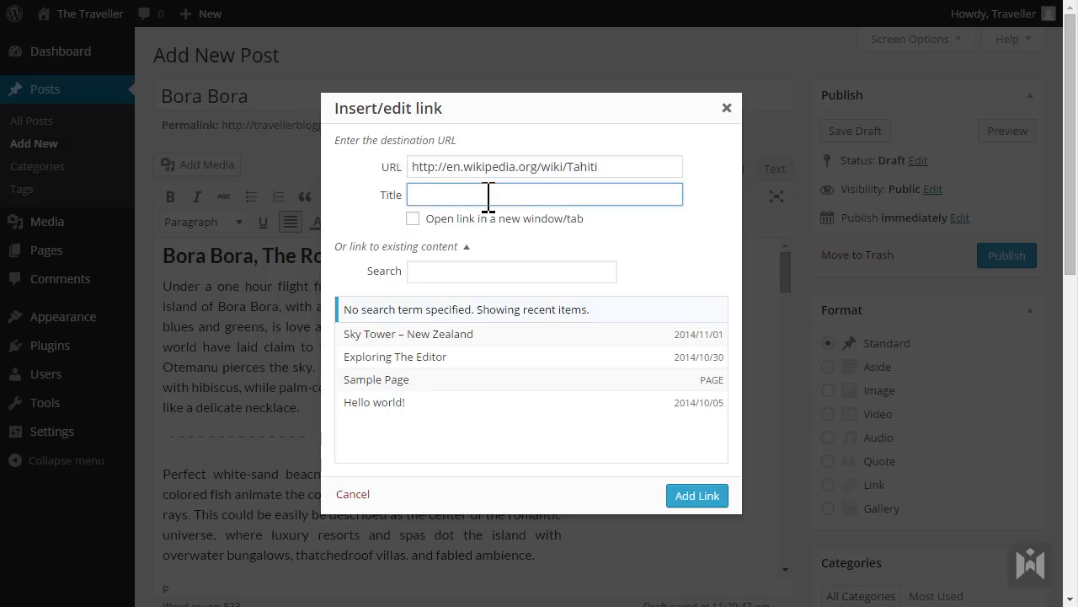
text(Read more abo)
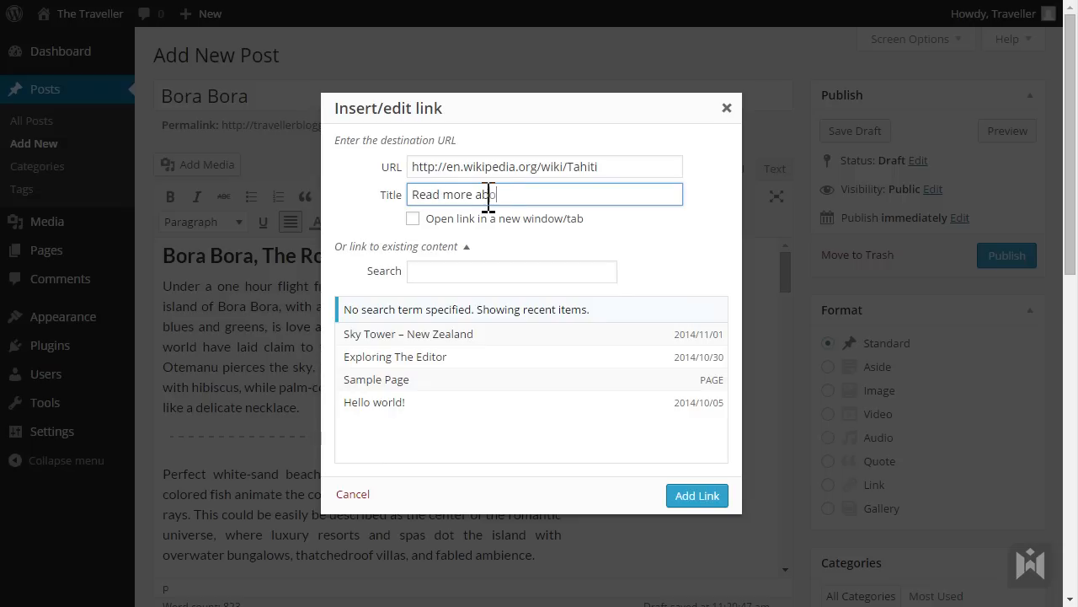
text(out Tahiti)
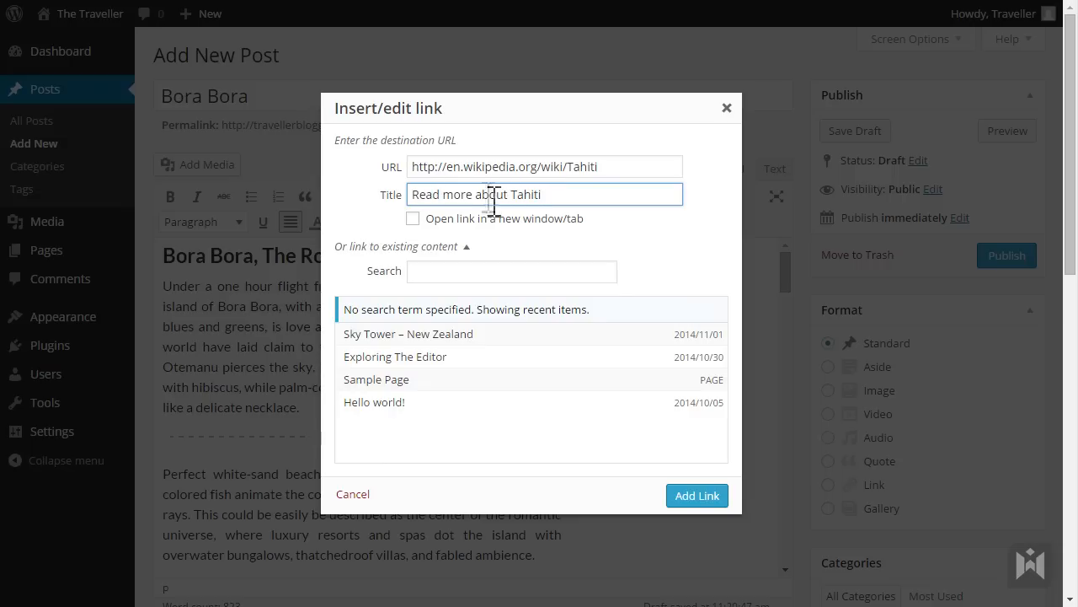
click(413, 218)
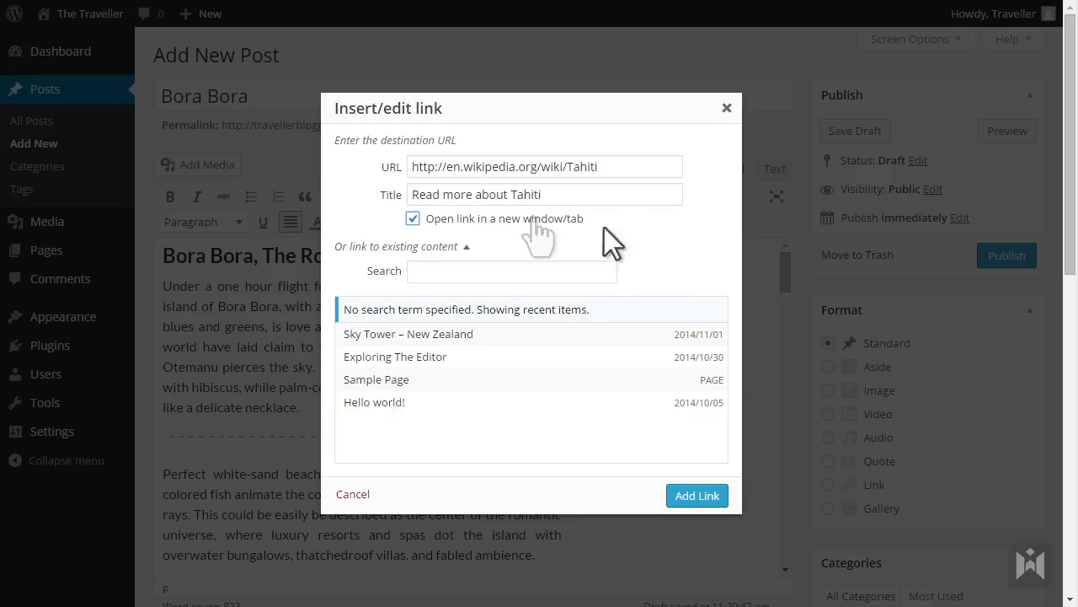
click(697, 495)
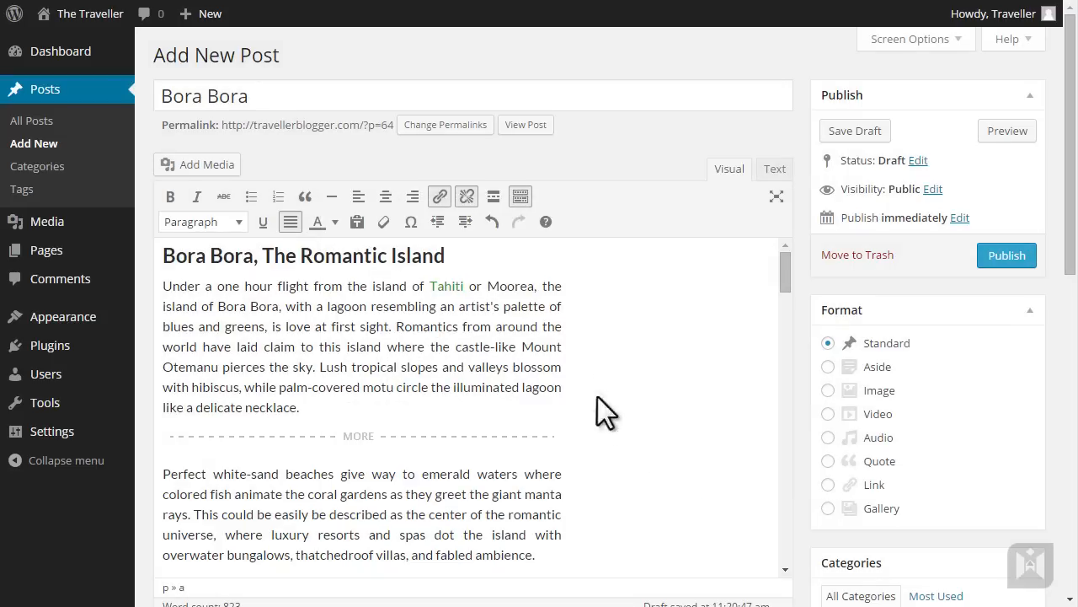
- Select 'Moorea' and link it to its Wikipedia Mo'orea page with the title 'Read More'
double_click(502, 286)
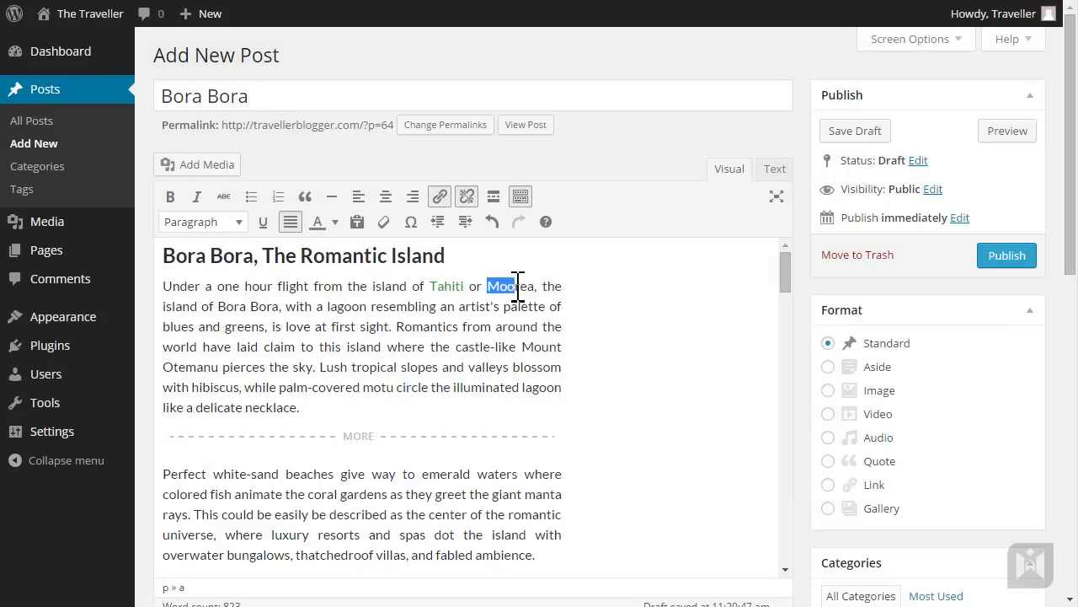
click(439, 196)
text(Re)
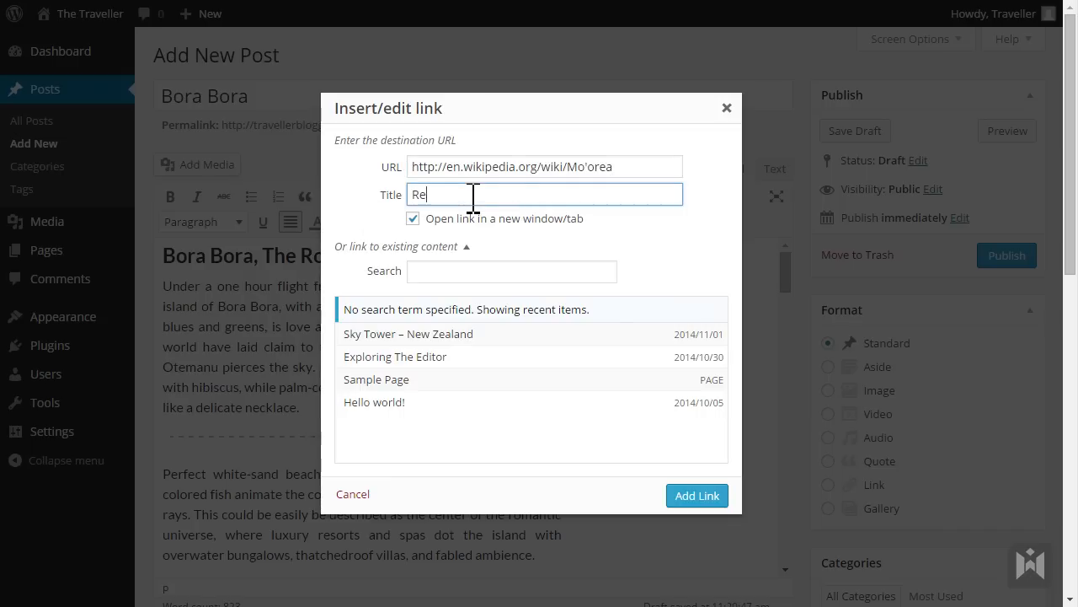
text(ad More)
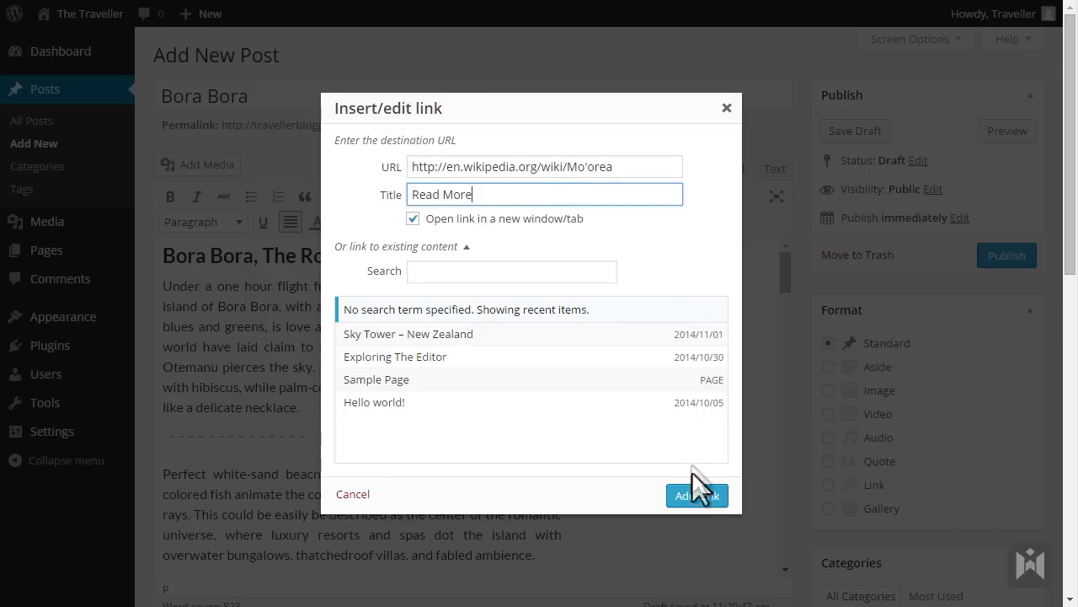
click(697, 496)
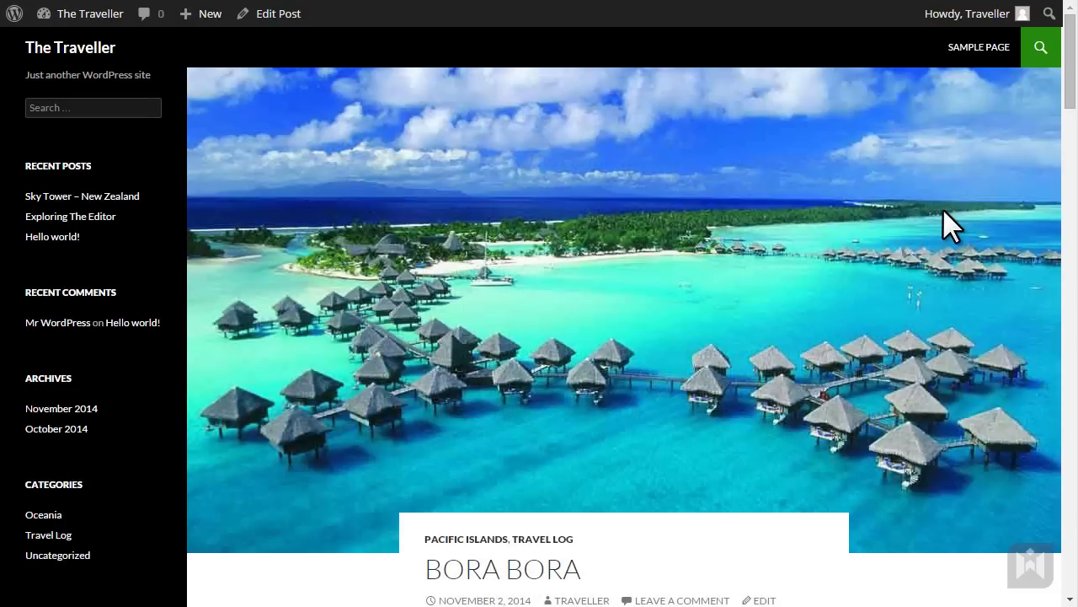
- Scroll through the post preview to check the Tahiti and Moorea links, heading and body
scroll(down, 3)
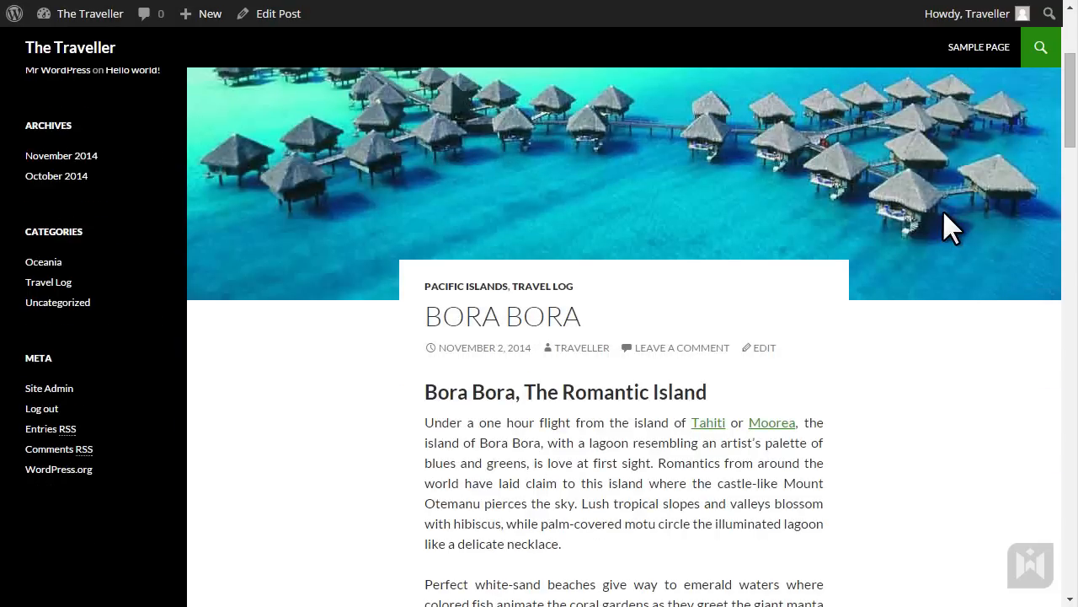
scroll(down, 3)
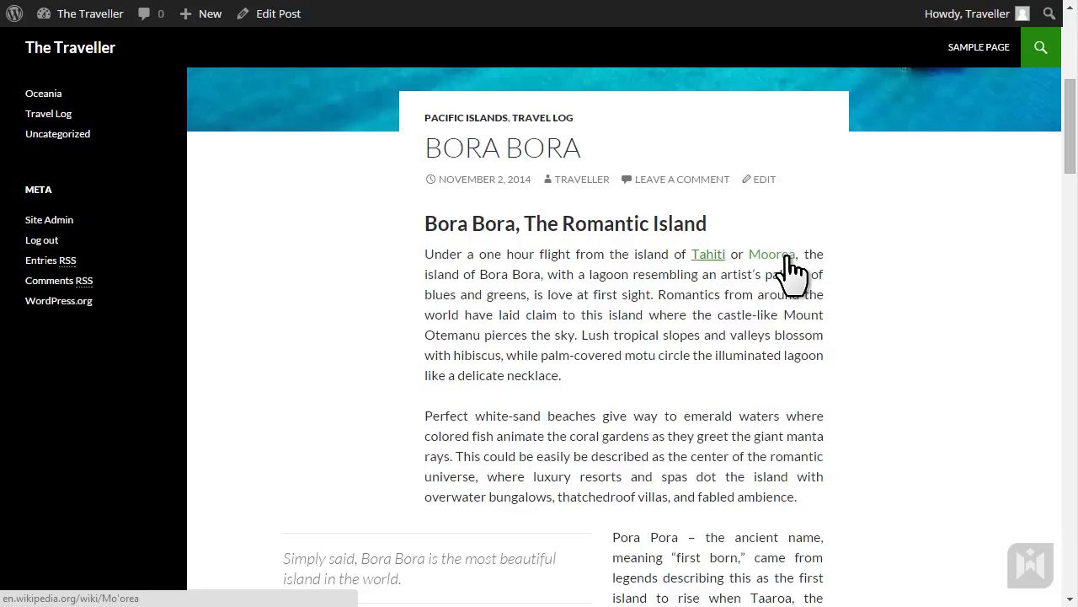
mouse_move(891, 295)
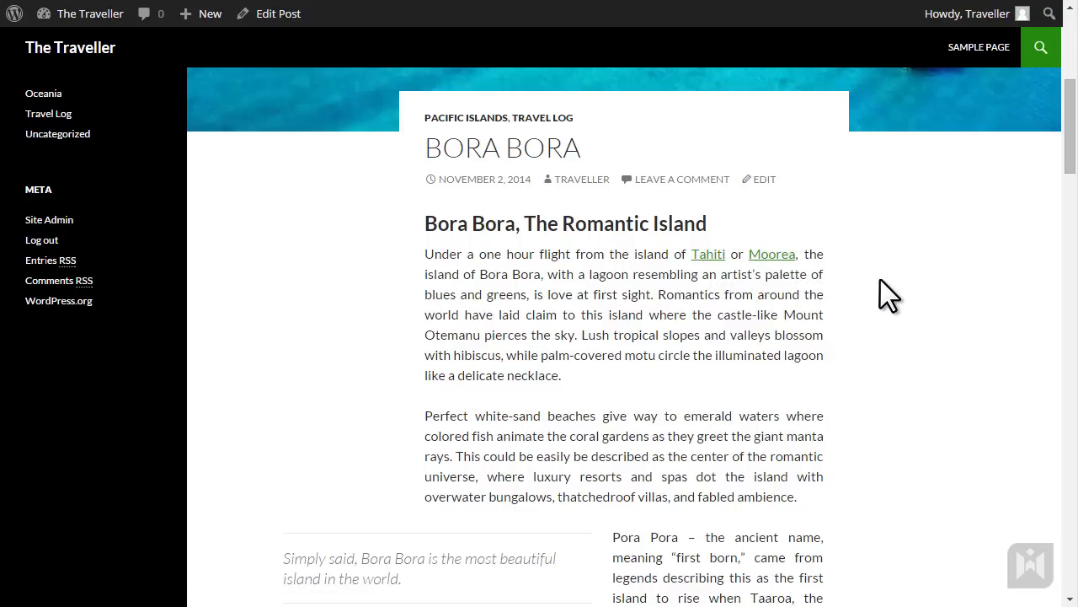
scroll(down, 3)
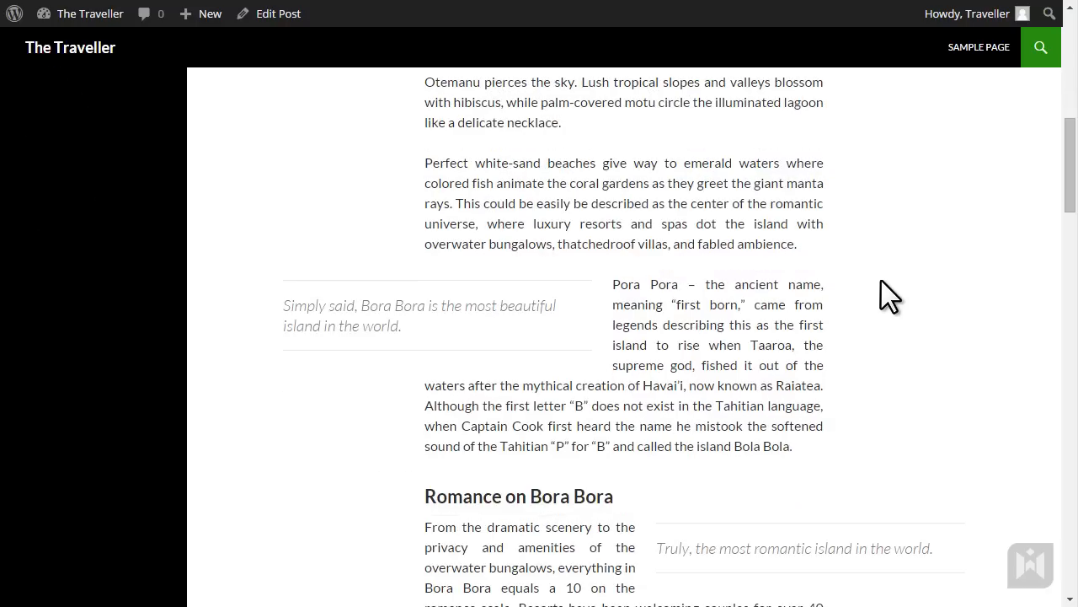
mouse_move(919, 304)
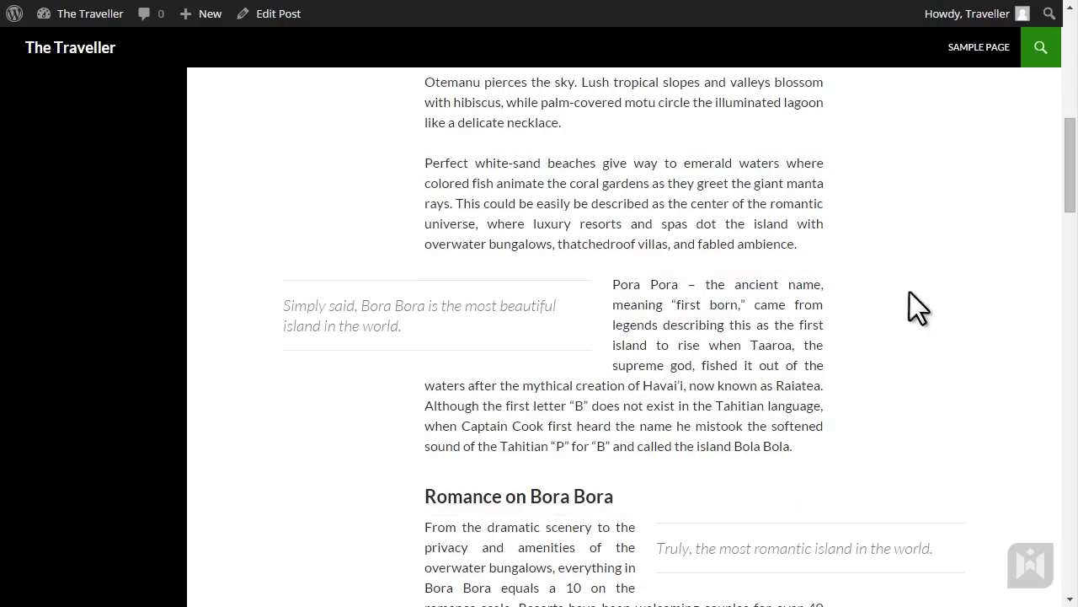
scroll(up, 3)
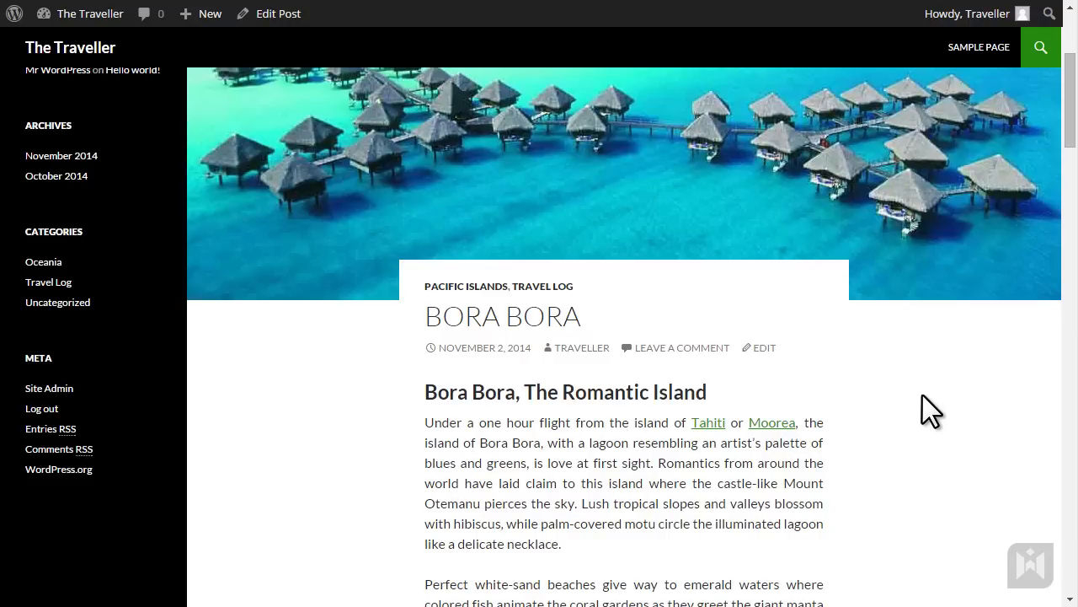
scroll(up, 3)
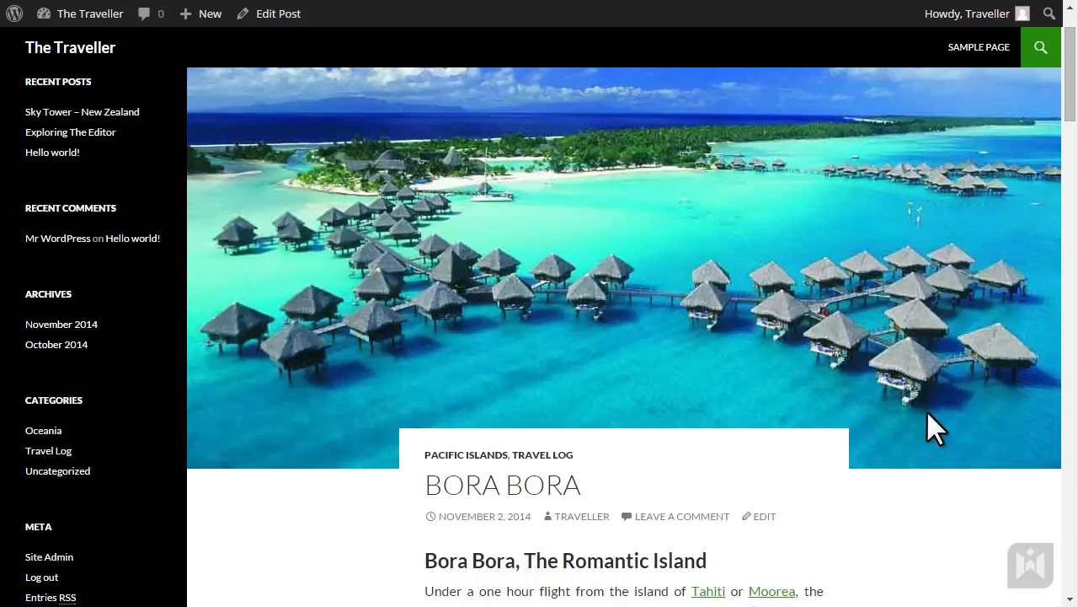
mouse_move(938, 432)
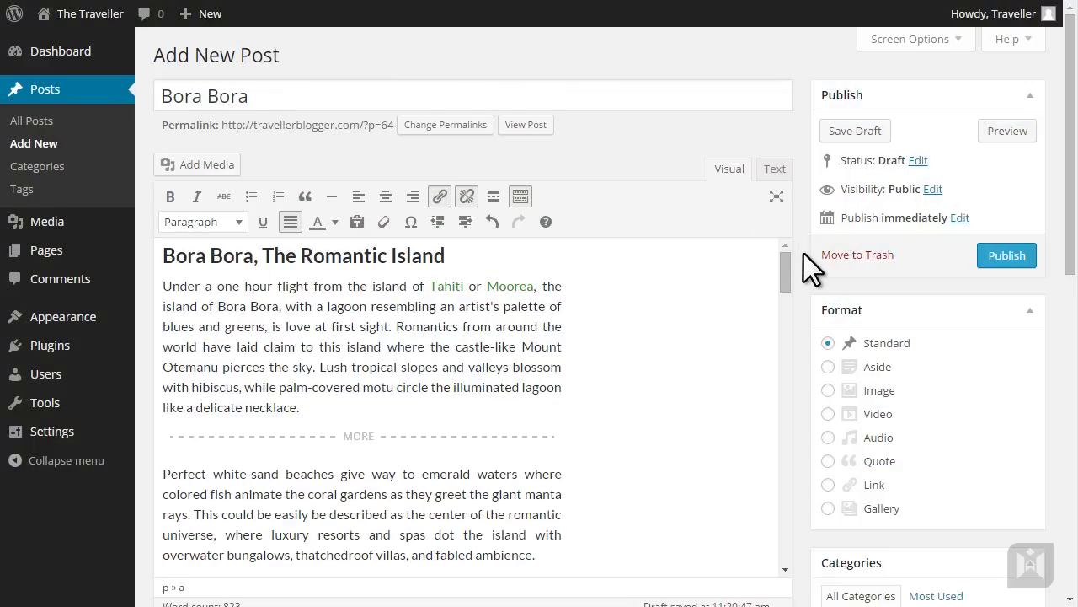
mouse_move(818, 271)
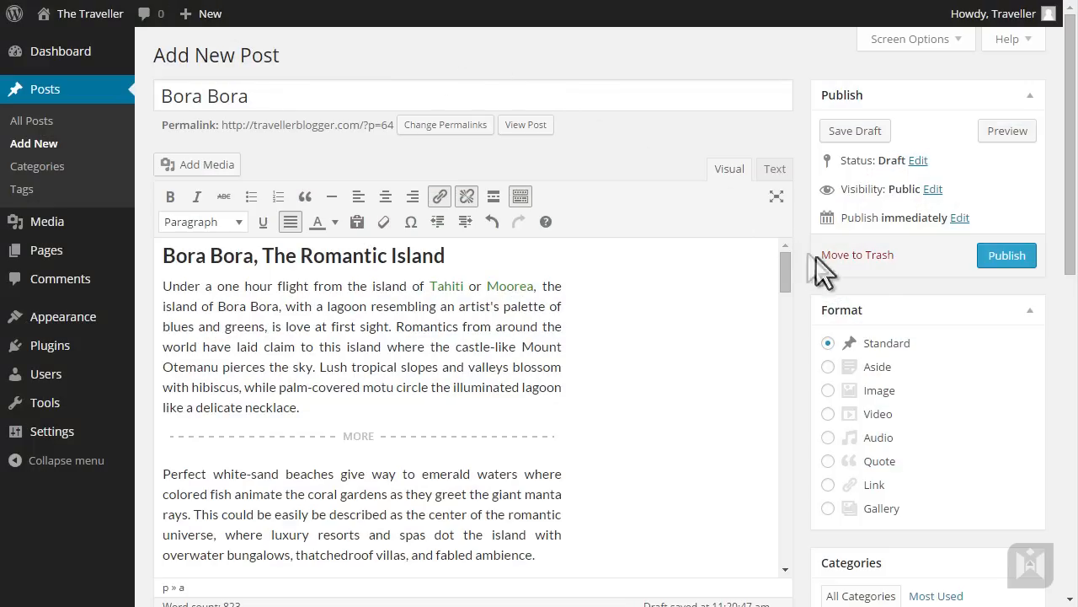
mouse_move(1007, 255)
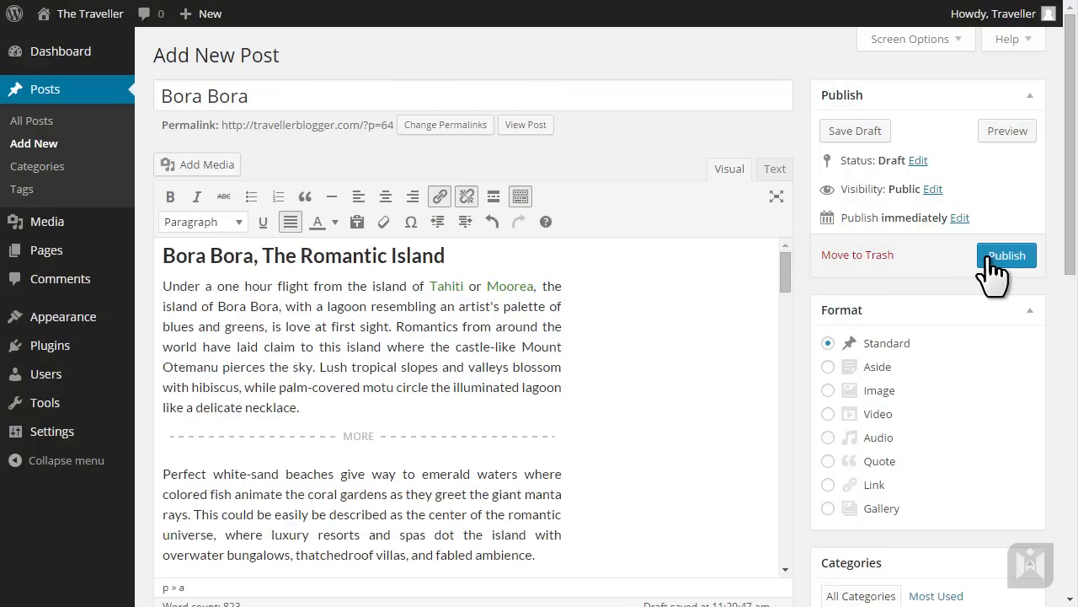
- Publish the Bora Bora post from the Publish box
click(1006, 255)
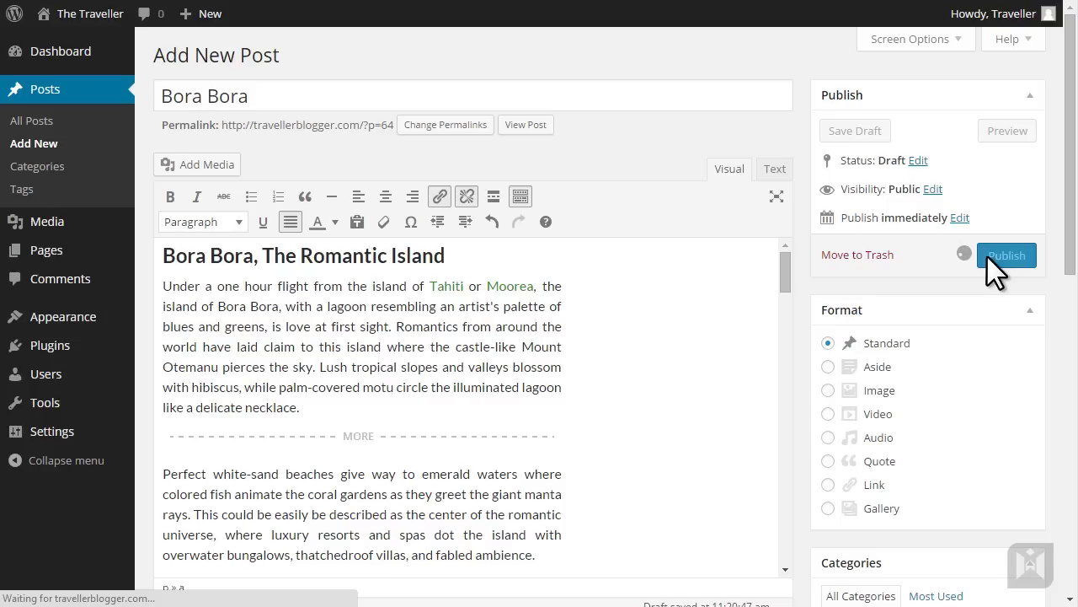
click(1007, 254)
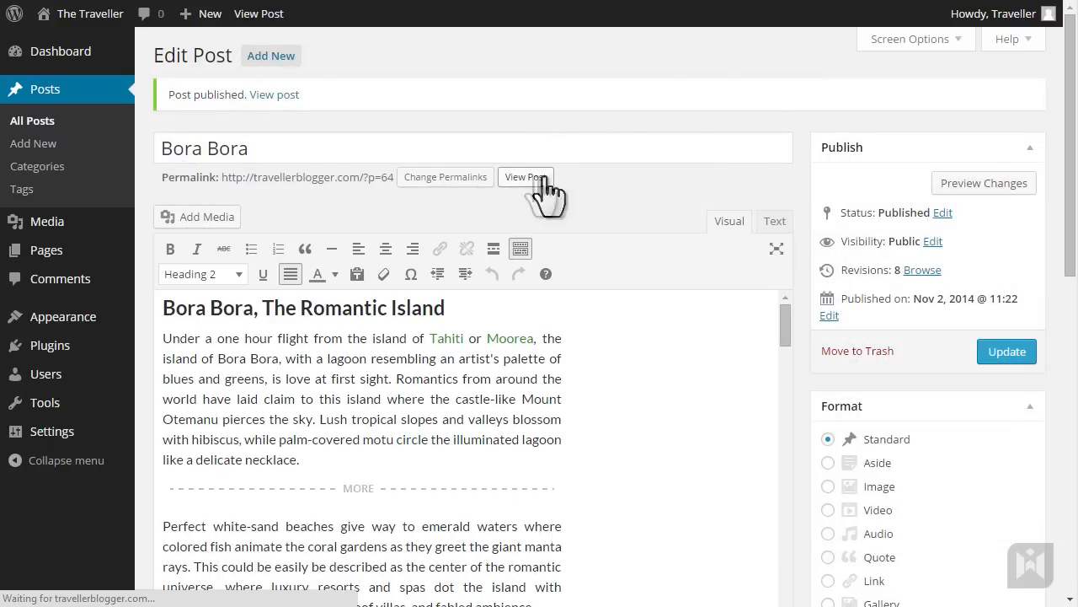
- View the published Bora Bora post and scroll over its lagoon image and text
click(525, 177)
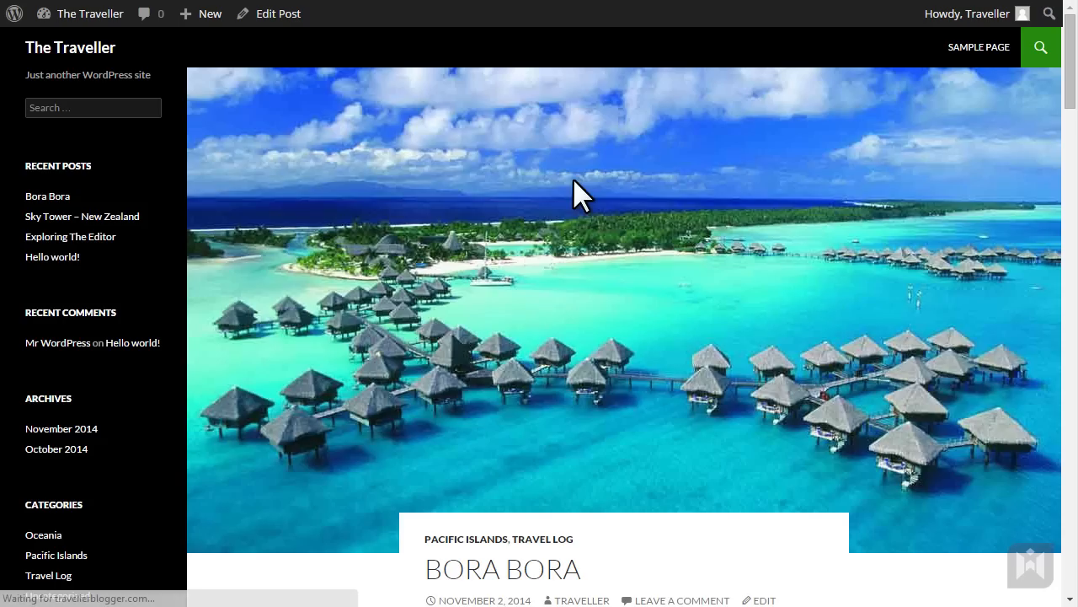
scroll(down, 3)
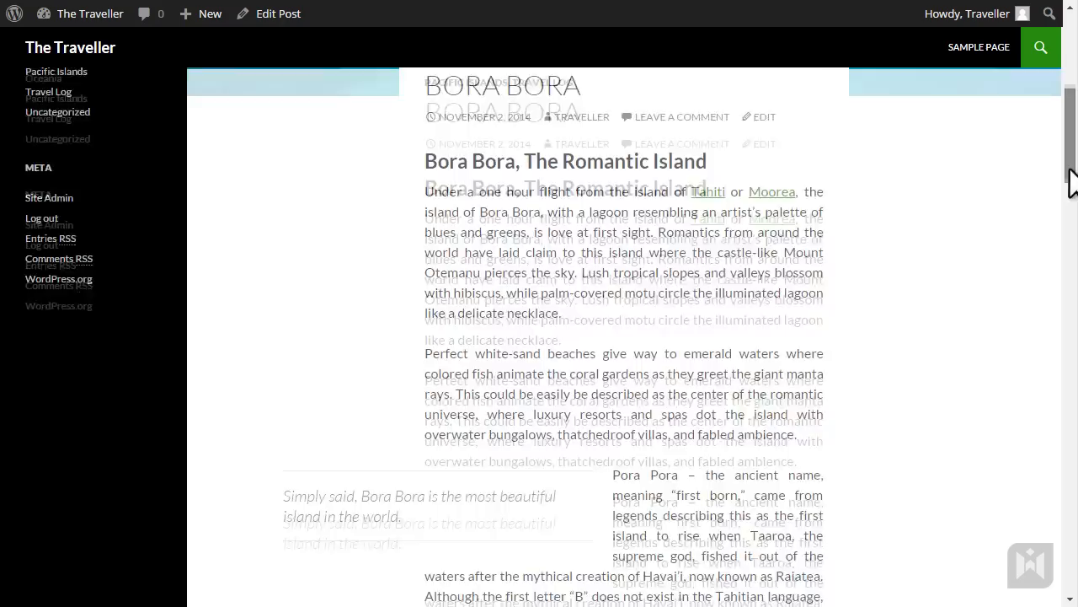
scroll(up, 3)
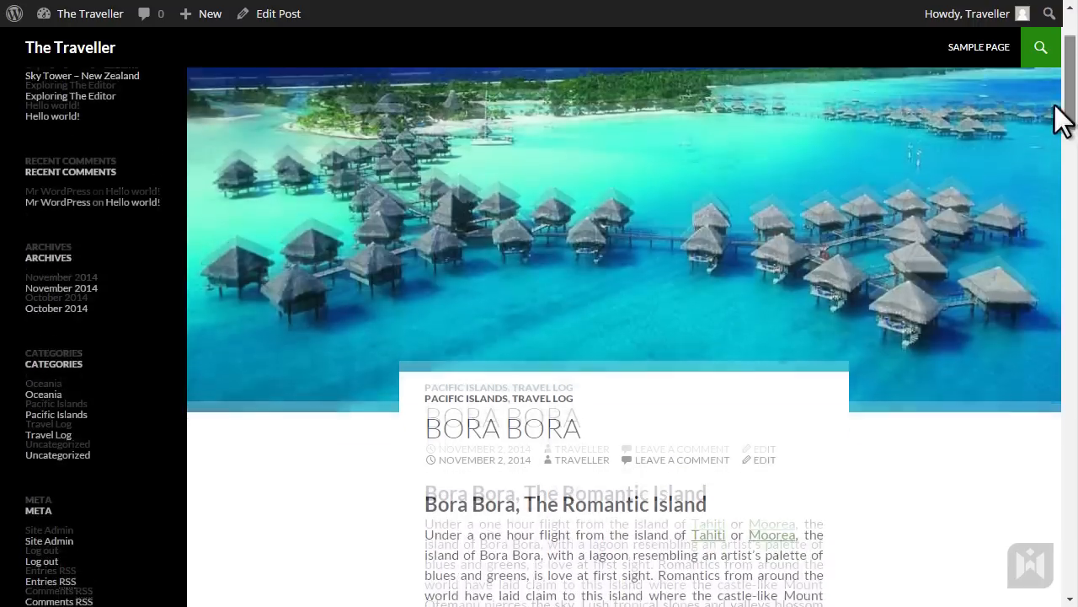
scroll(up, 3)
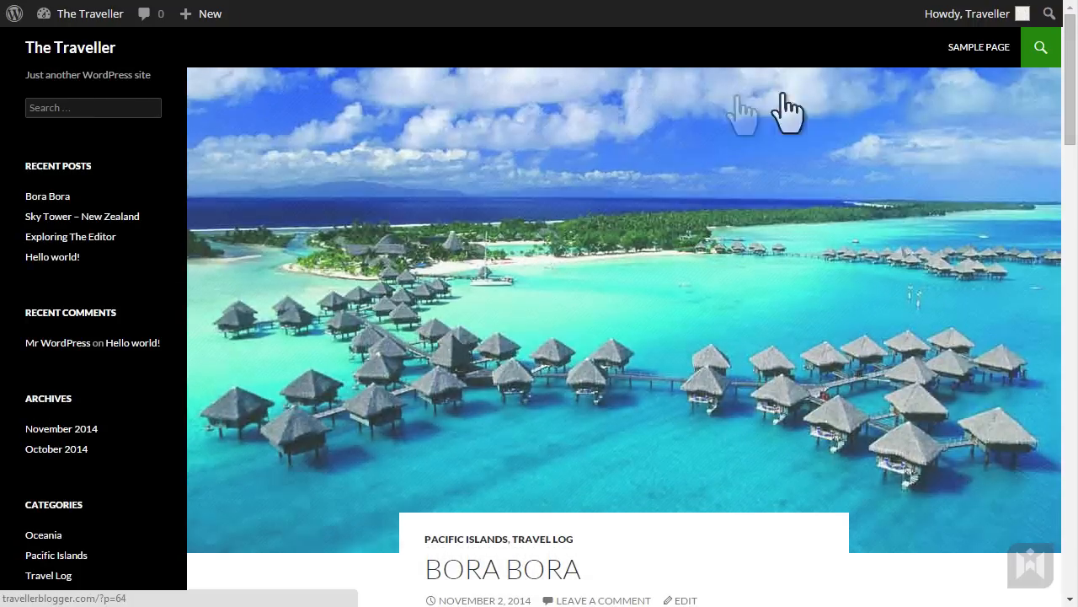
- Follow 'Continue reading →' on the home page and scroll through the full Bora Bora article
scroll(down, 3)
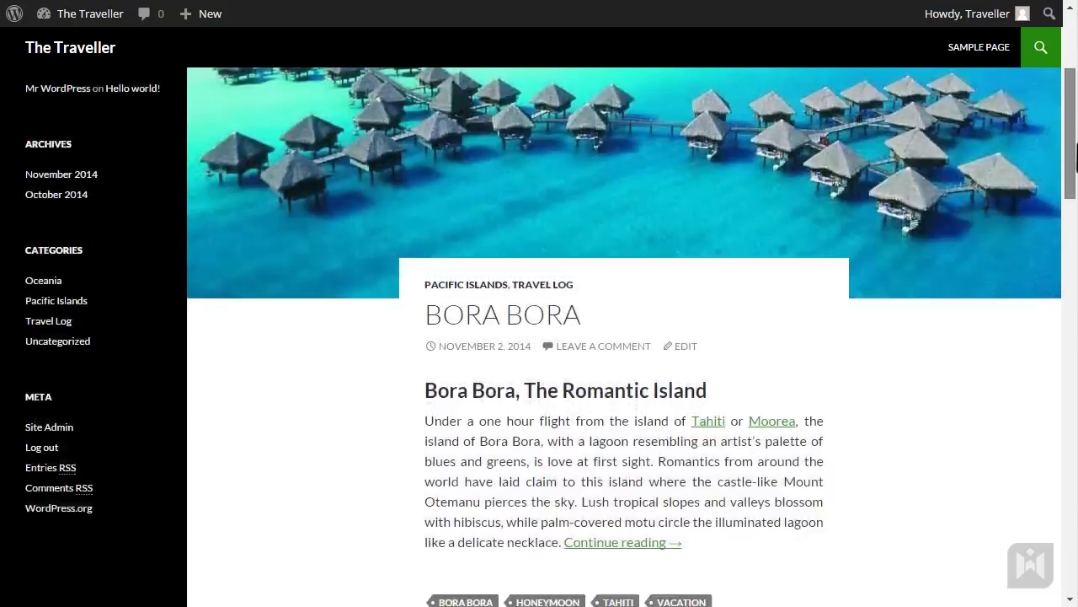
scroll(down, 3)
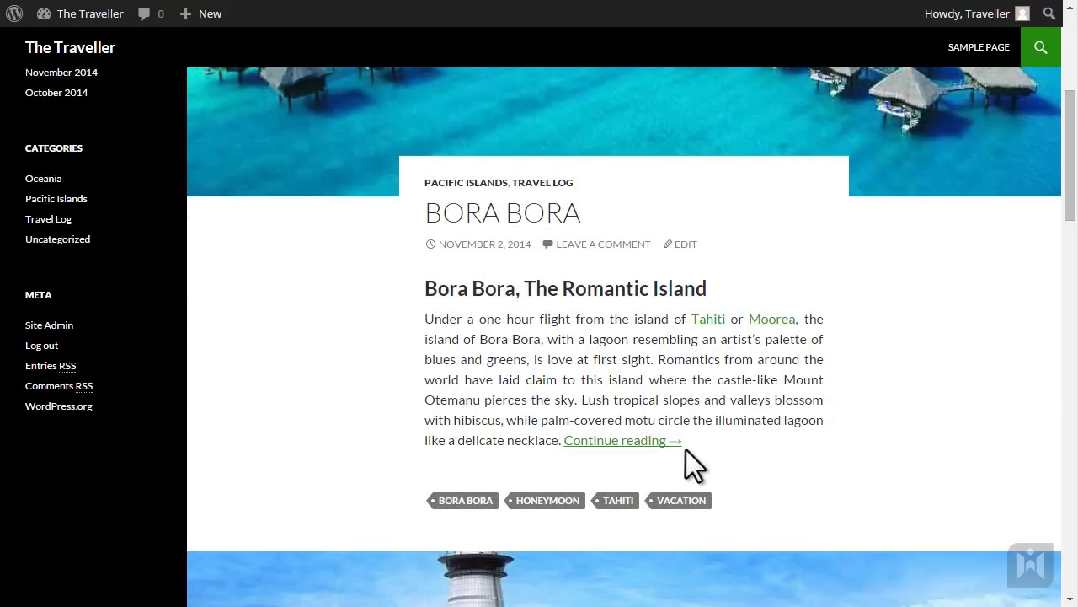
mouse_move(664, 455)
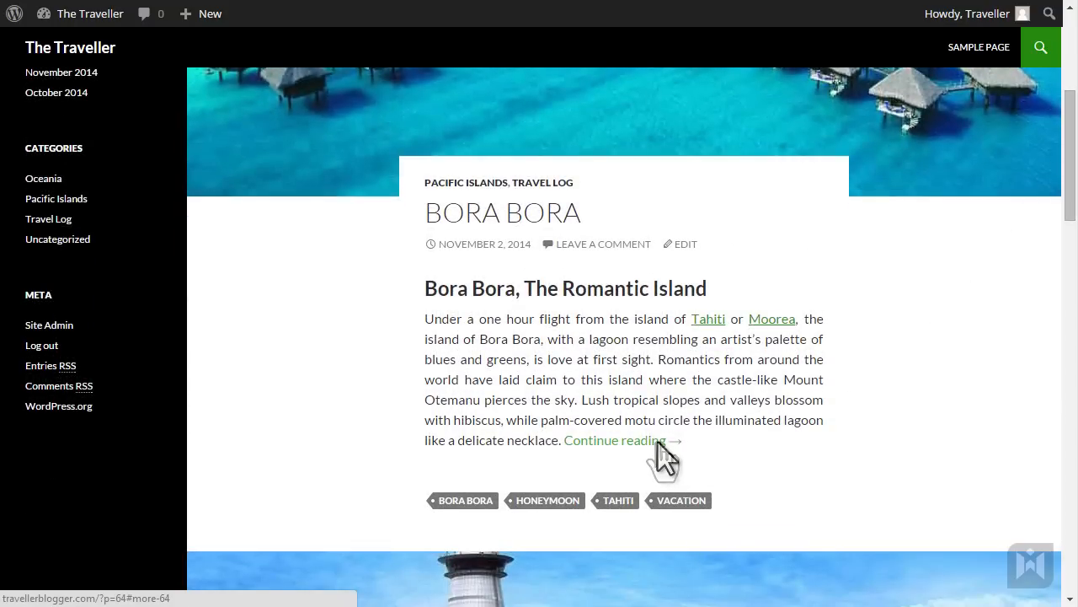
click(616, 439)
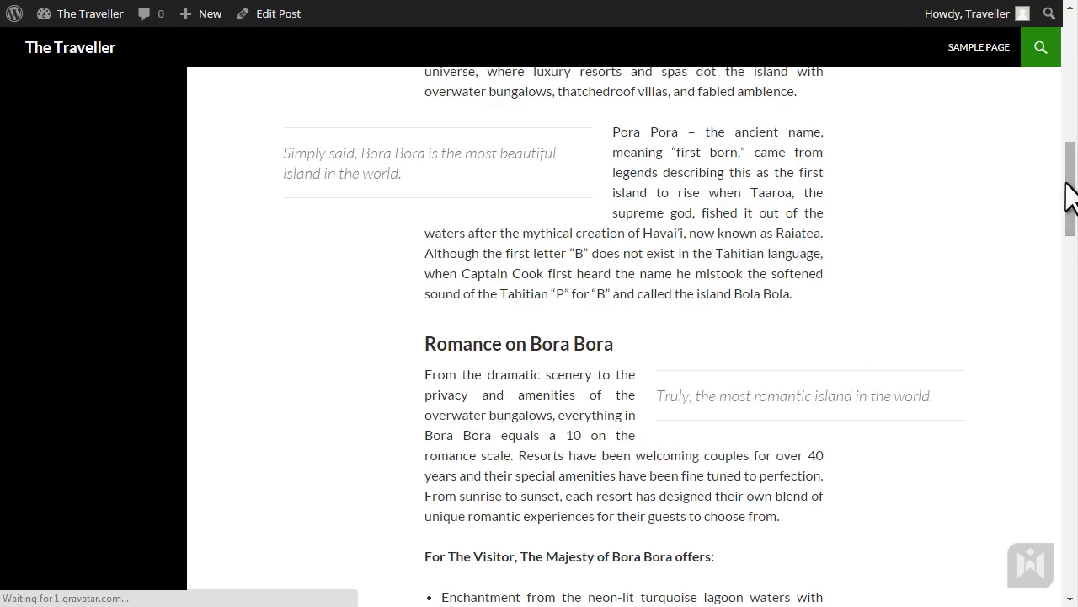
scroll(up, 3)
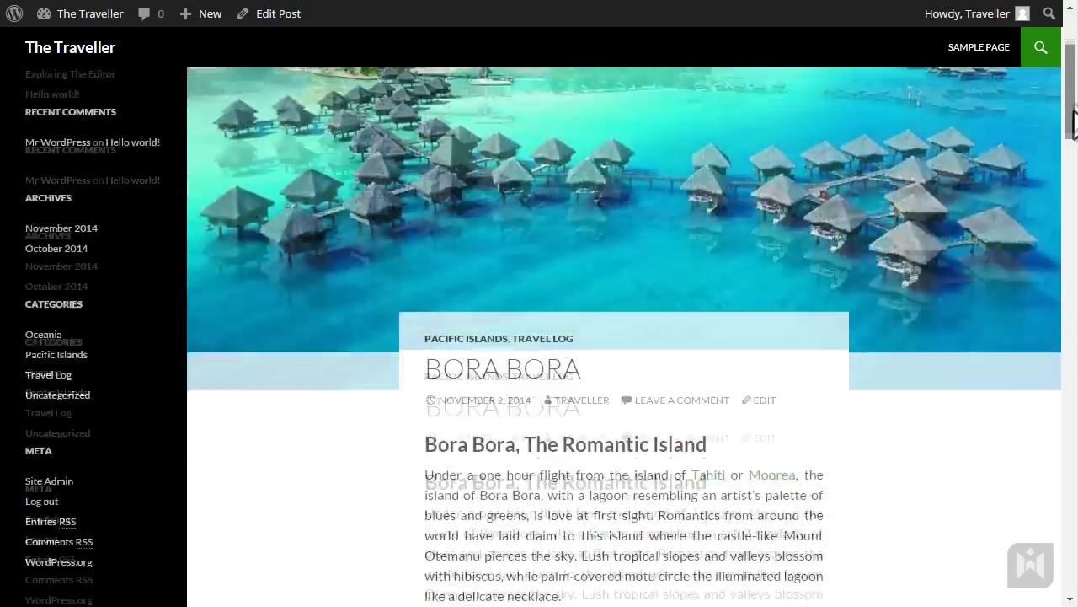
scroll(down, 3)
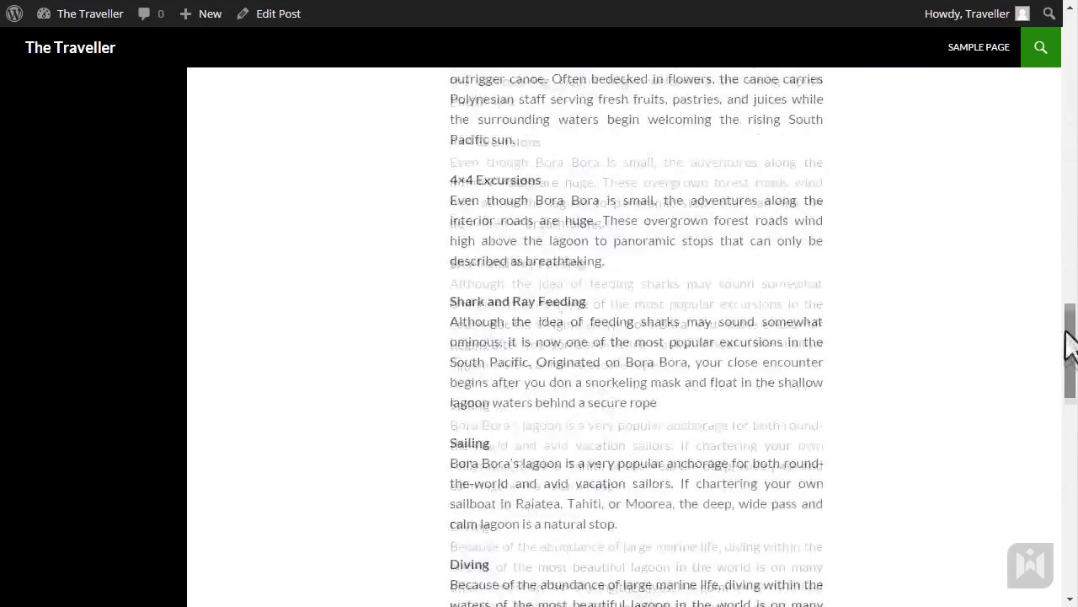
scroll(up, 3)
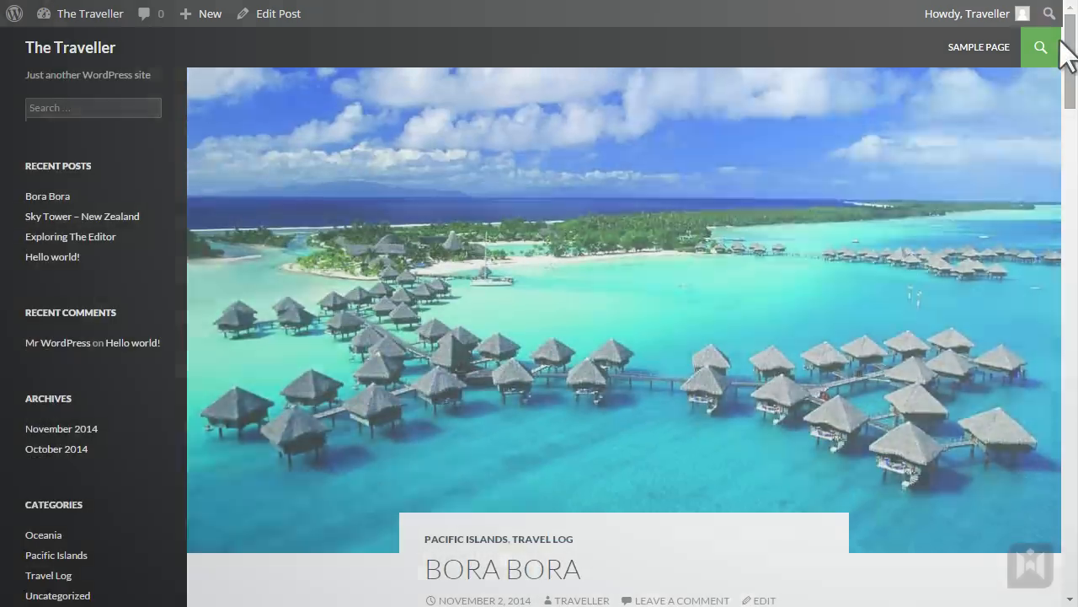